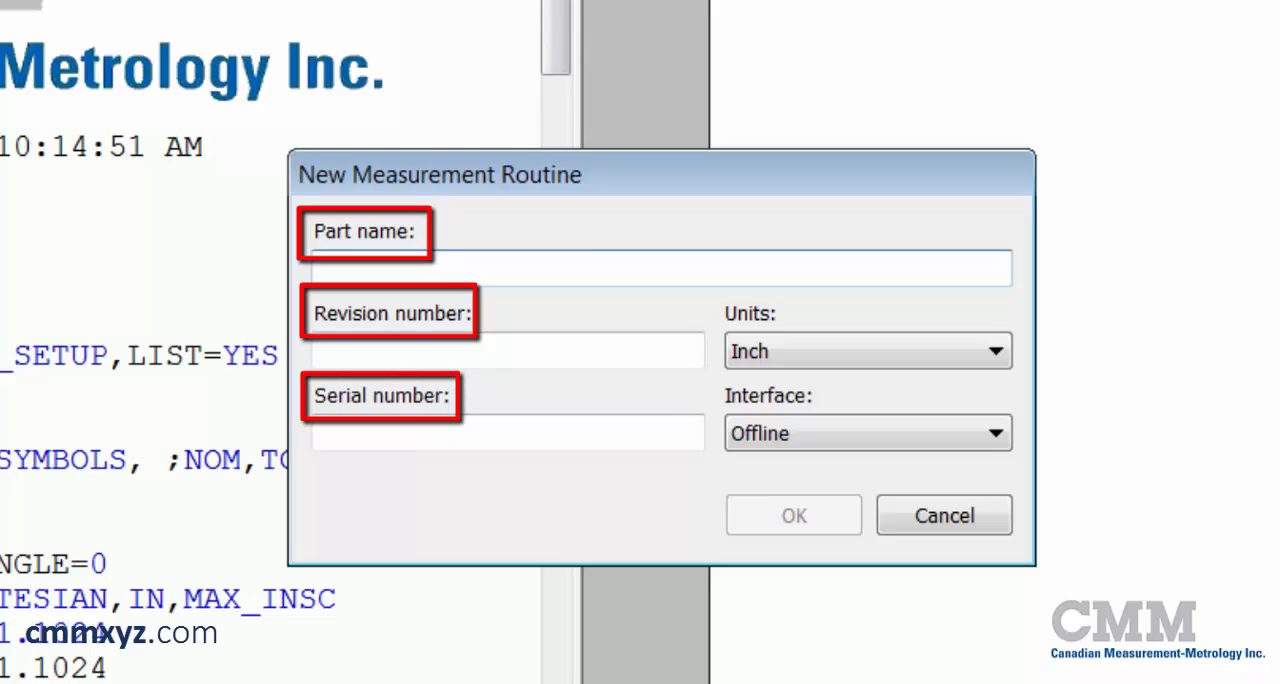
Cancel the New Measurement Routine dialog to return to the Extension Bracket routine.
click(658, 268)
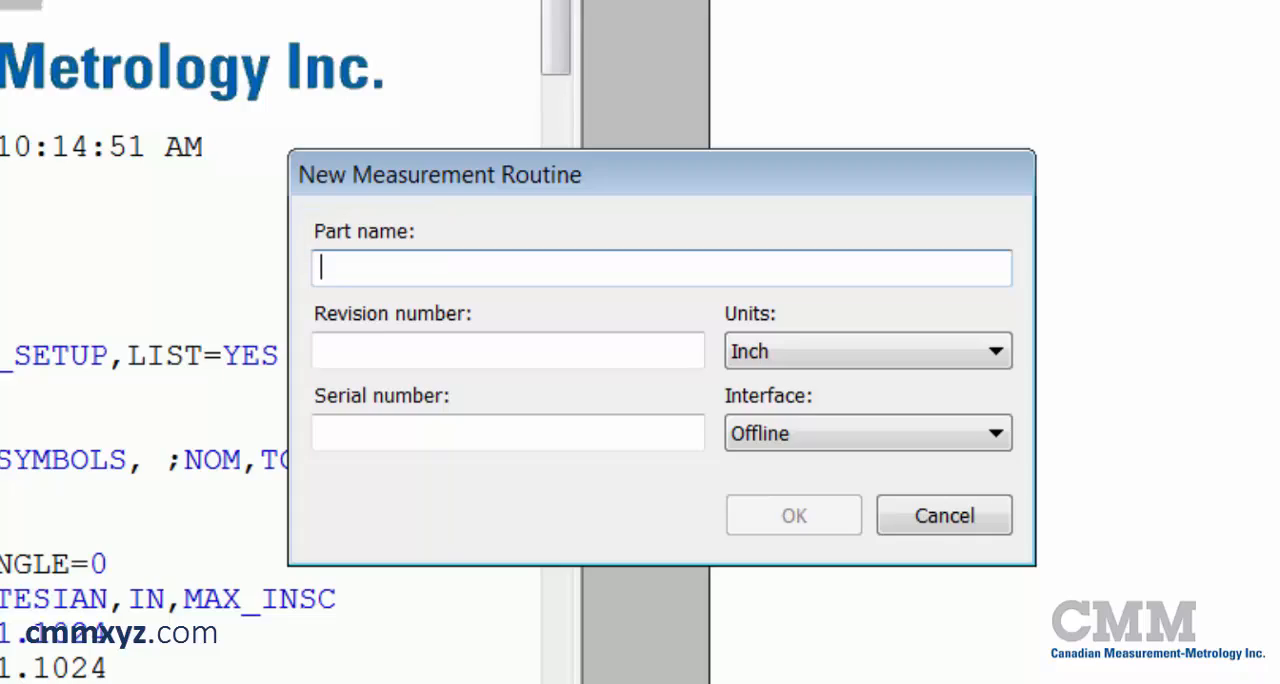
click(943, 515)
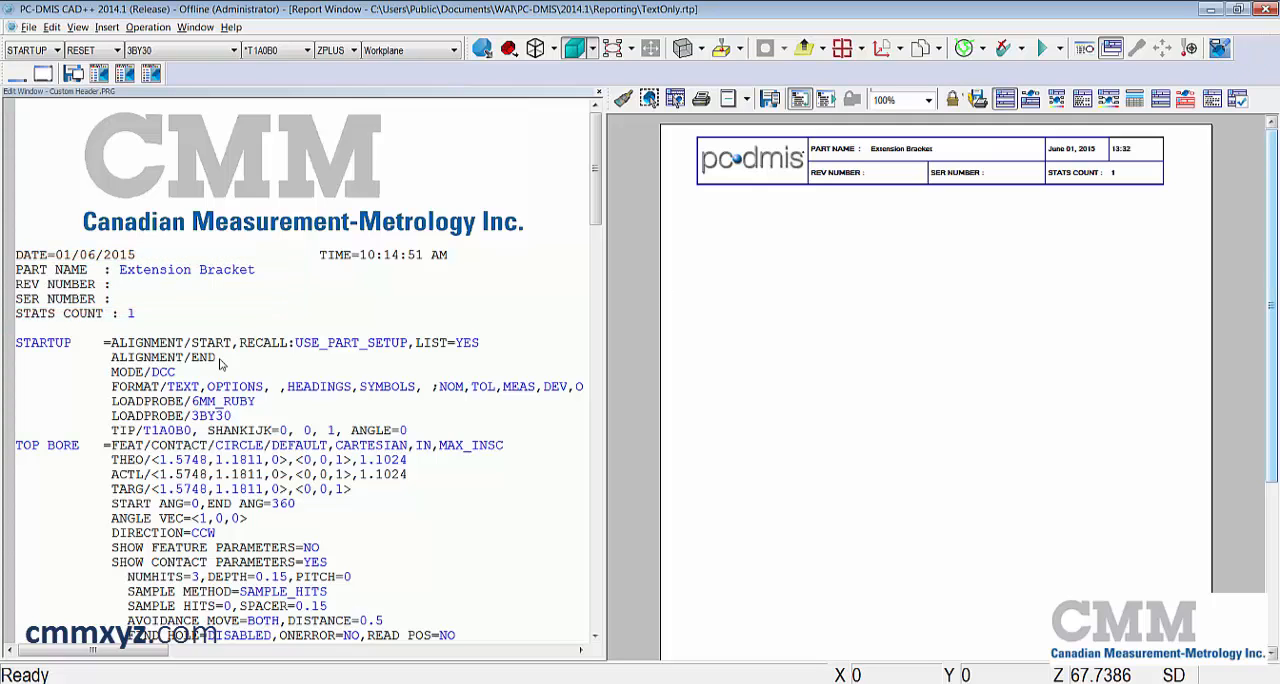
double_click(186, 269)
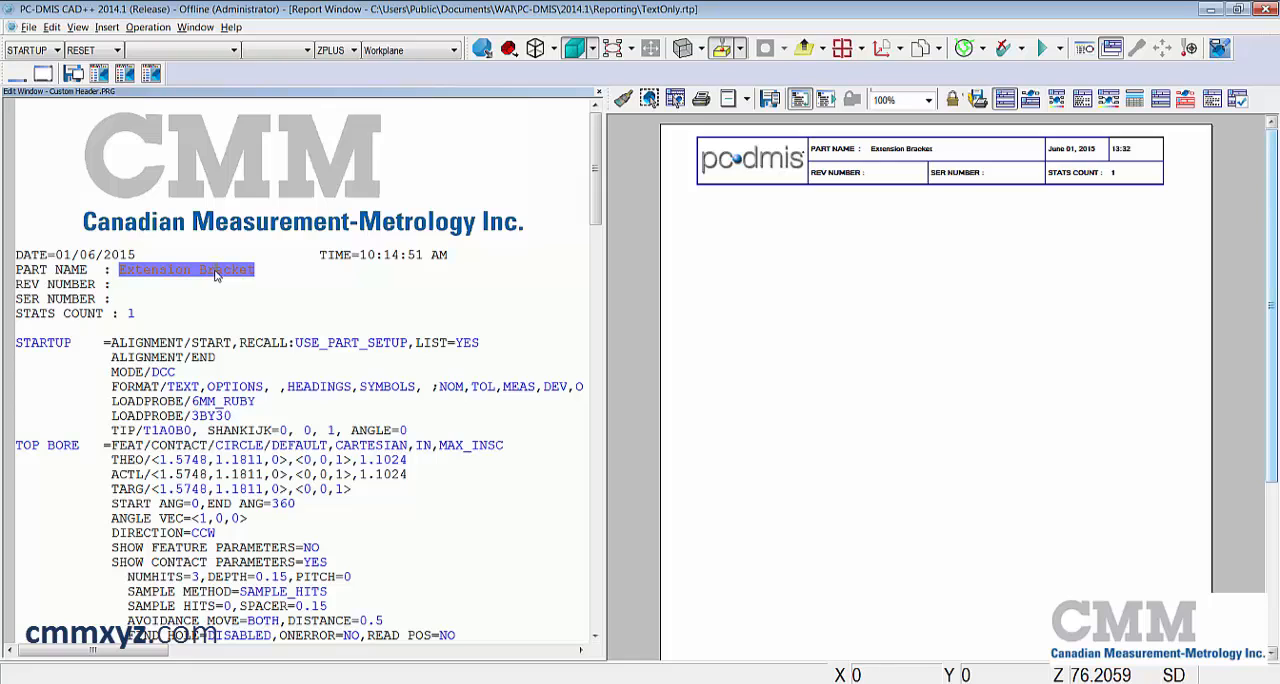
text(New E)
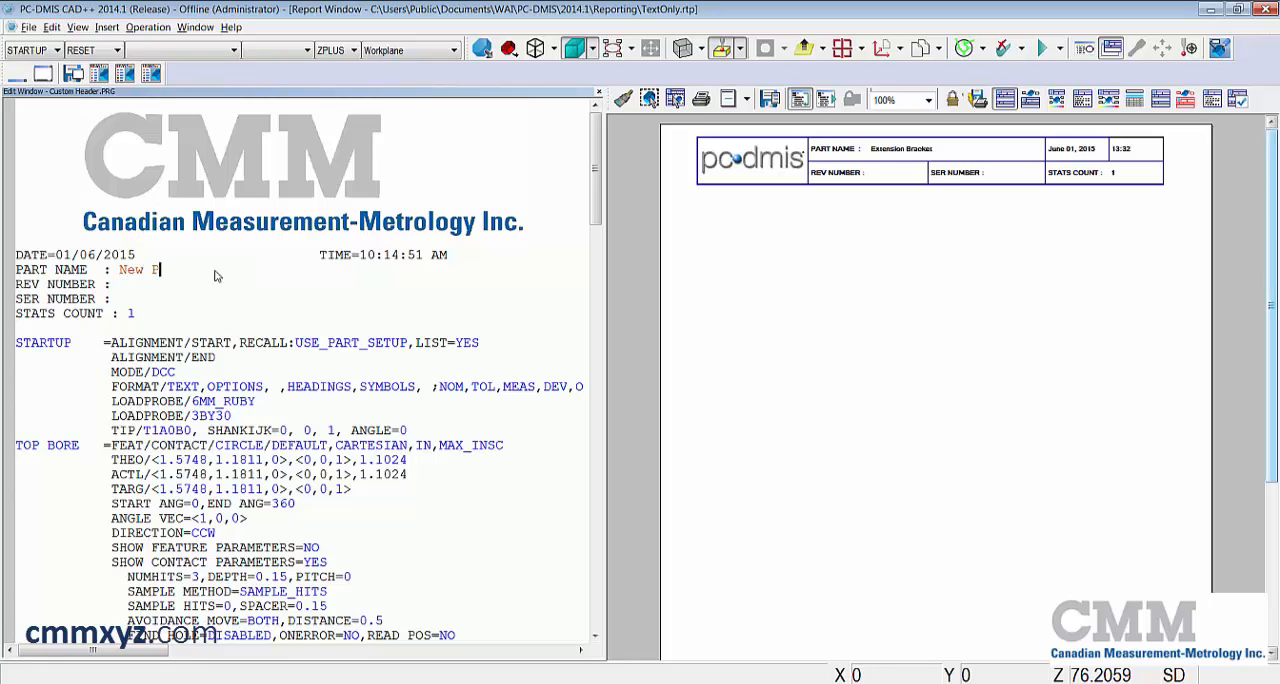
text(art)
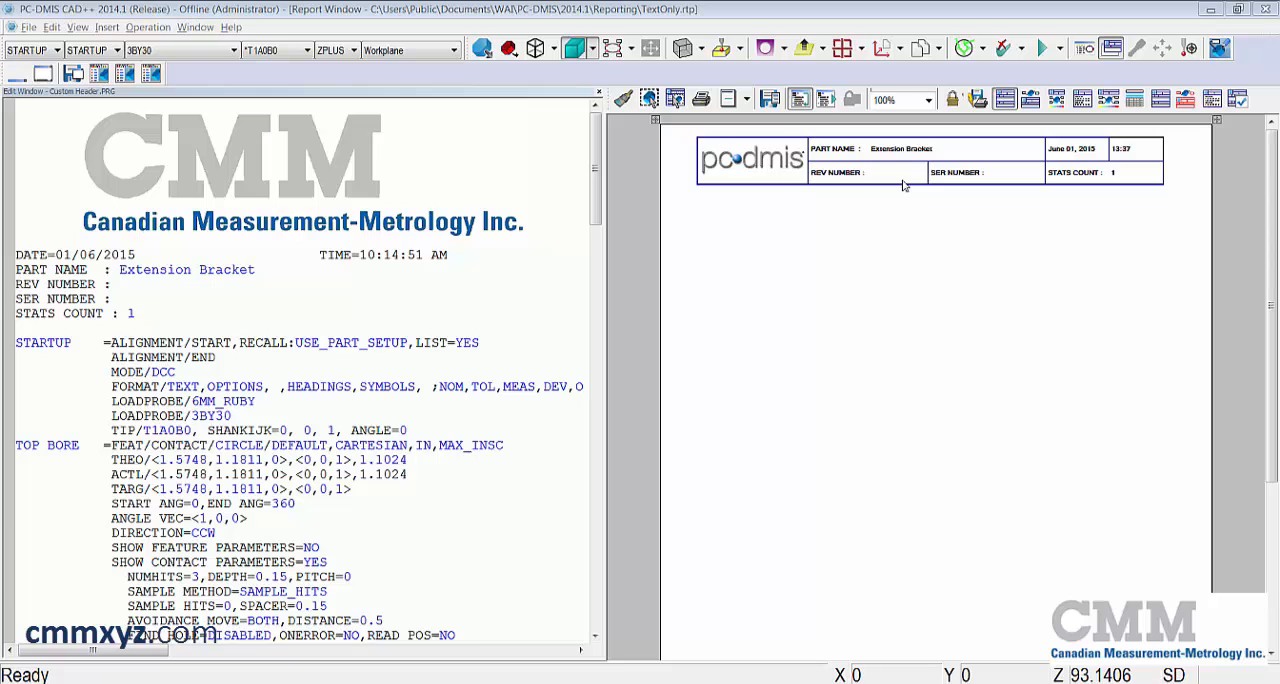
Paste a copy of FILE_HEADER.LBL into the Reporting folder and open the original template.
click(29, 27)
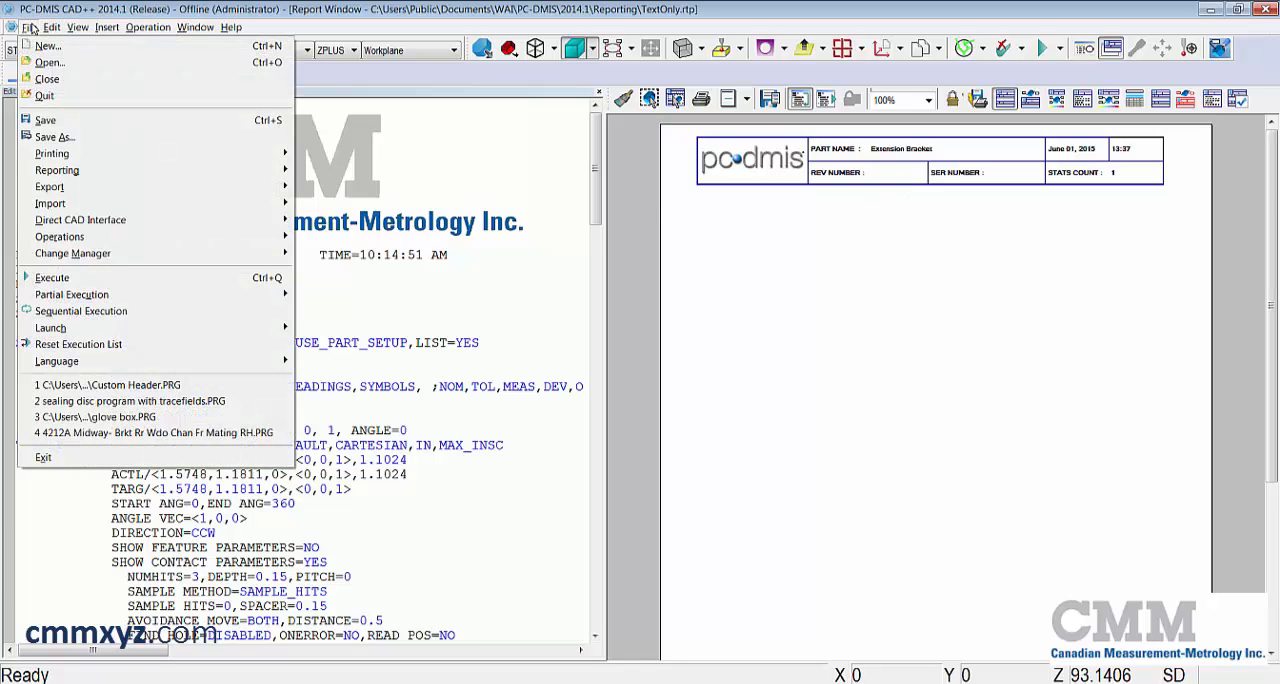
mouse_move(52, 153)
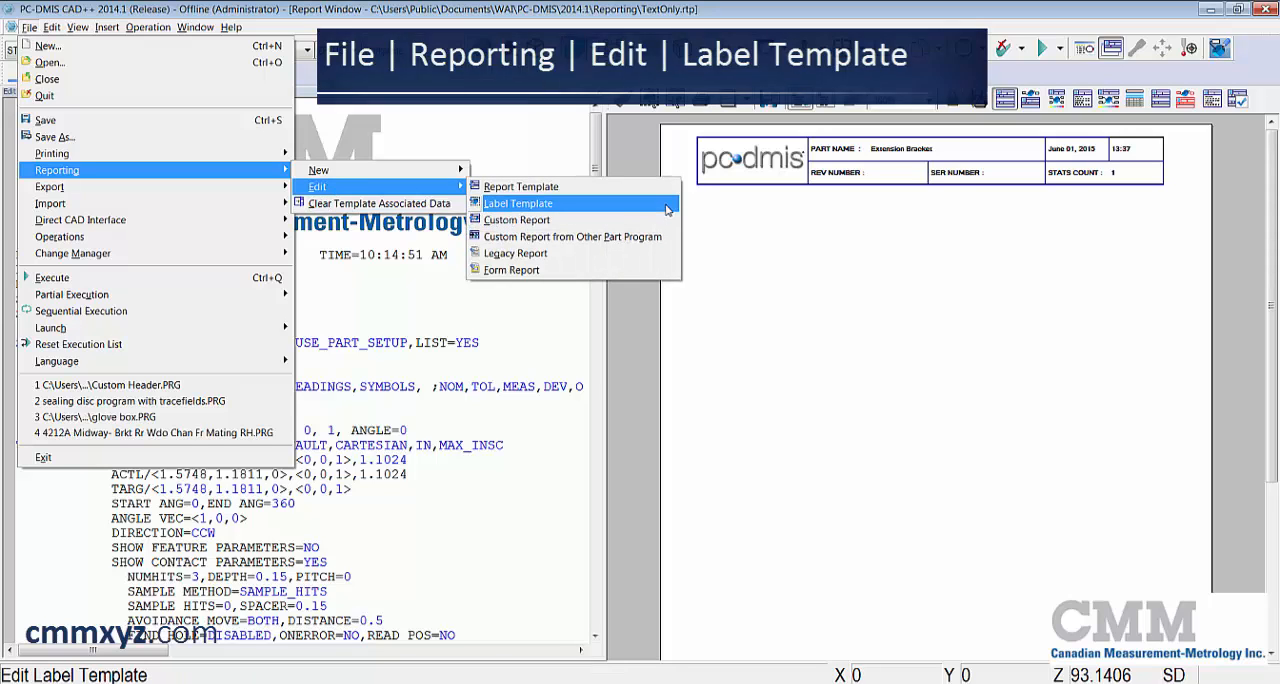
click(518, 203)
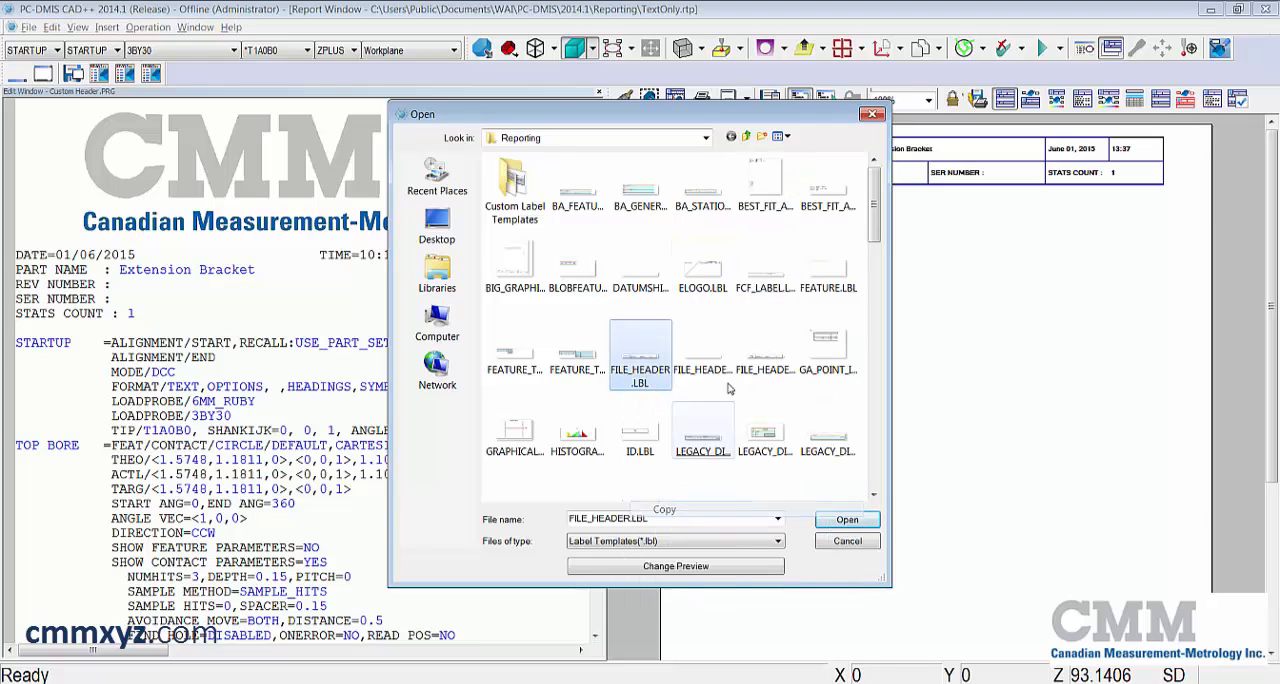
right_click(728, 388)
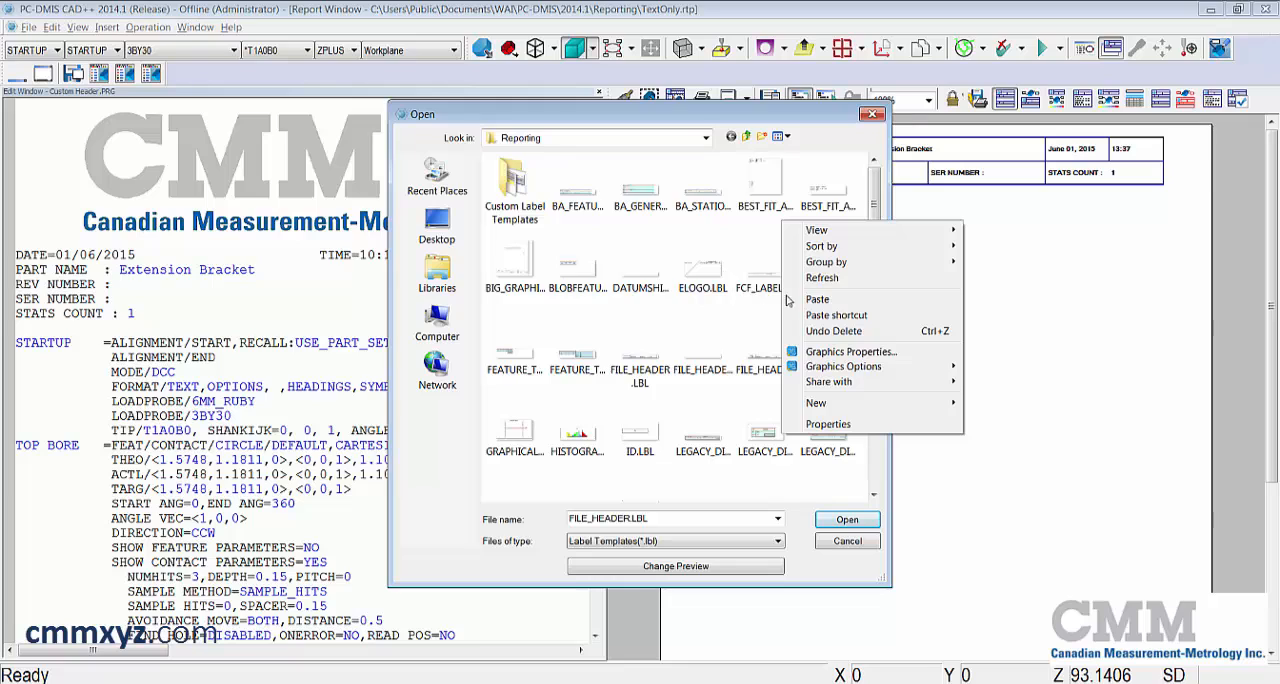
click(816, 298)
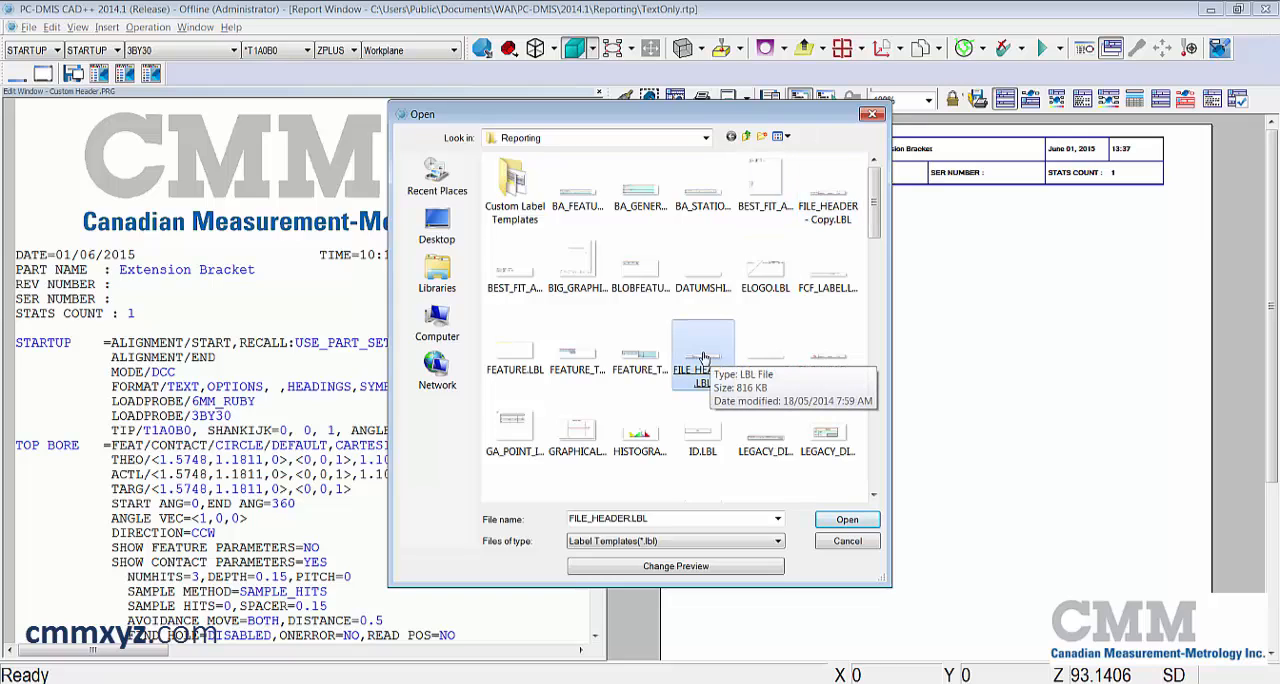
click(846, 519)
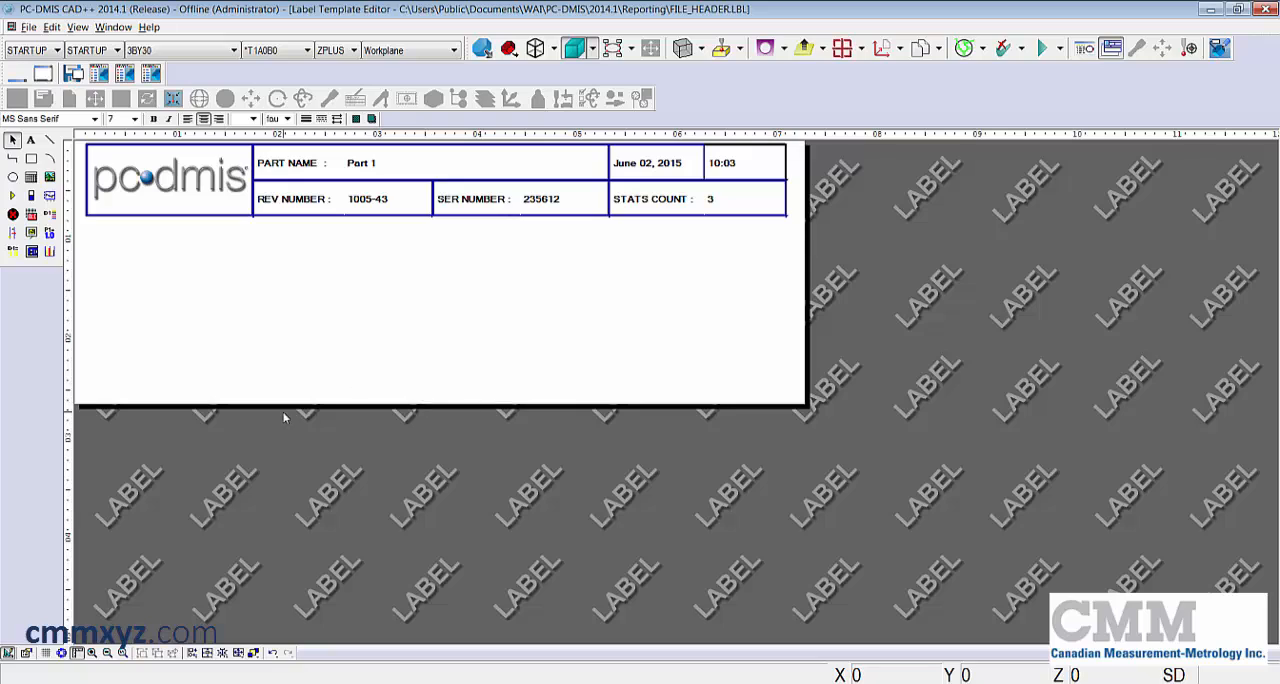
mouse_move(556, 435)
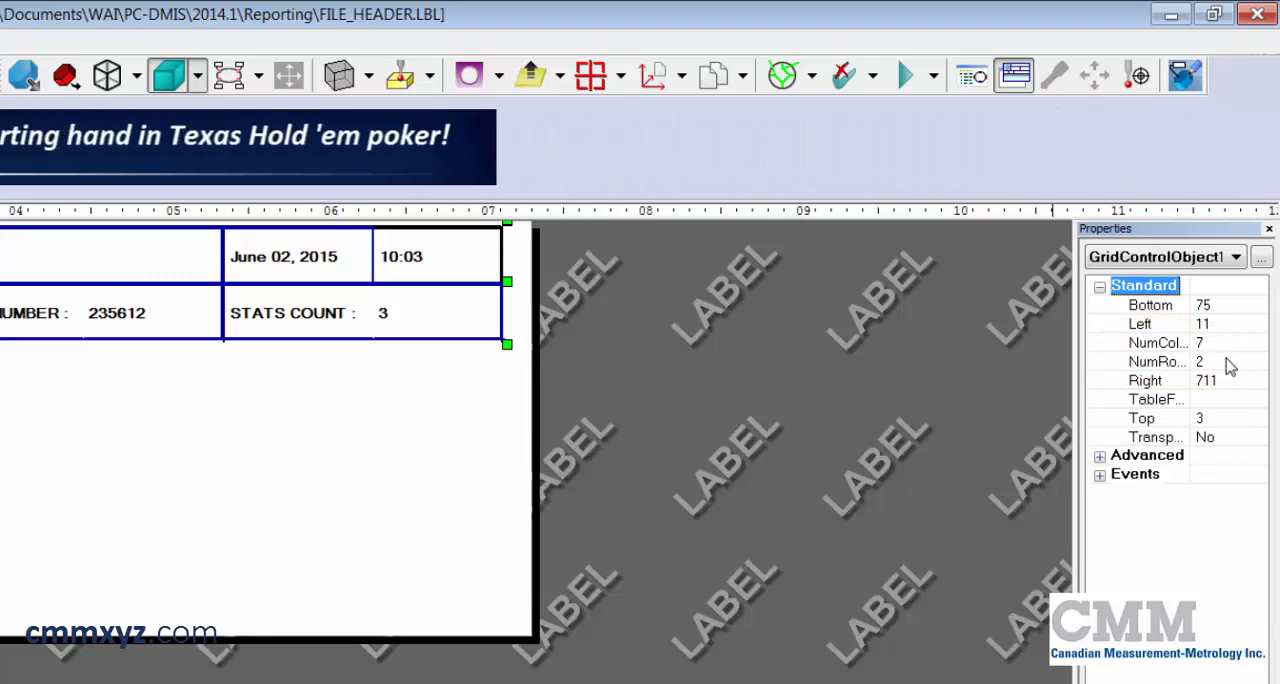
Set the header grid's NumRows property to 3.
text(3)
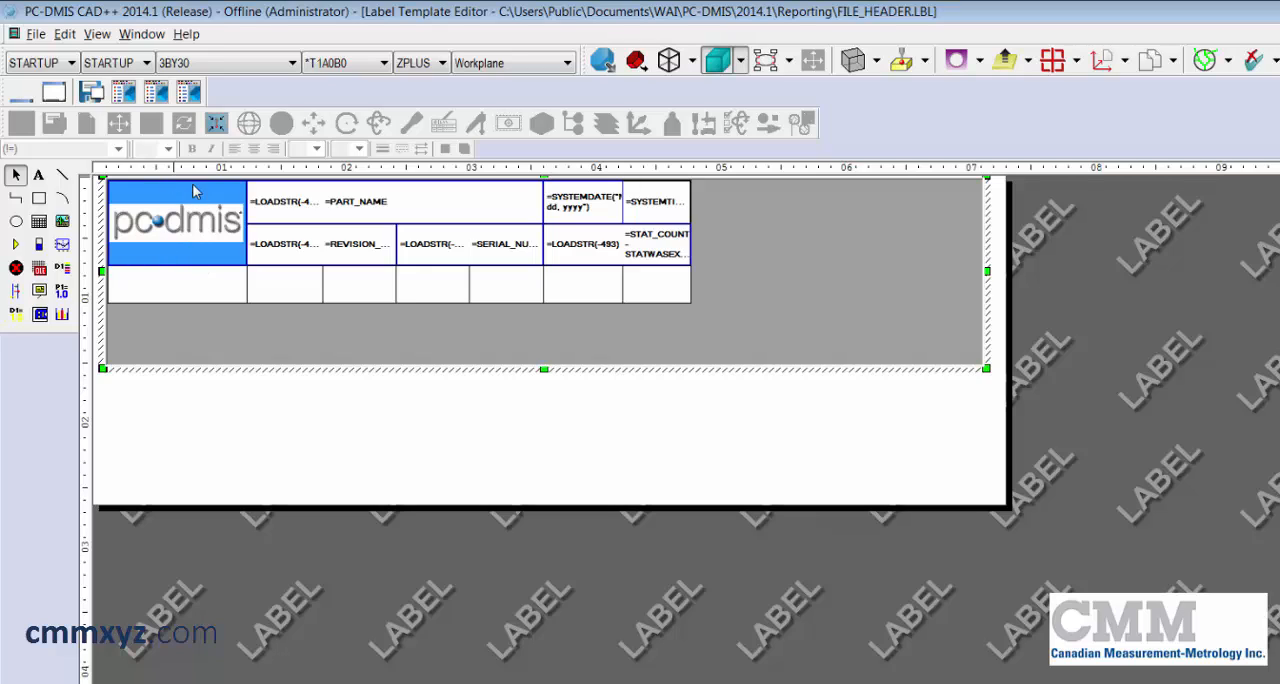
mouse_move(207, 256)
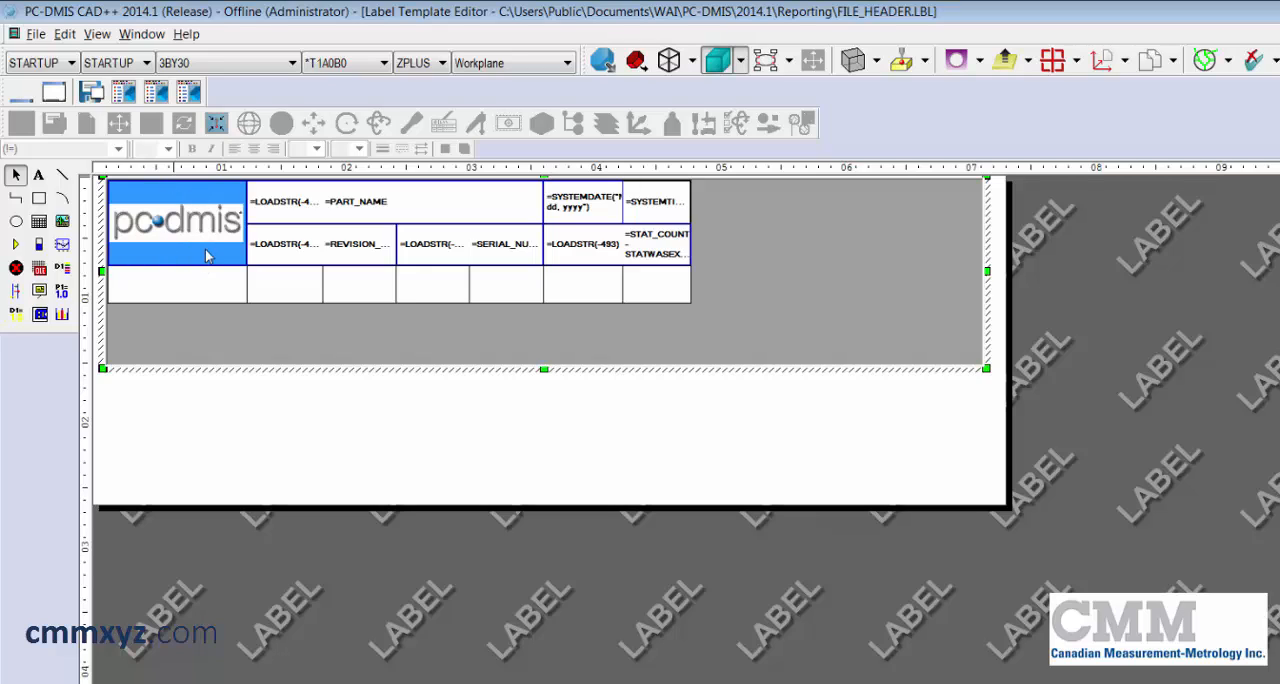
mouse_move(213, 261)
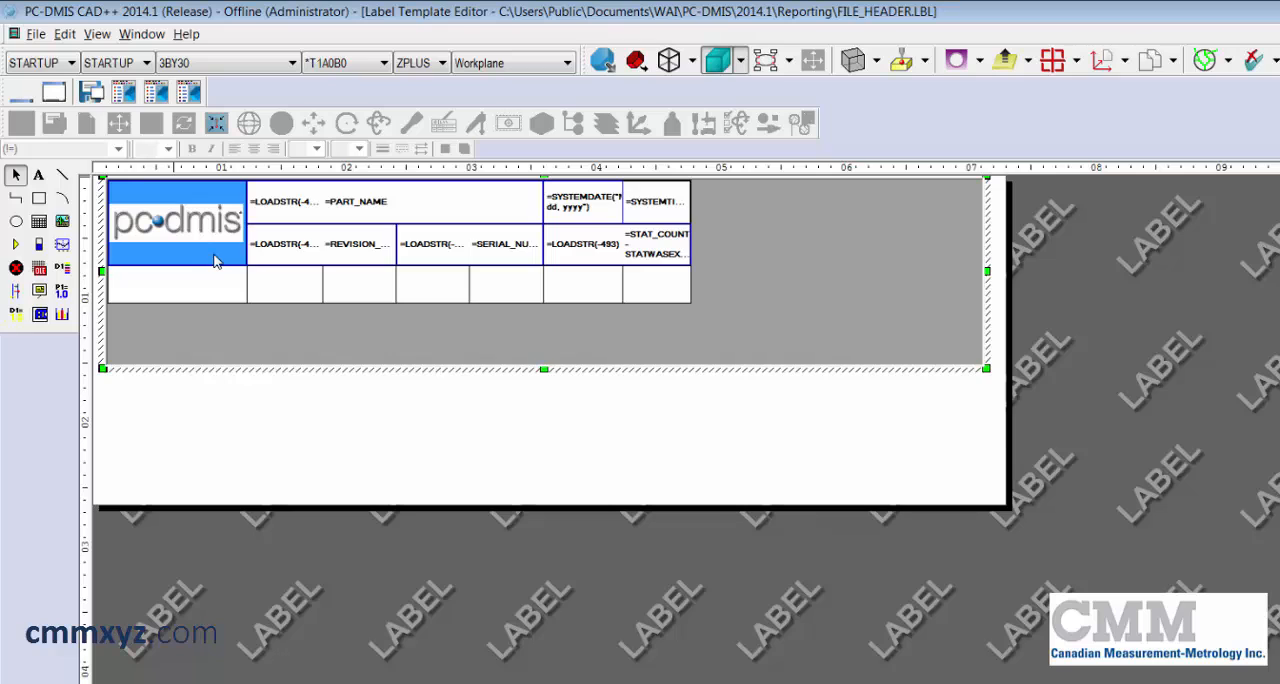
mouse_move(192, 312)
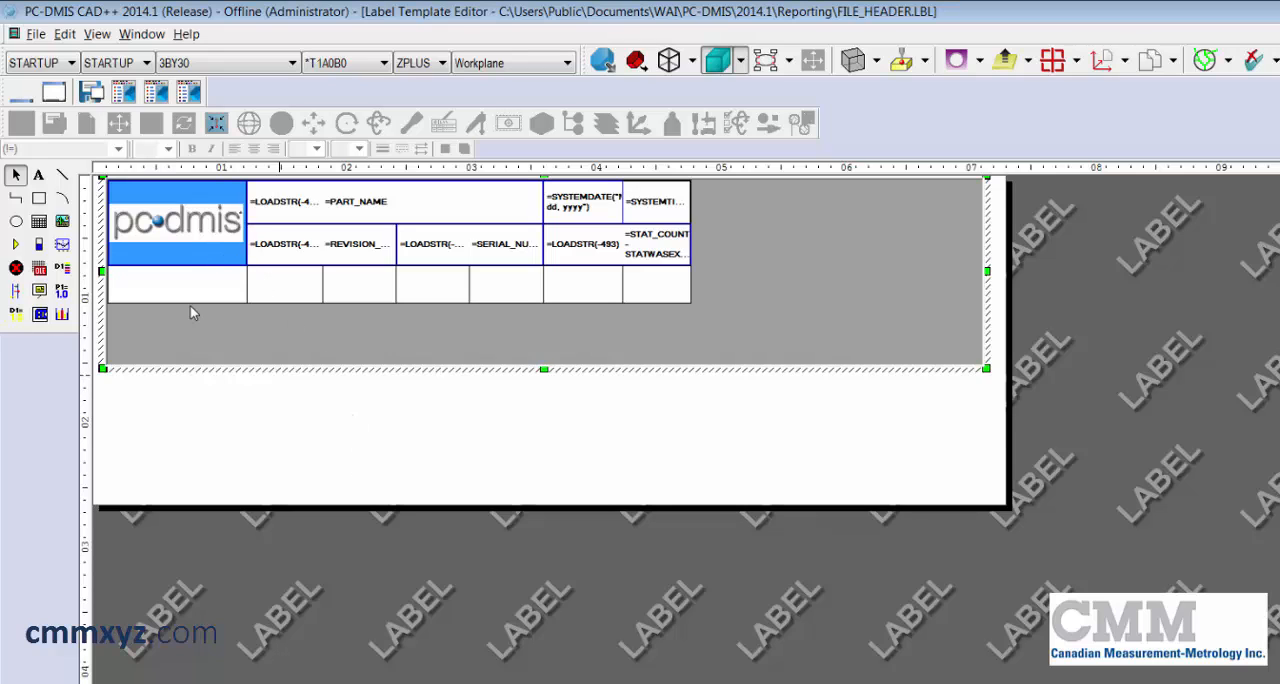
Merge the three column-1 cells into a single logo cell spanning rows 1–3.
double_click(177, 220)
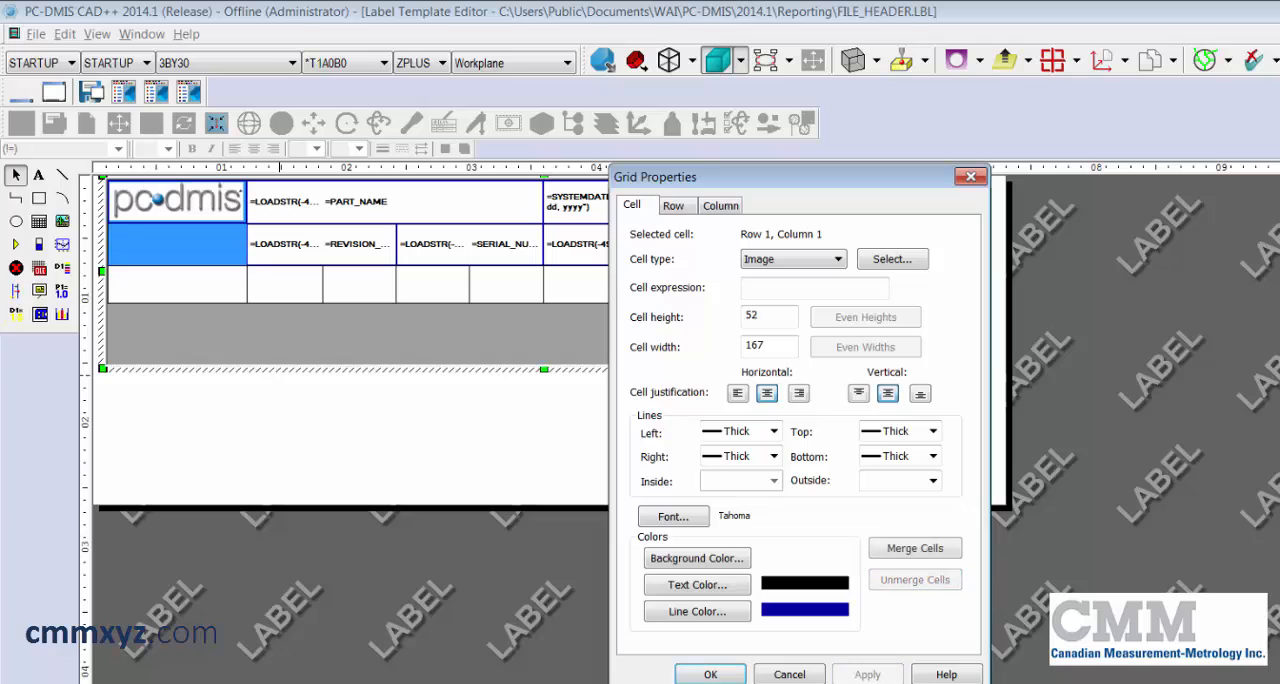
click(710, 673)
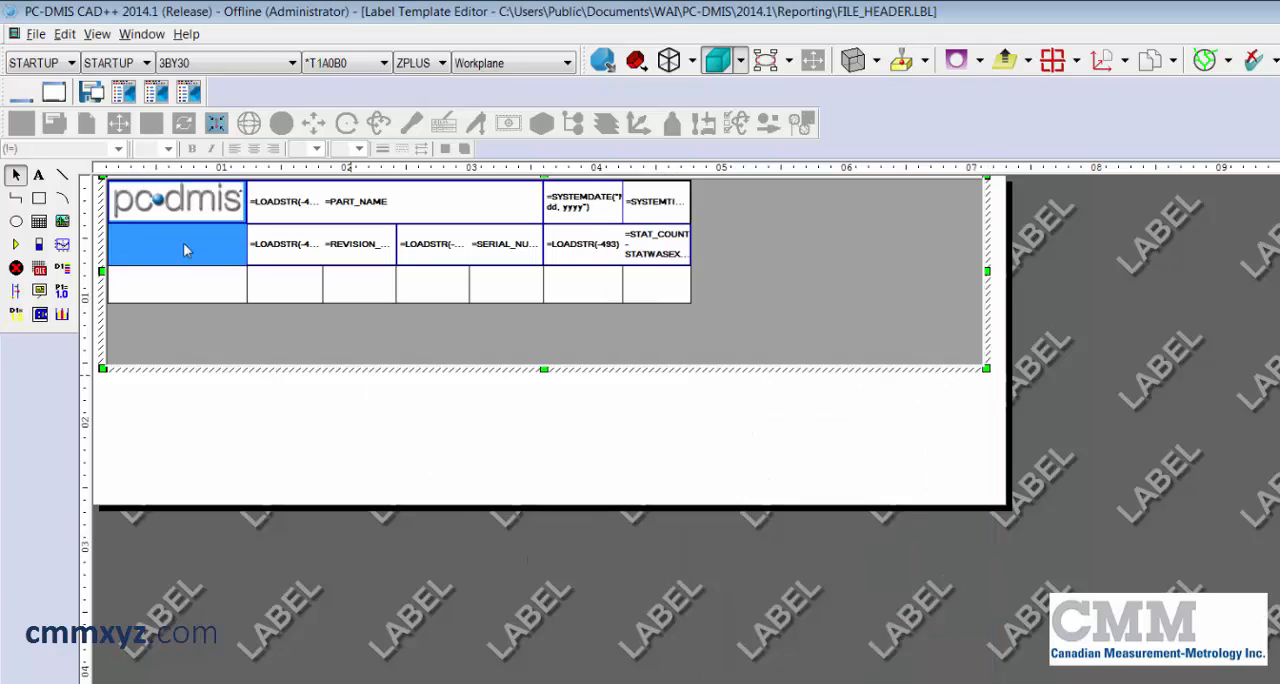
click(176, 286)
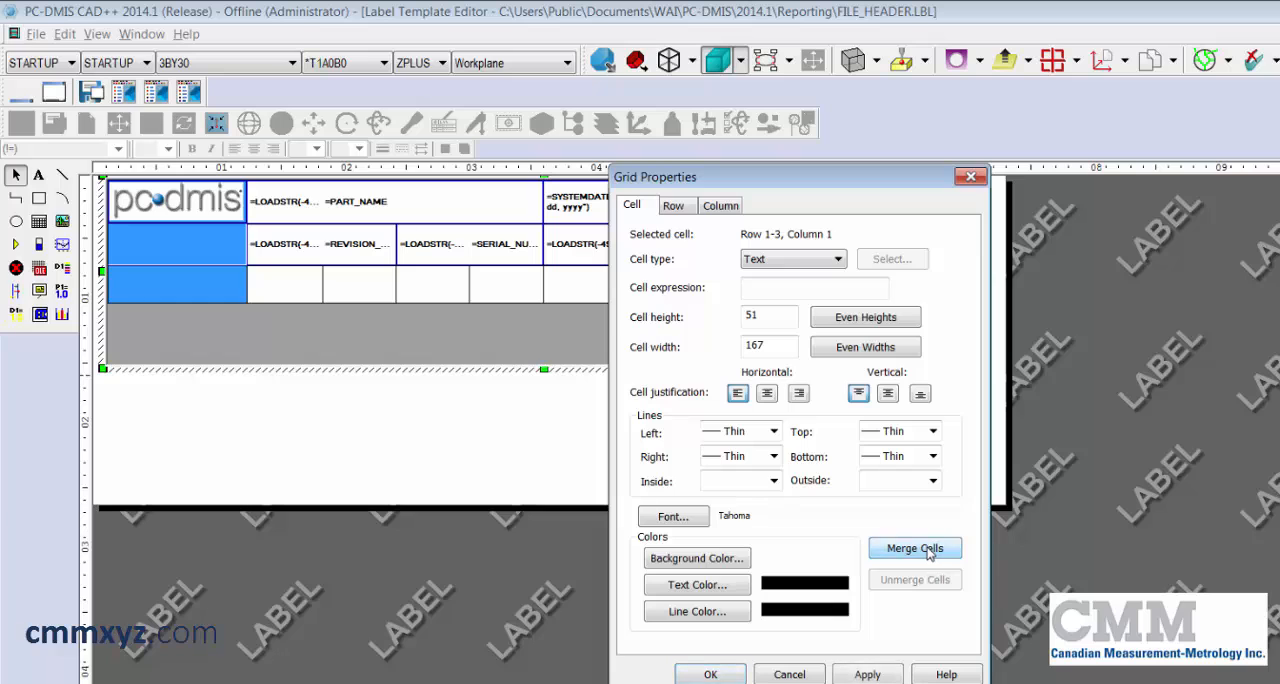
click(914, 548)
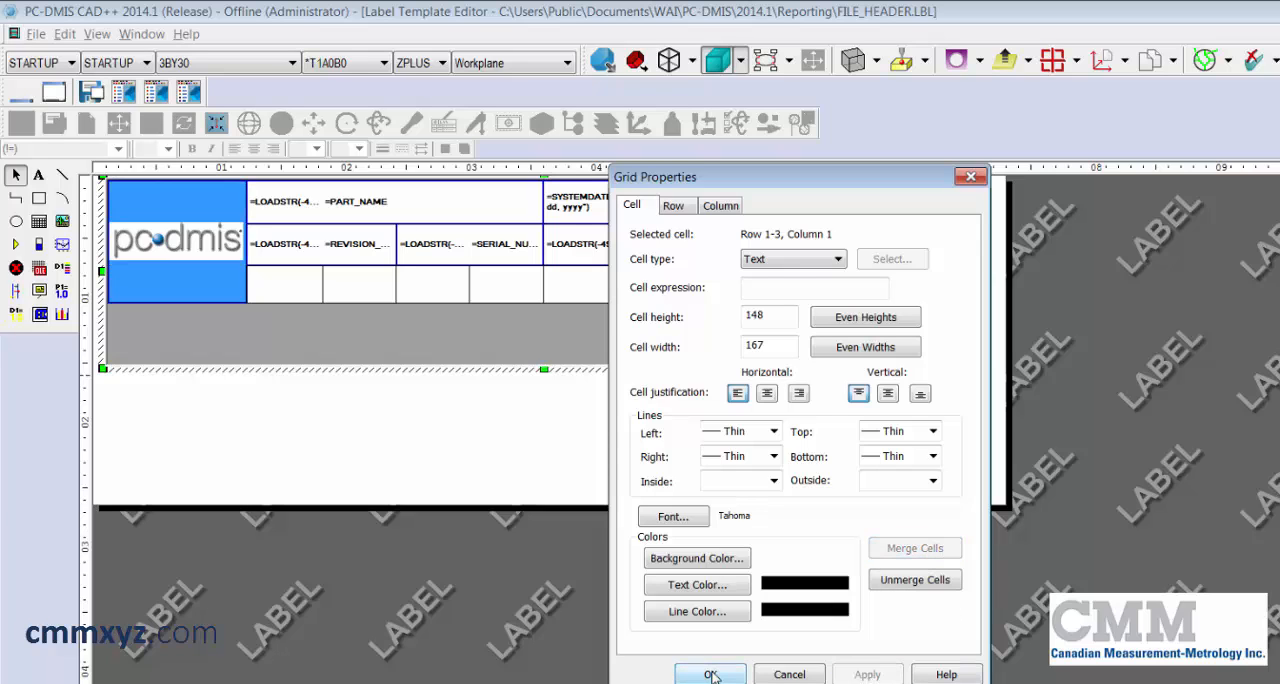
click(710, 673)
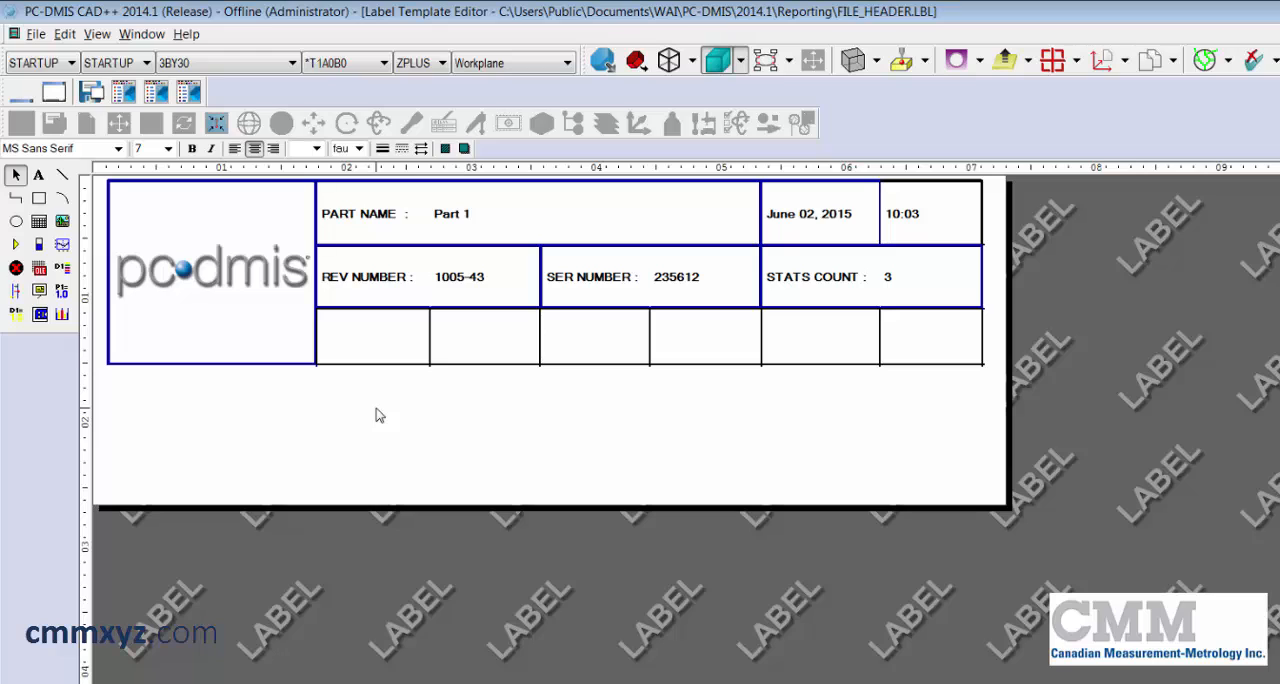
Give the merged logo cell thick borders and the CMM company logo image.
click(210, 270)
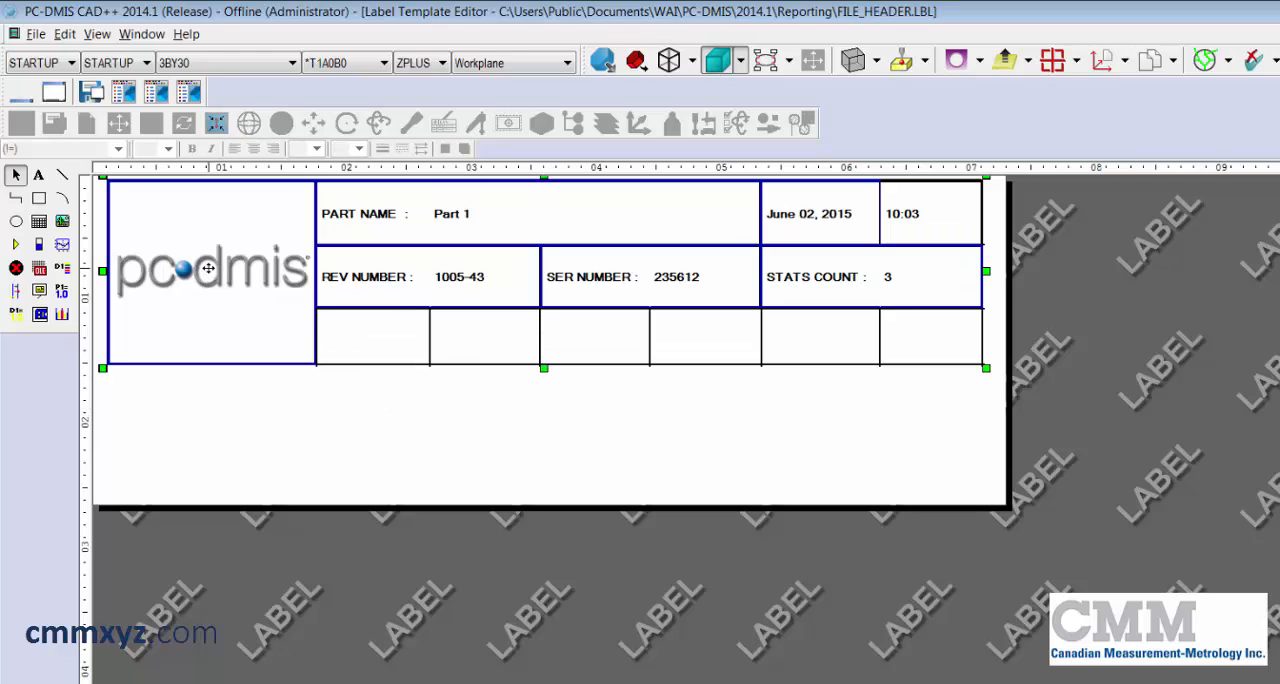
double_click(210, 270)
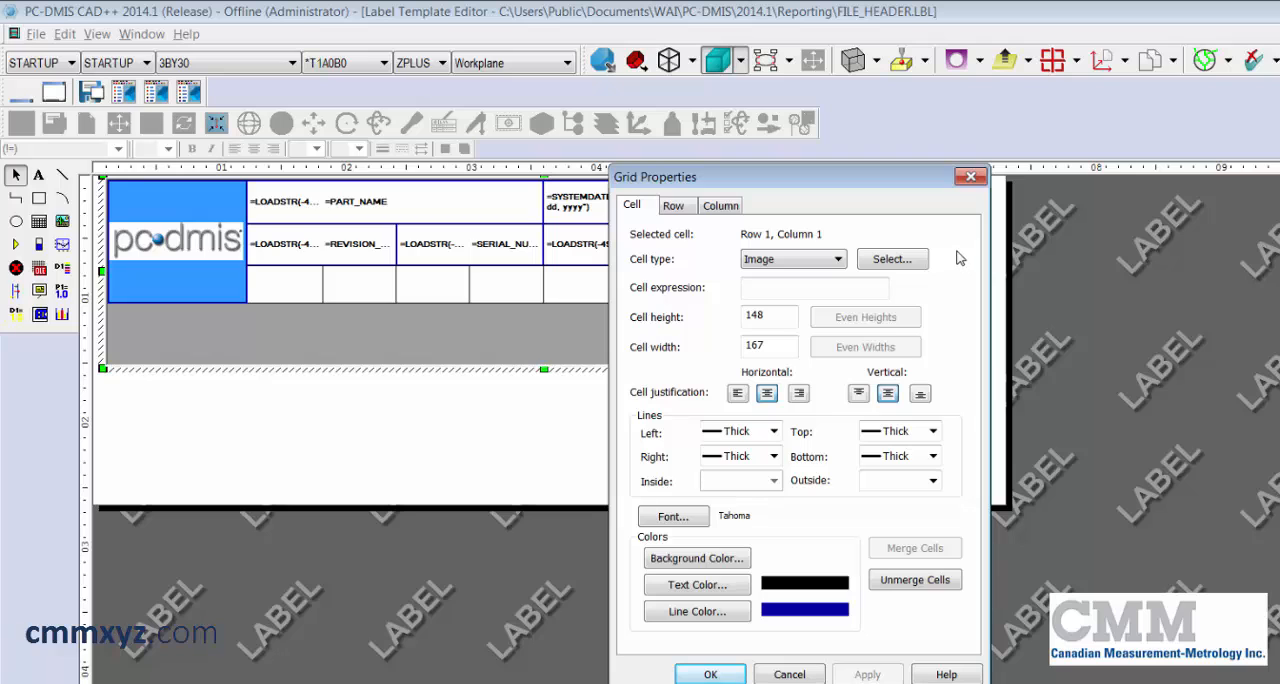
click(891, 259)
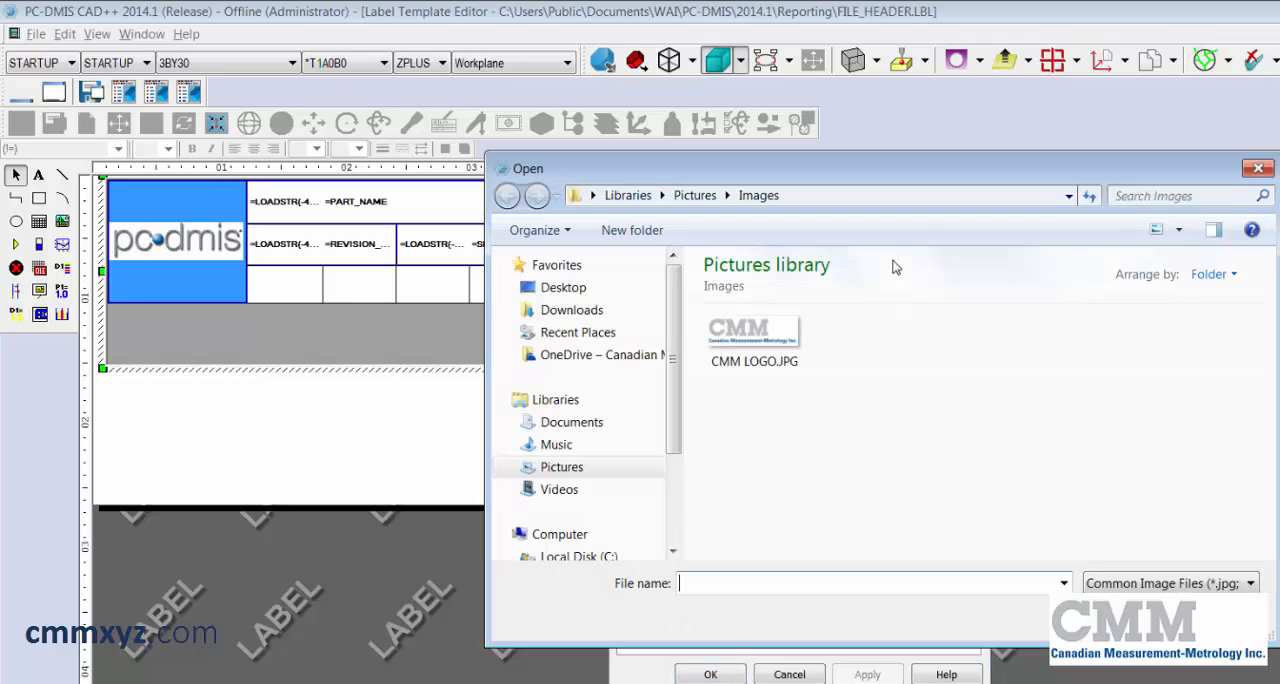
mouse_move(799, 470)
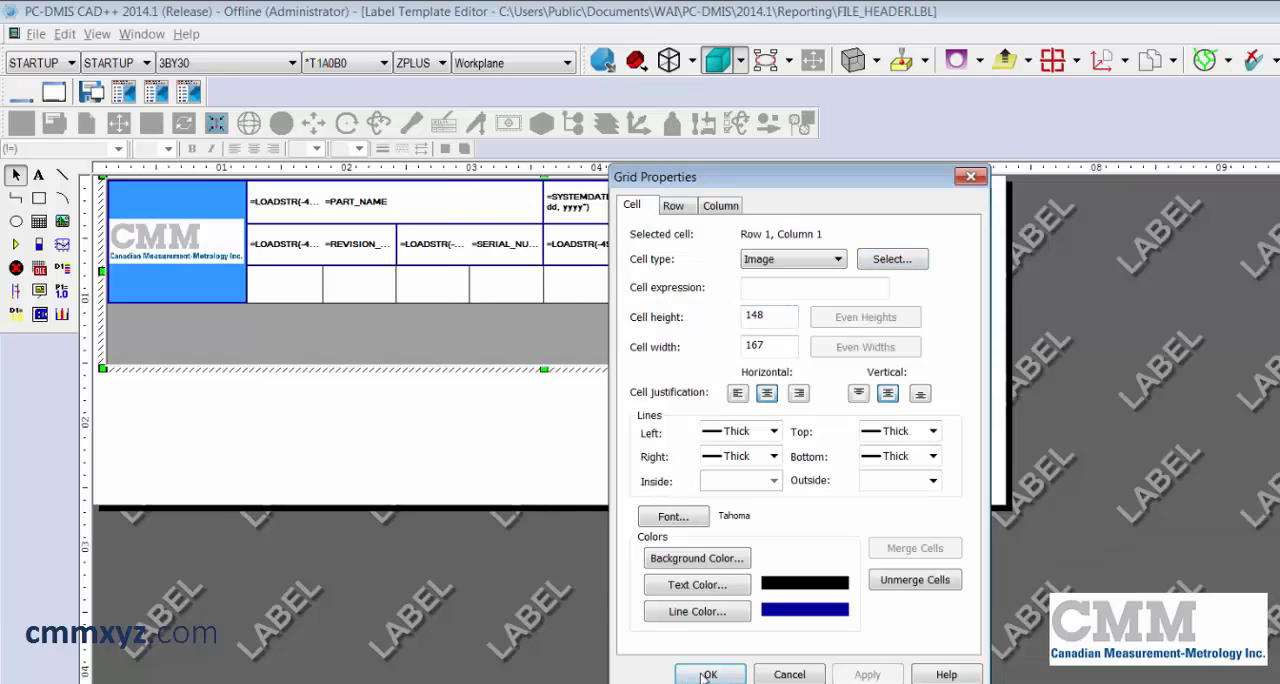
click(709, 673)
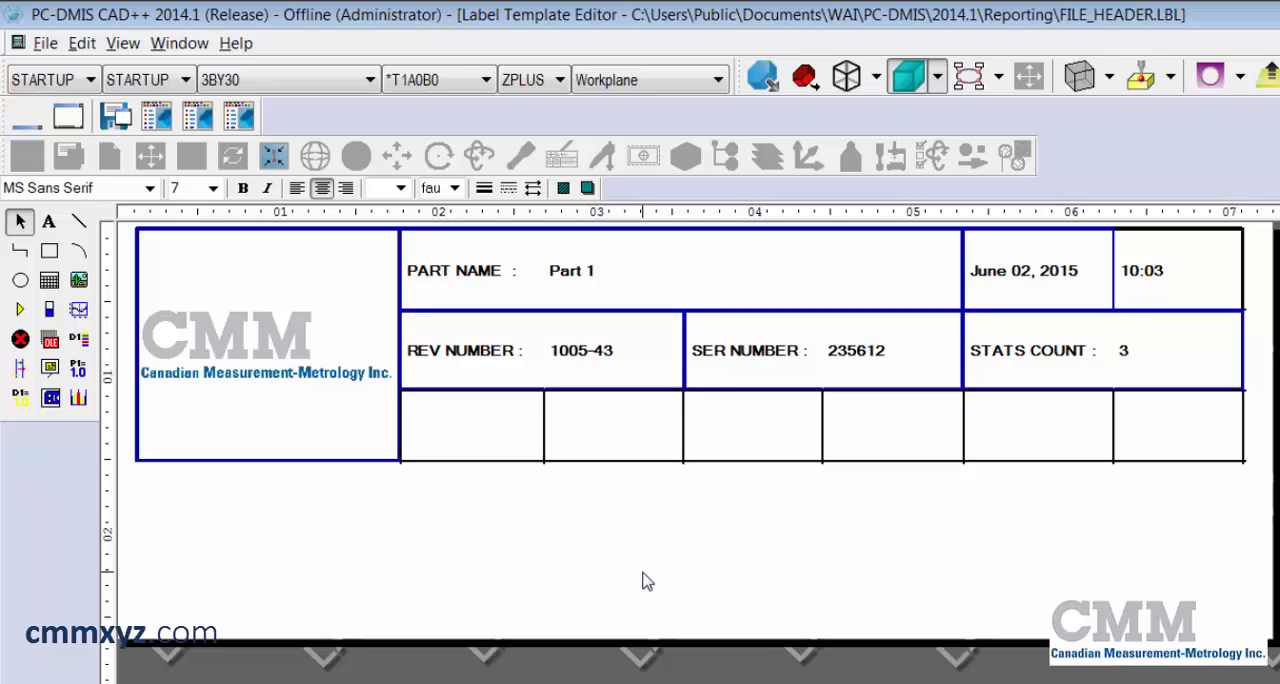
Delete the Cell expressions of the row-2 revision label and revision value cells.
click(480, 349)
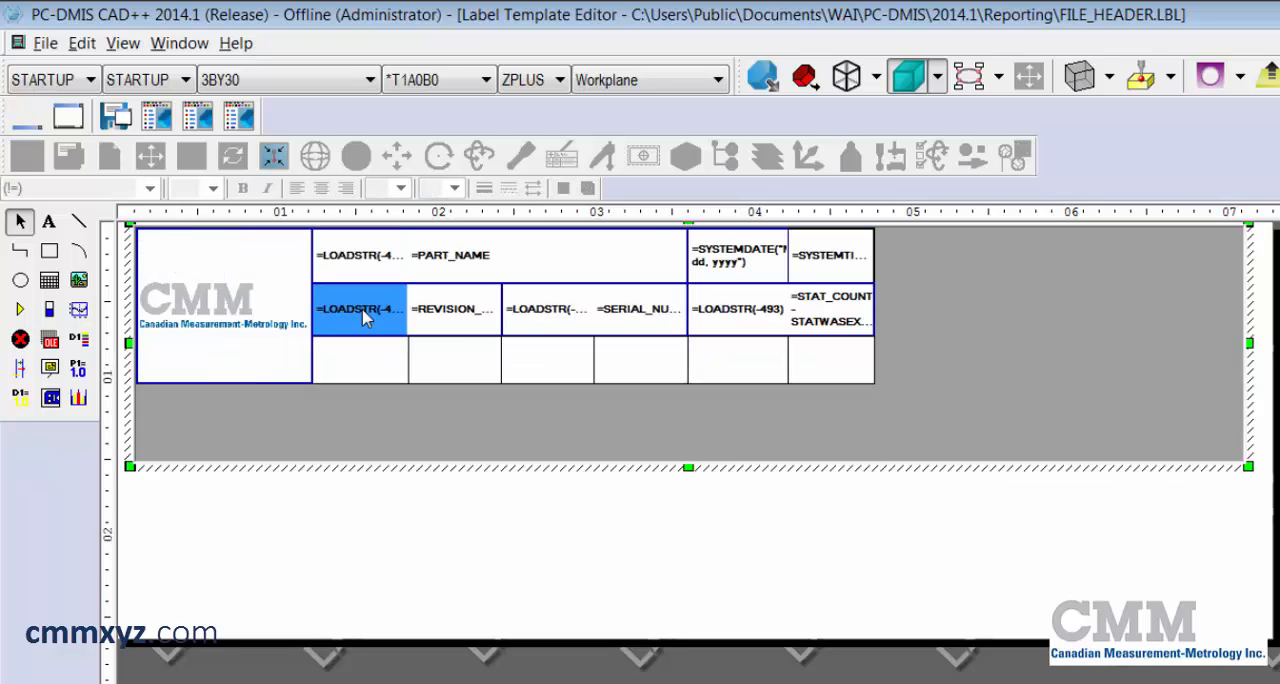
mouse_move(373, 419)
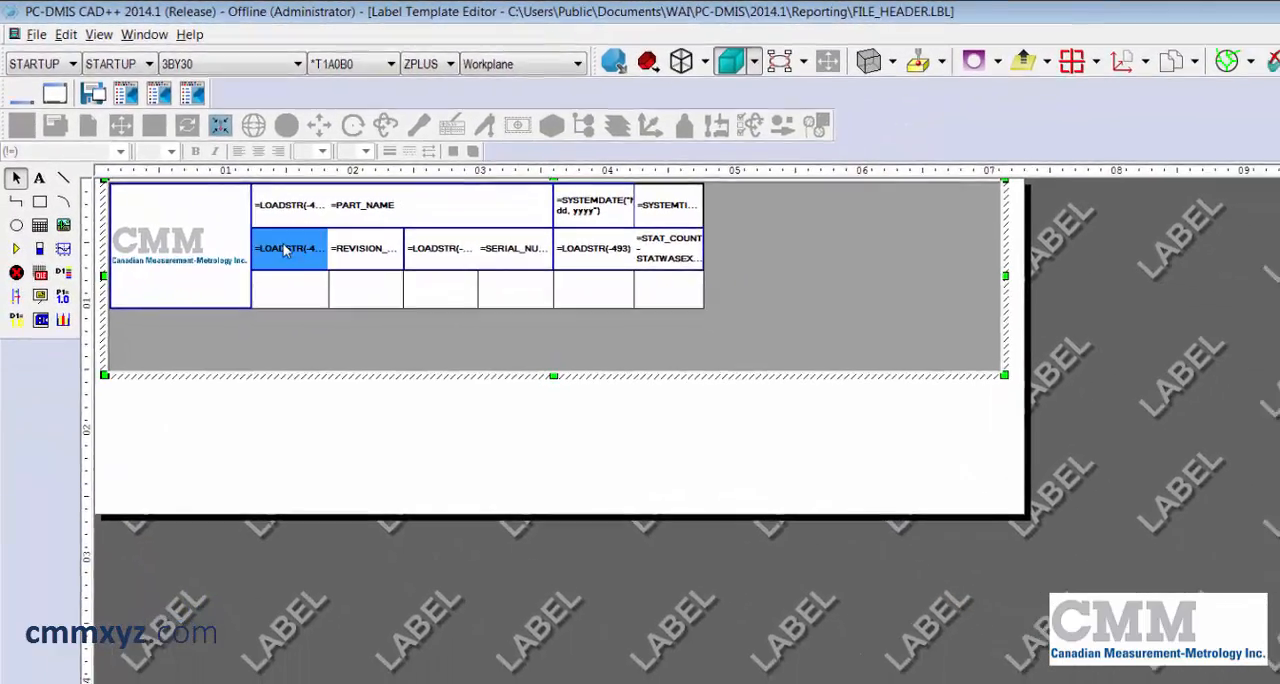
double_click(289, 248)
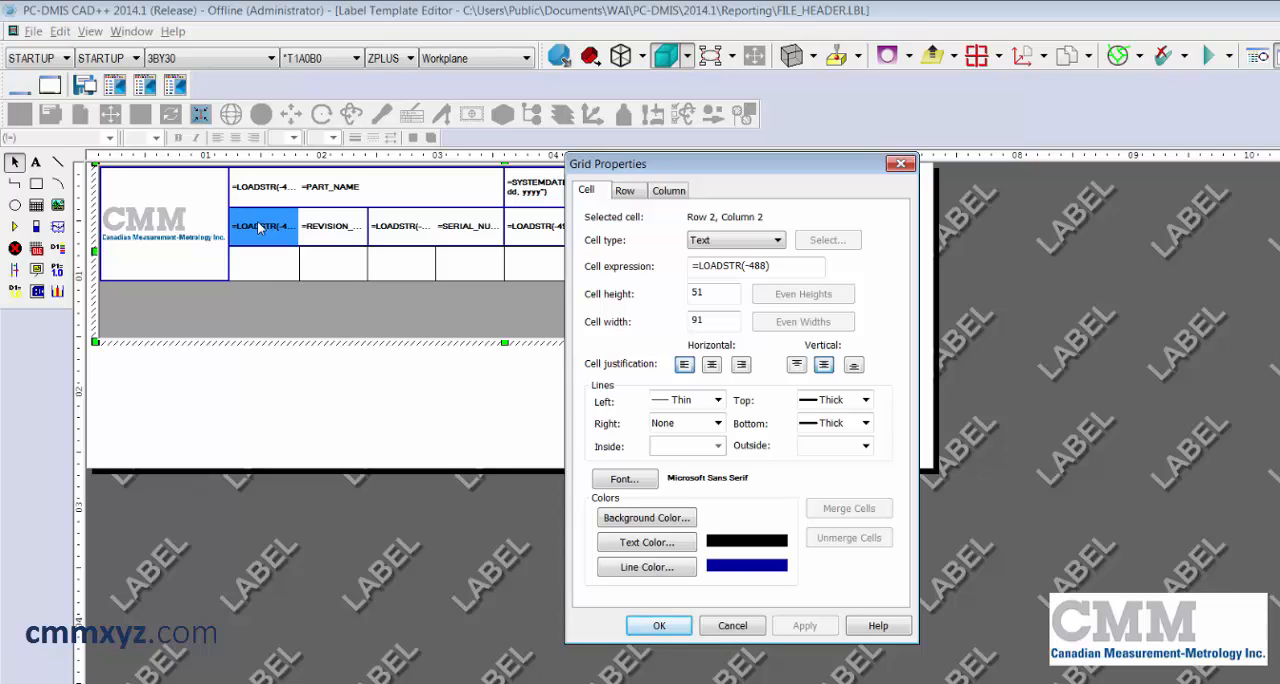
click(755, 266)
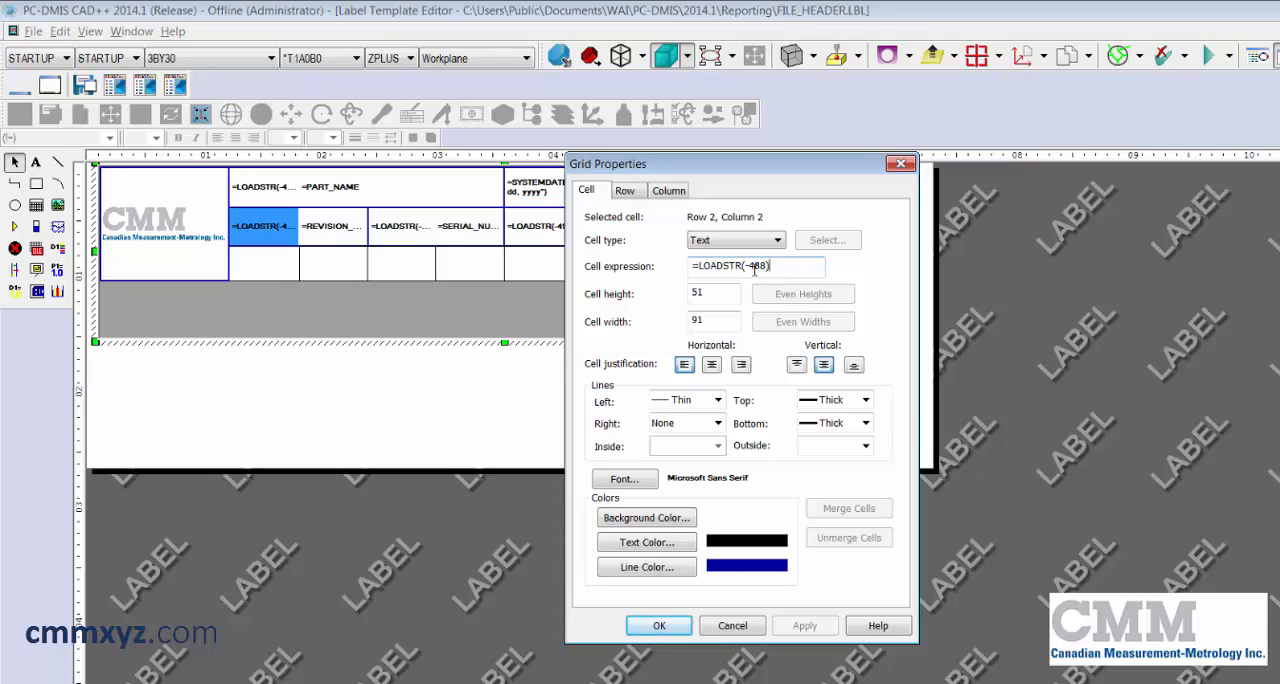
key(Delete)
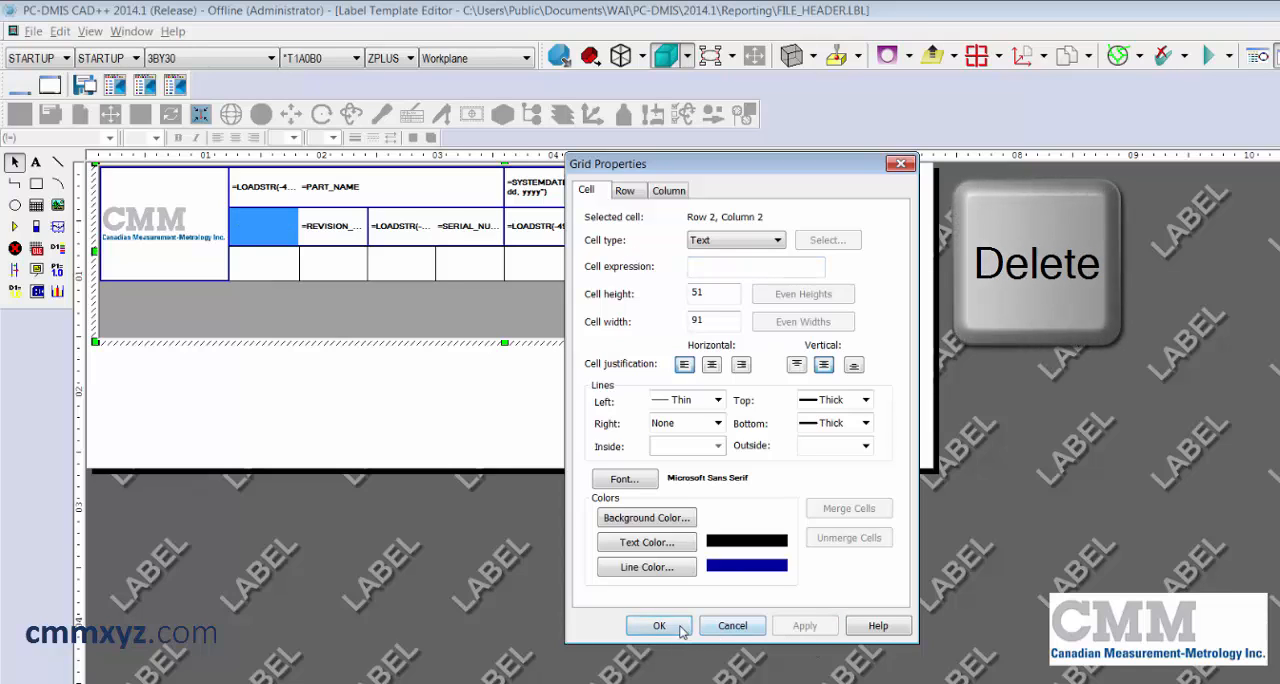
click(659, 625)
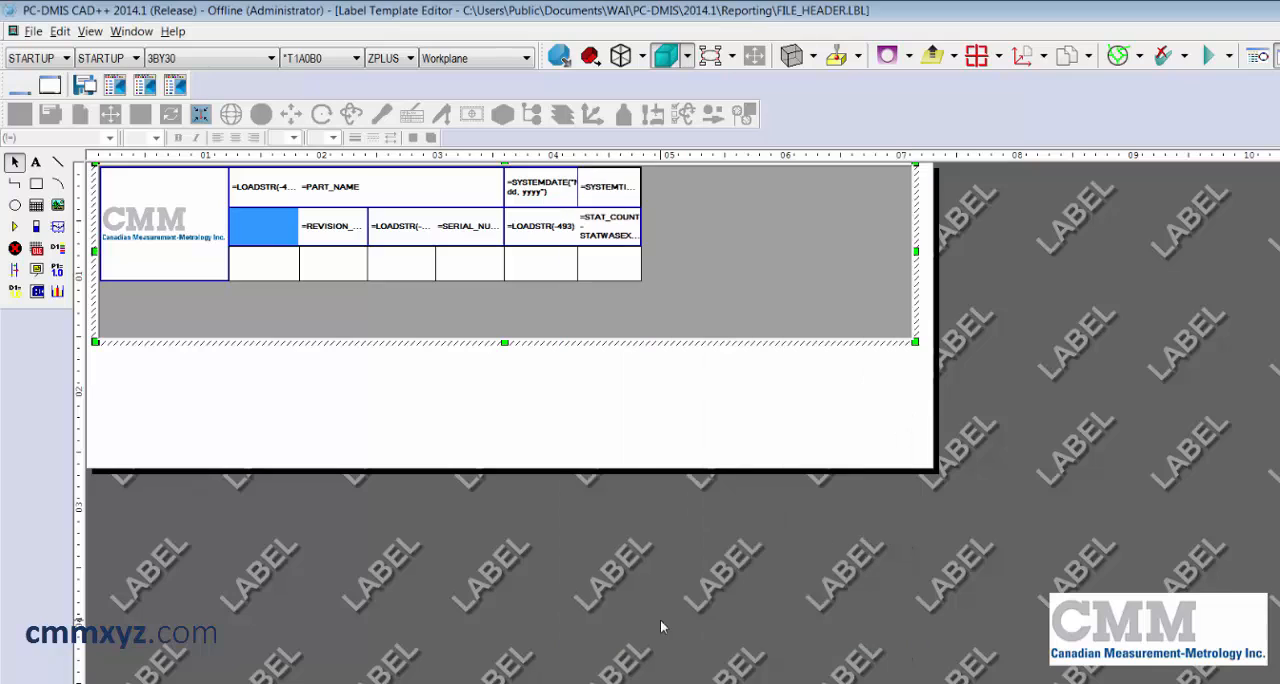
click(333, 225)
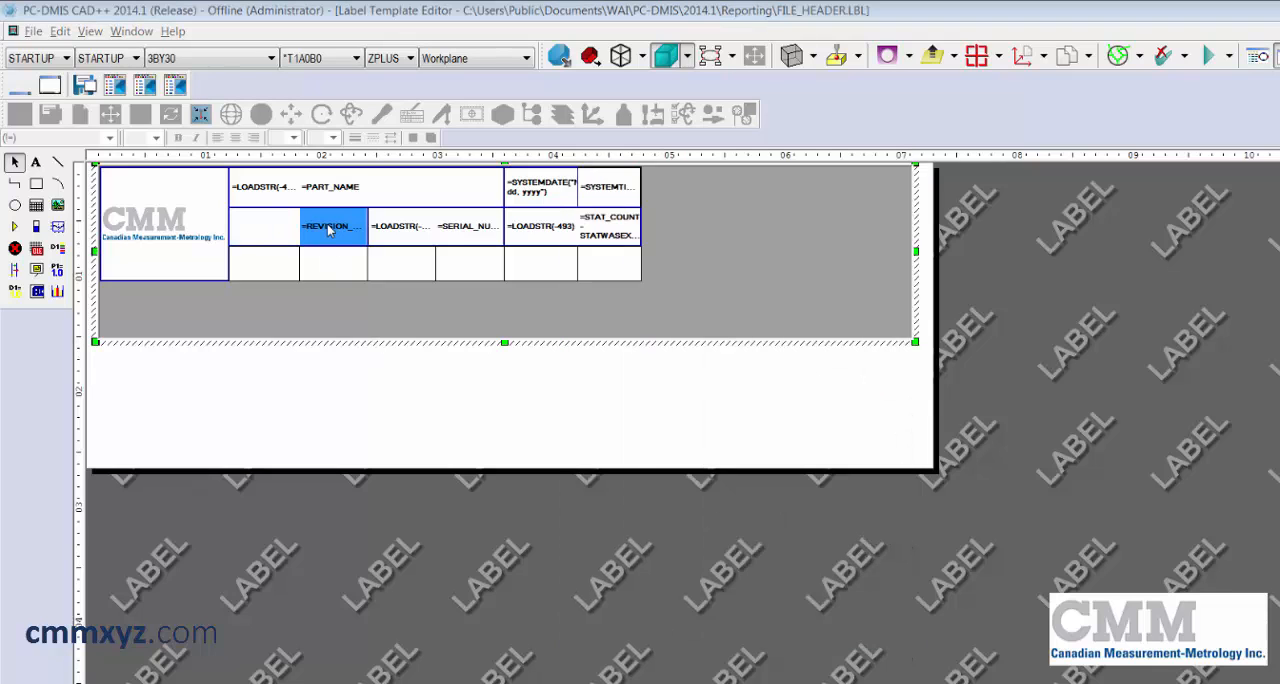
double_click(333, 226)
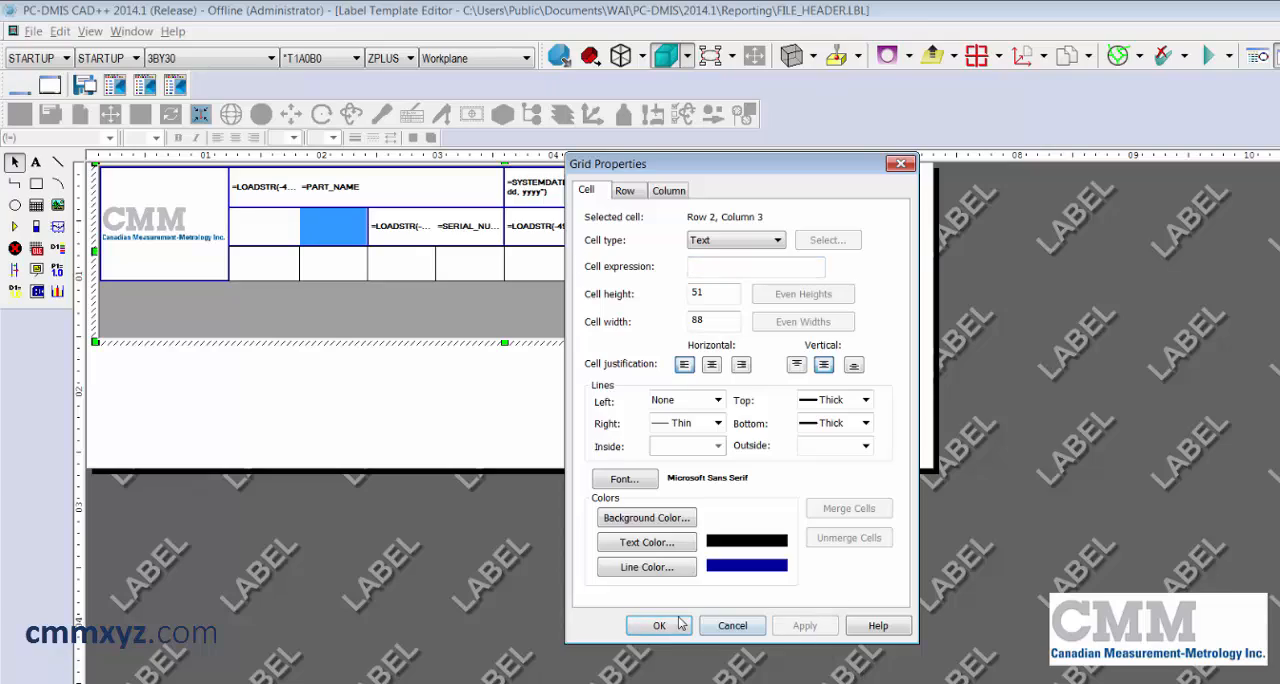
click(659, 625)
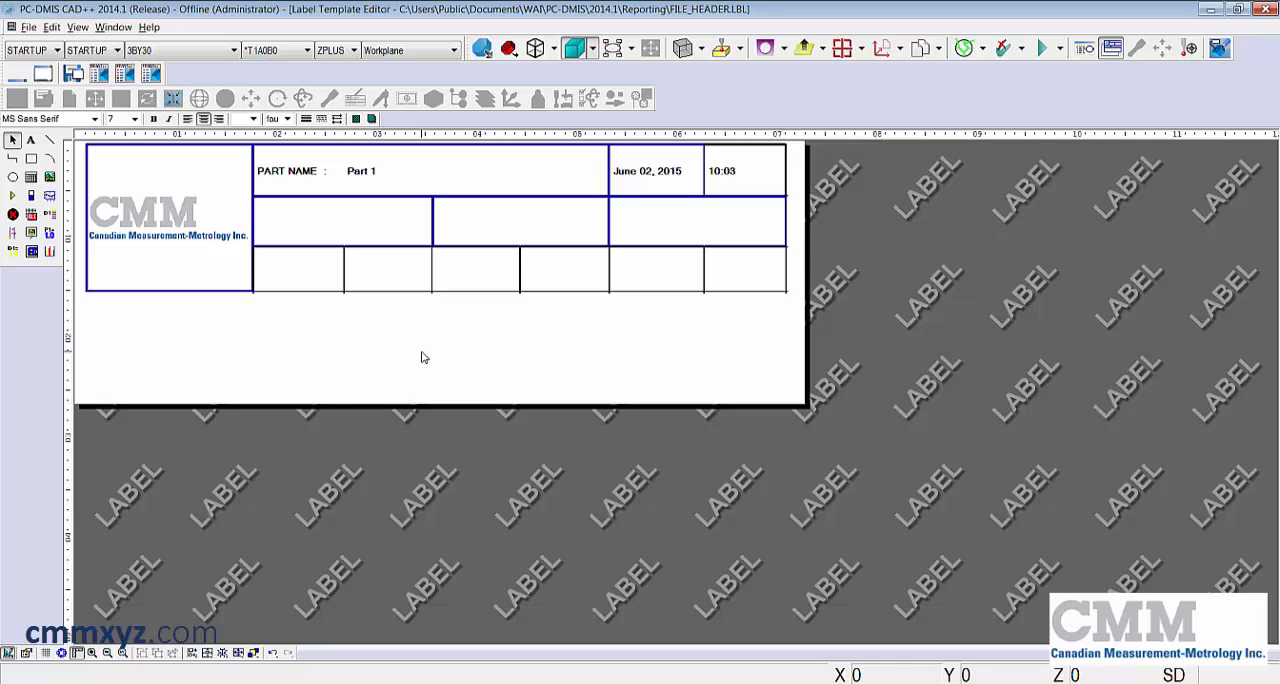
mouse_move(430, 357)
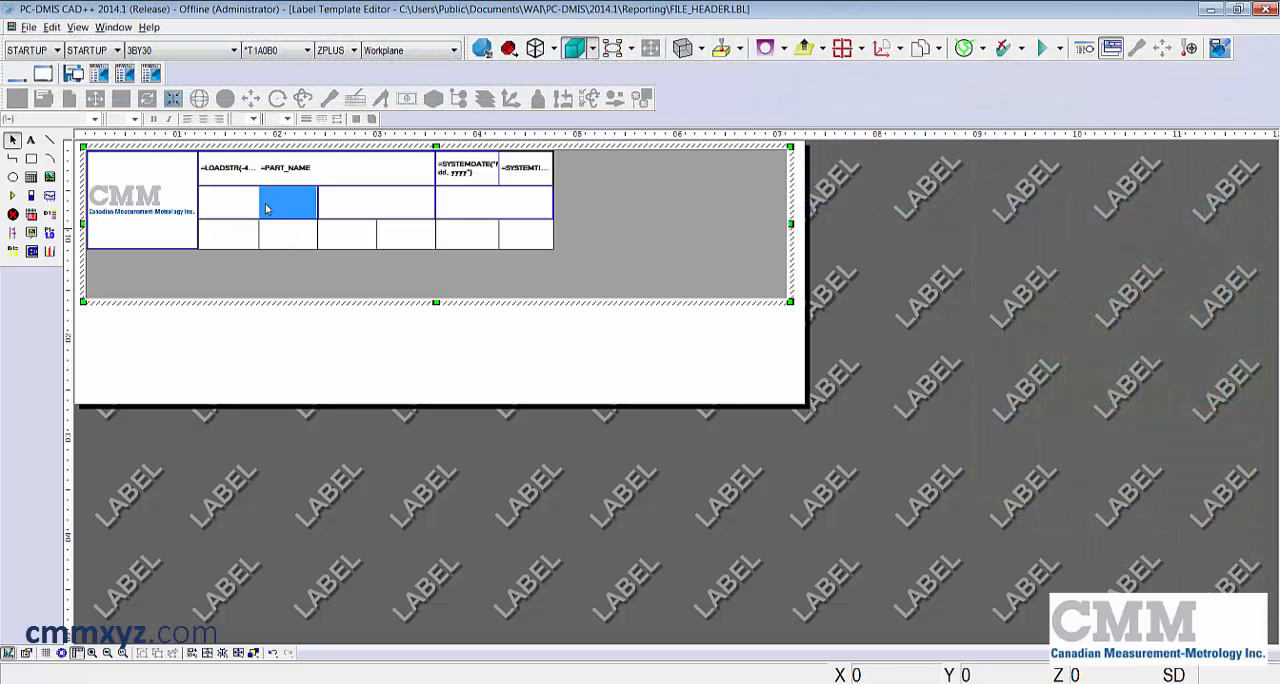
Select row 2 columns 2–5 and set their font to Times New Roman 11.
drag(266, 203, 405, 203)
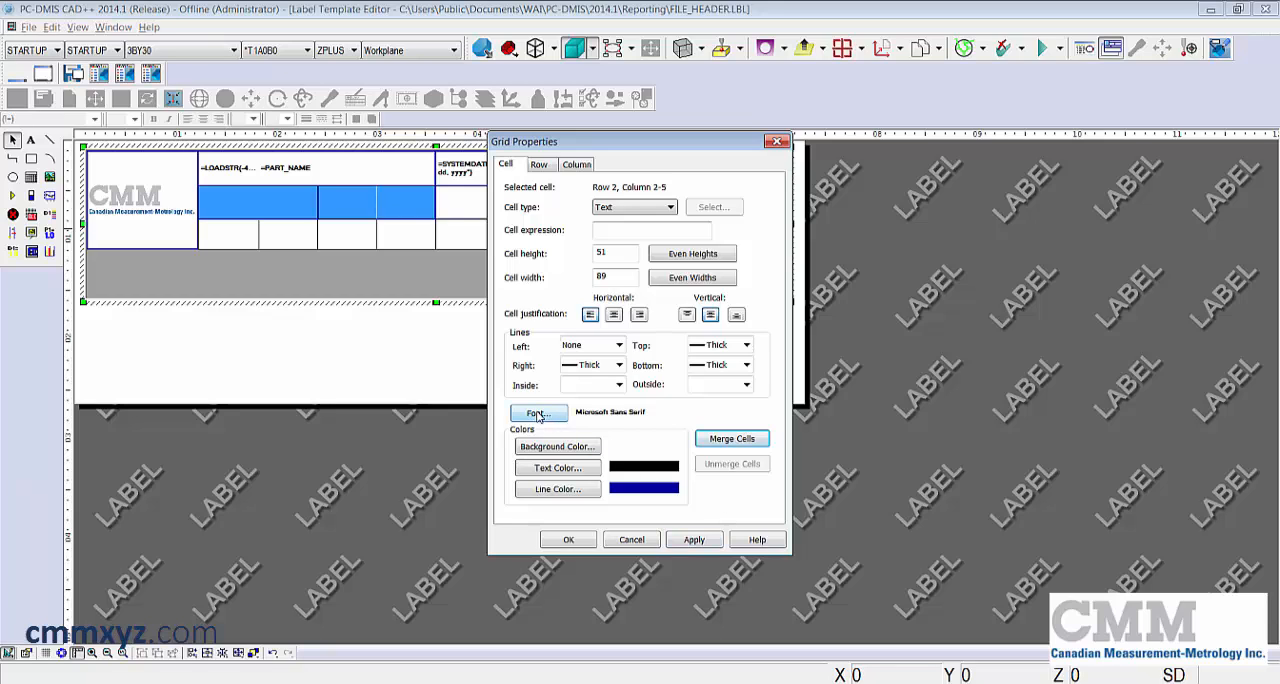
click(538, 413)
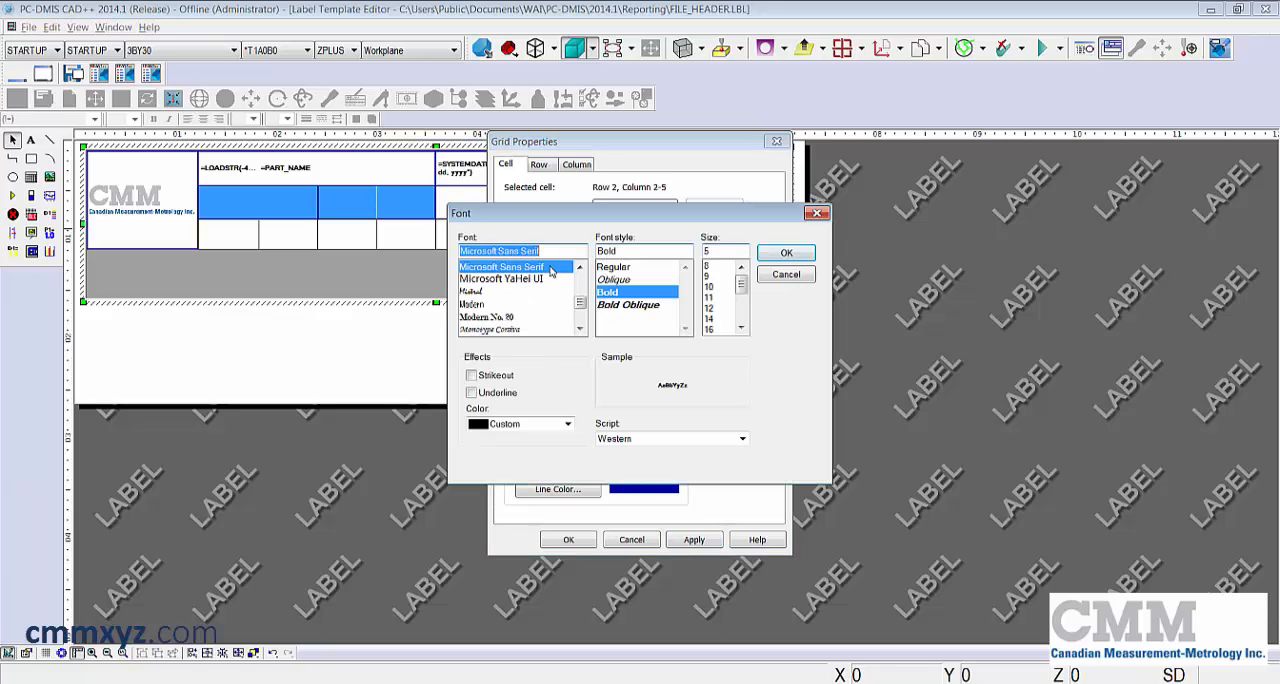
text(tim)
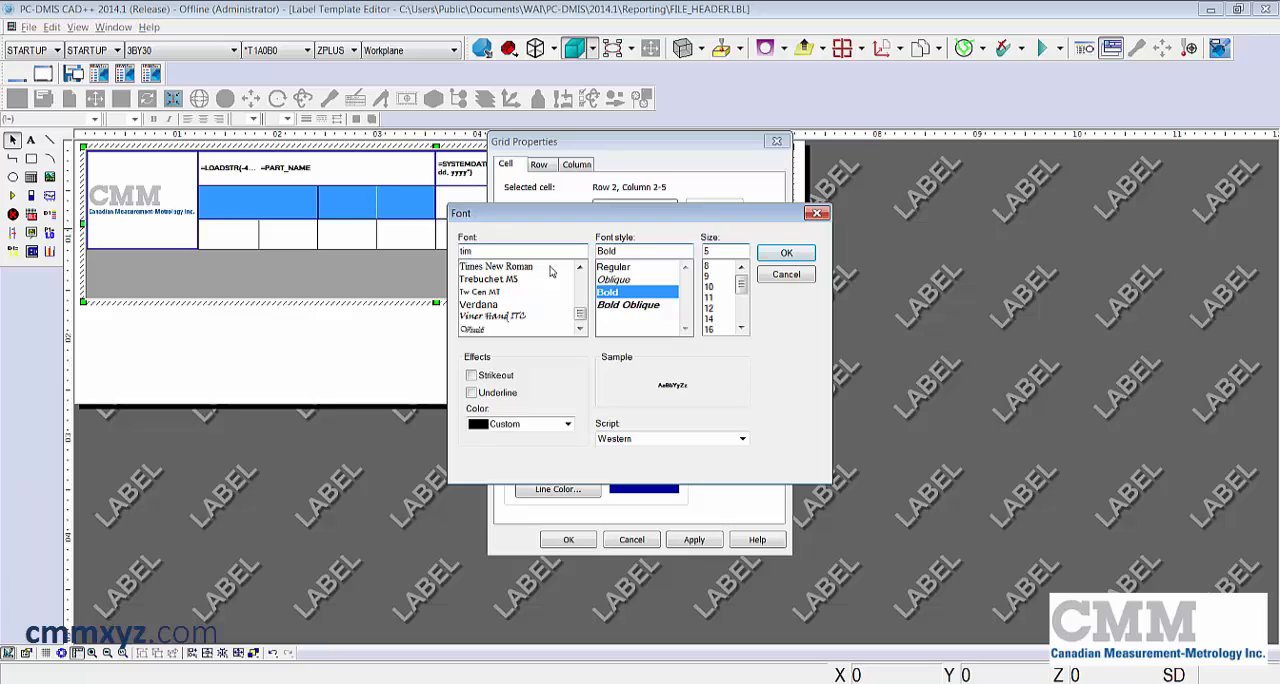
click(497, 266)
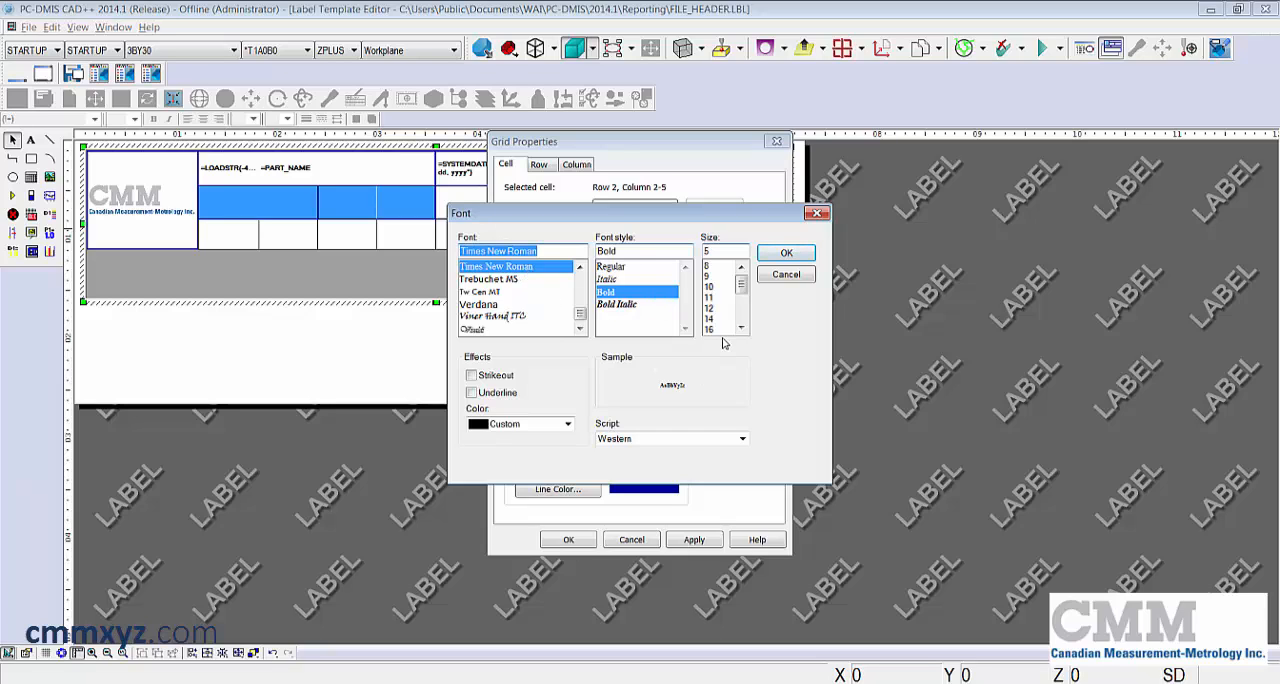
click(709, 298)
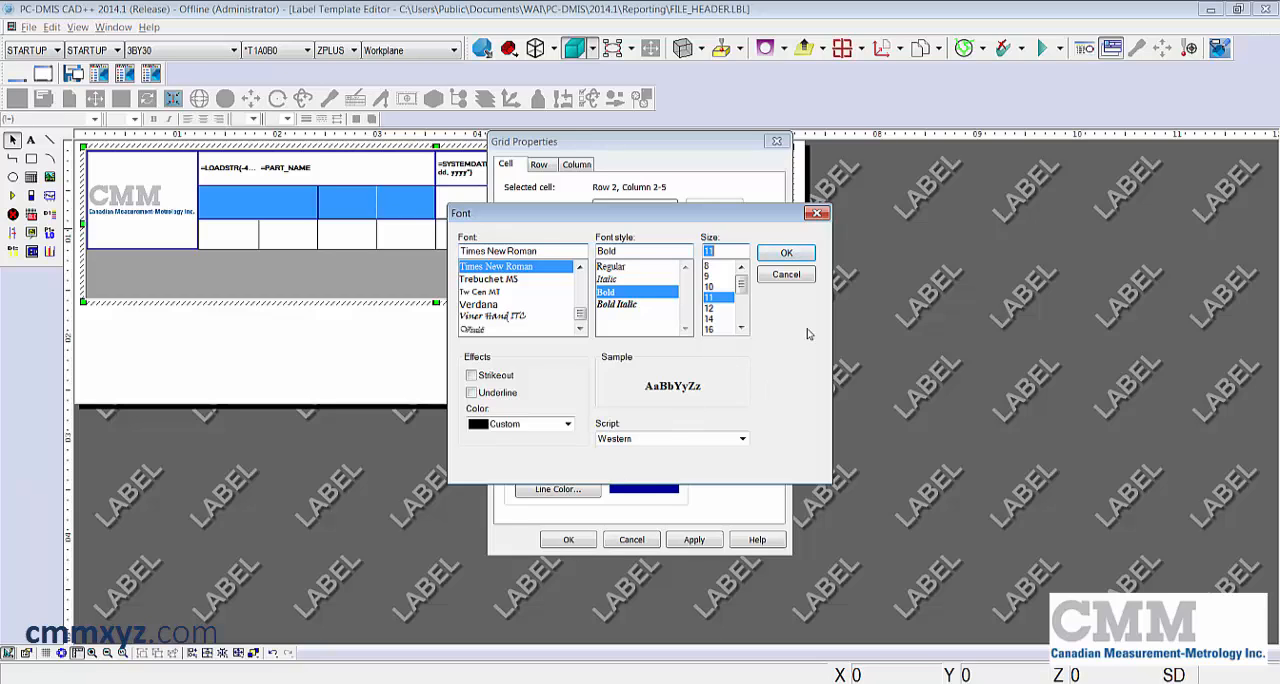
click(785, 252)
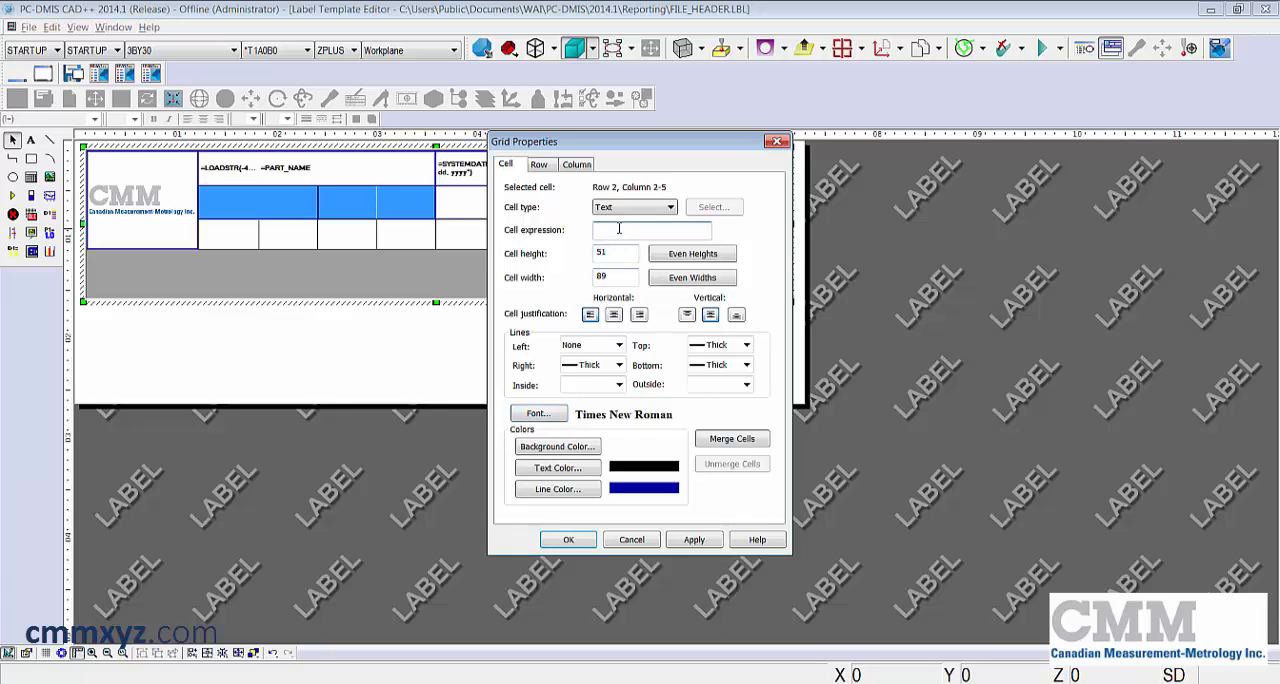
Enter =tracefield(1) as the cell expression and merge the selected cells.
text(=)
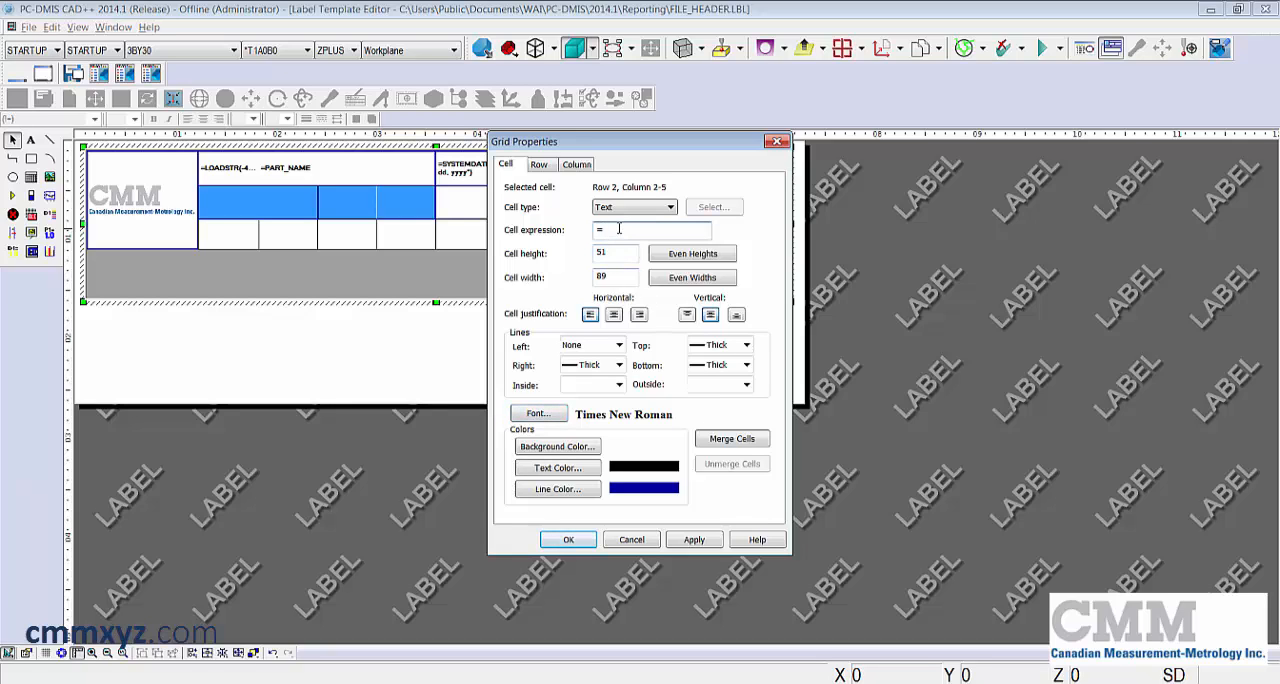
text(tracefield)
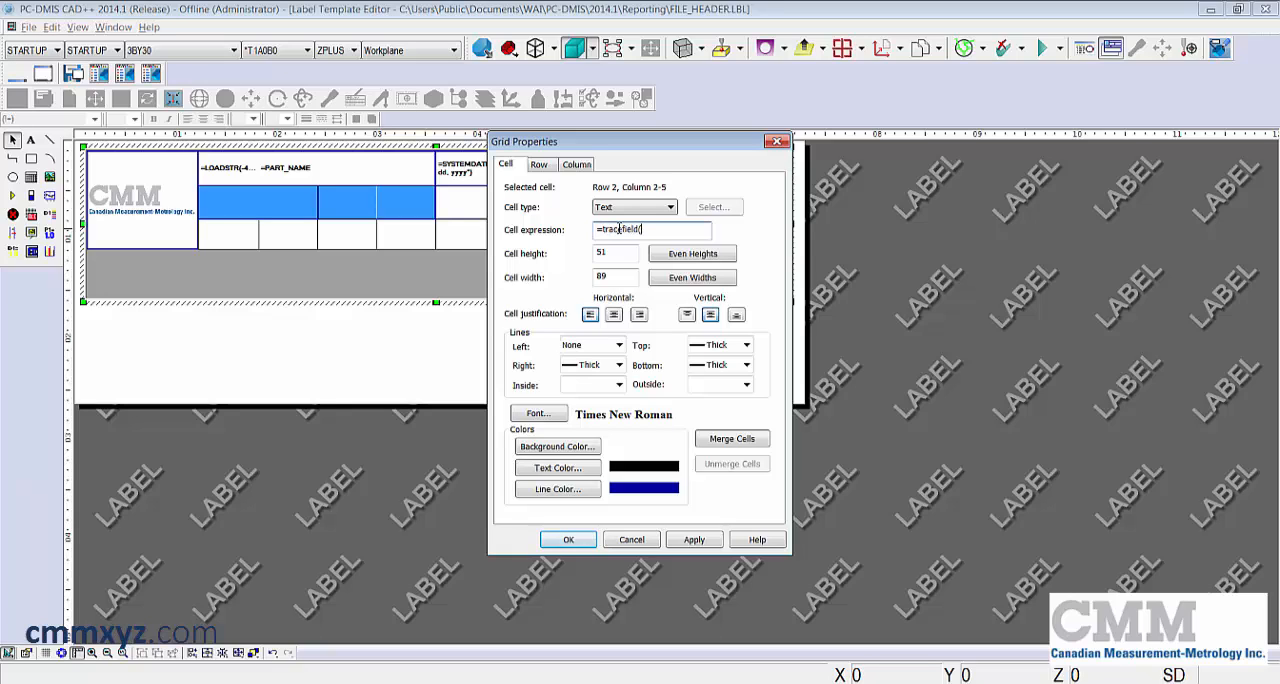
text((1))
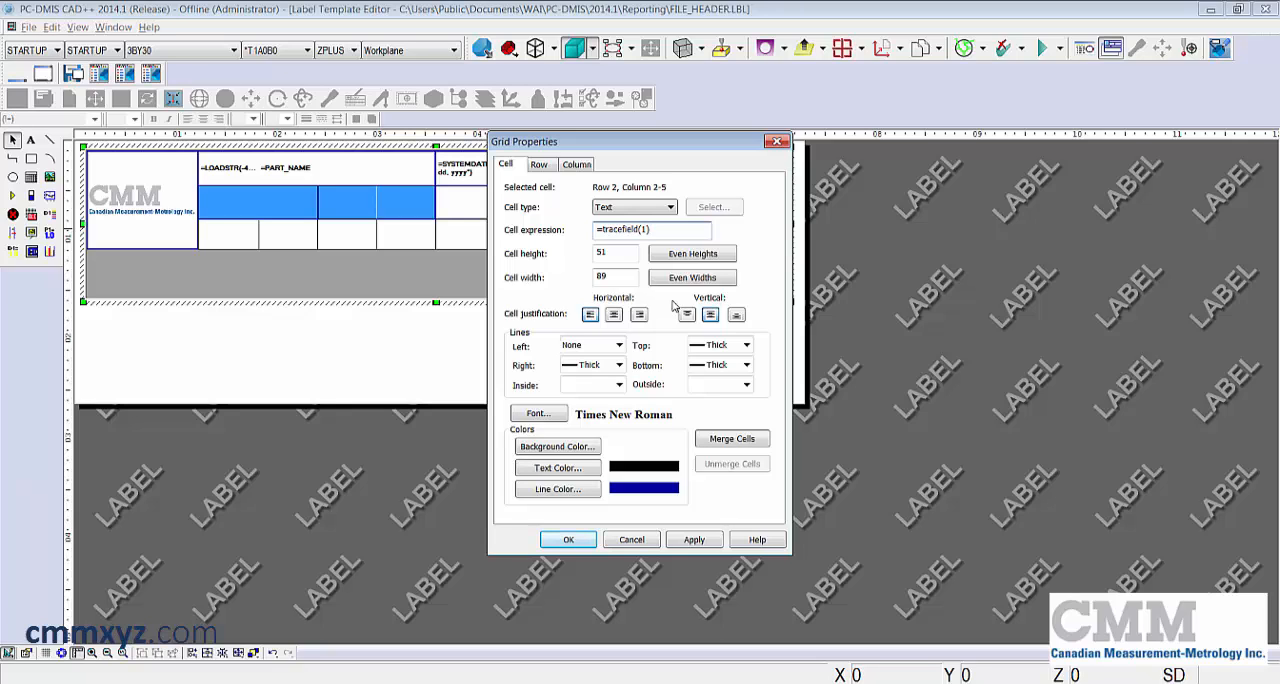
click(693, 539)
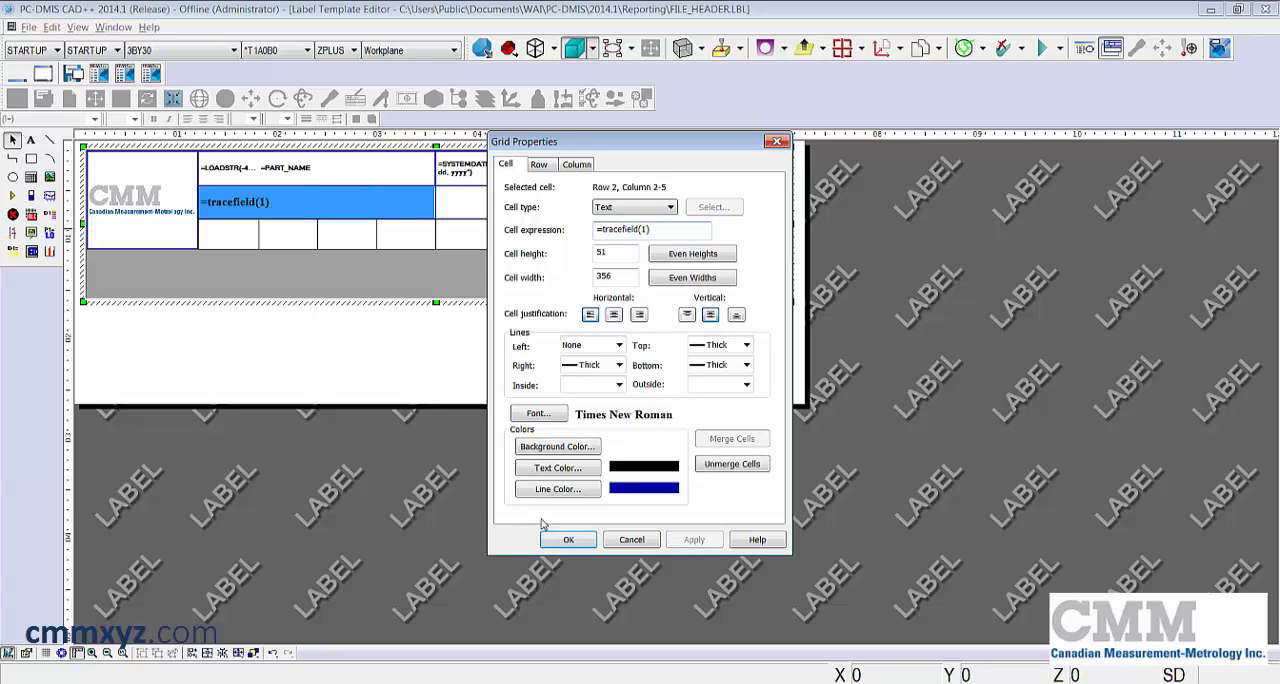
click(568, 539)
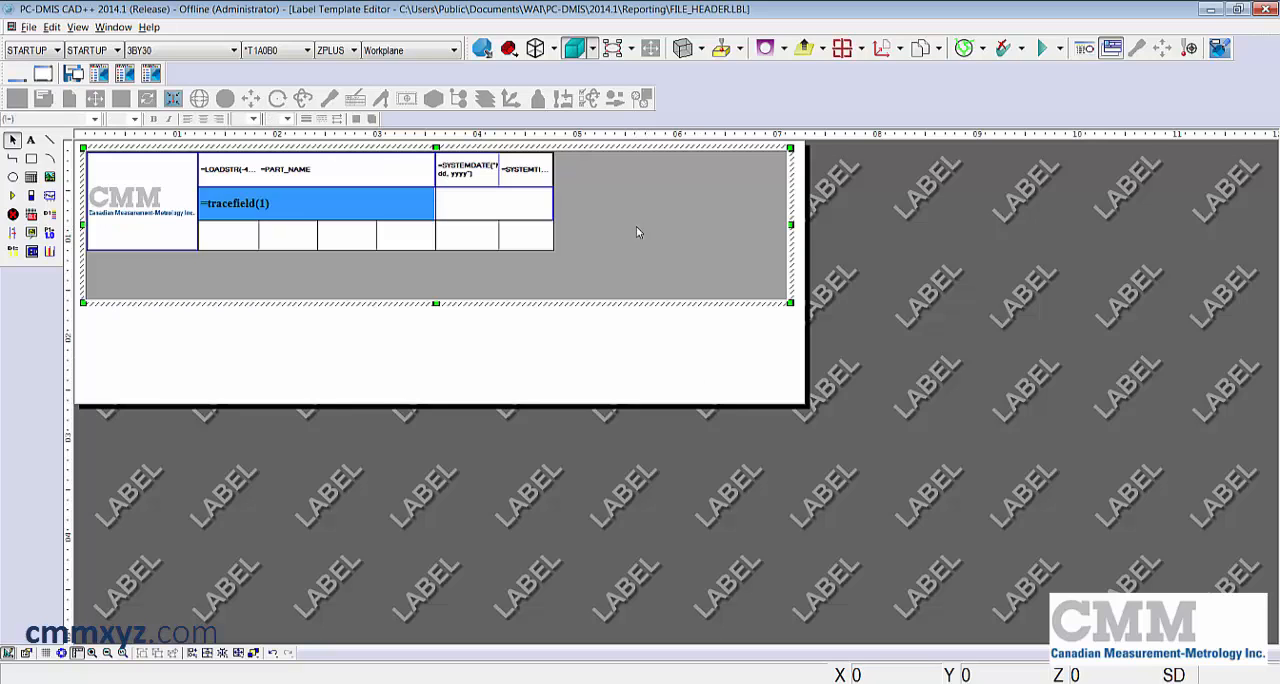
Merge row 2's last two cells and set B & S Global to Times New Roman bold 11.
click(466, 203)
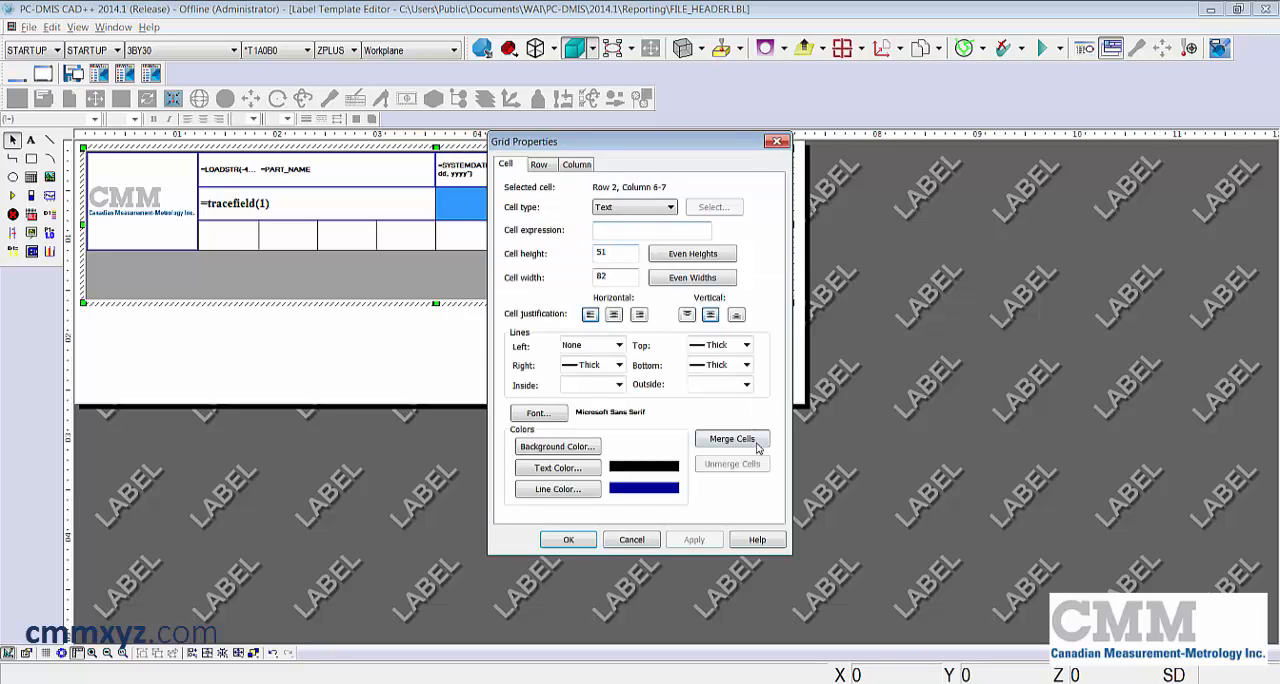
click(732, 438)
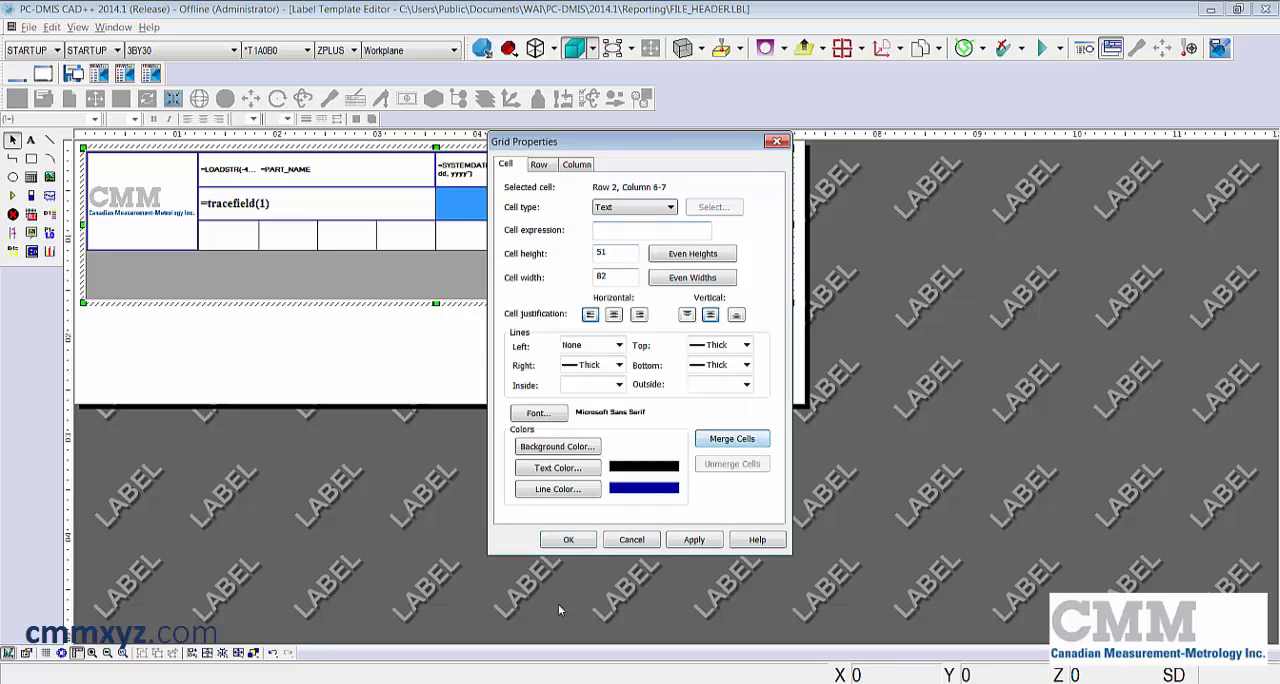
click(651, 231)
text(B & S Global)
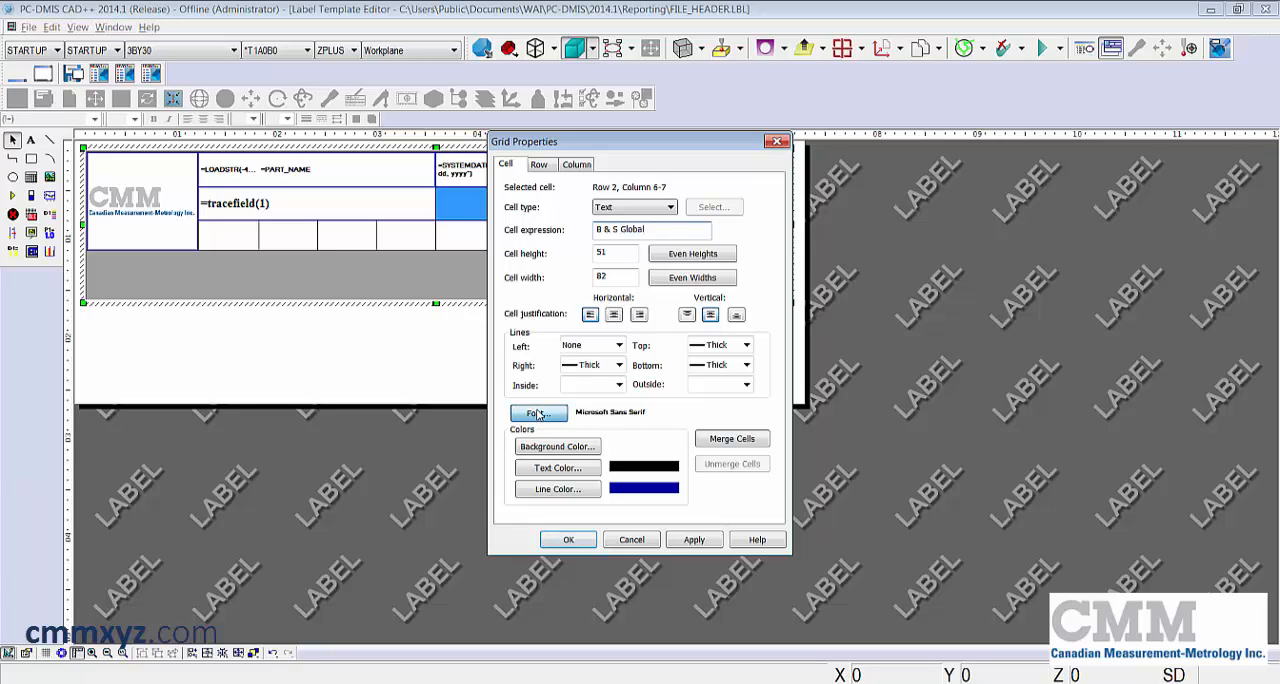
click(537, 412)
text(tim)
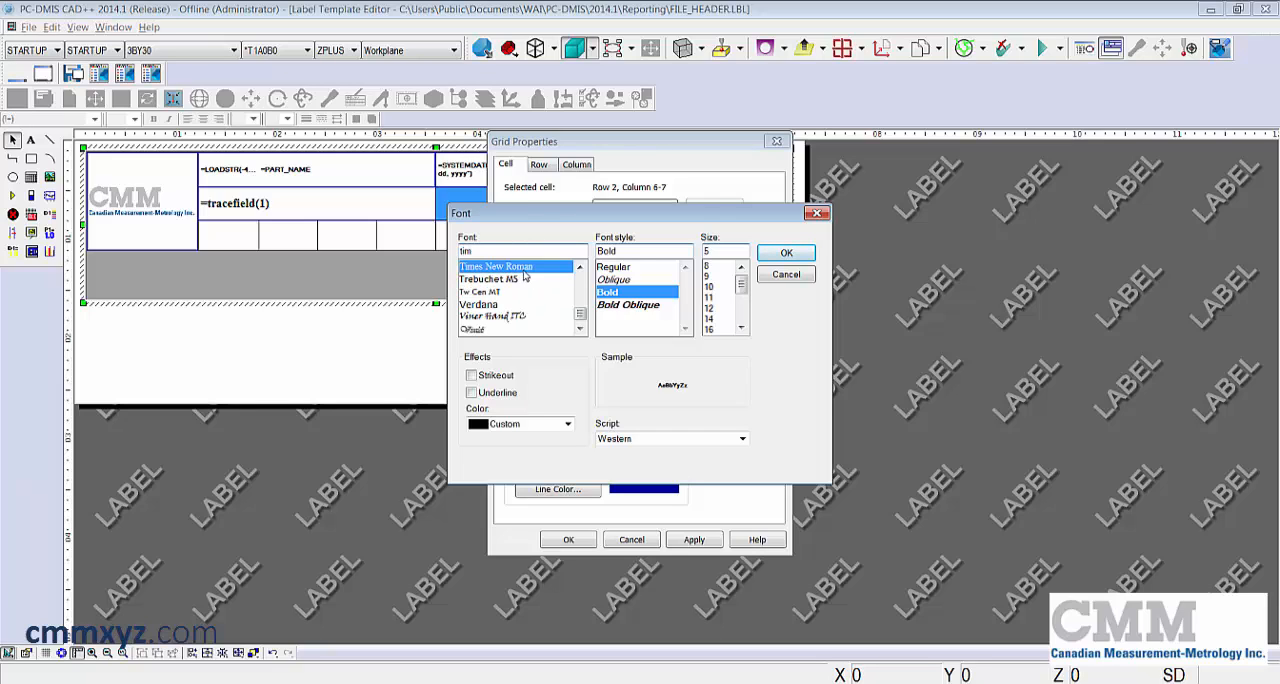
click(710, 298)
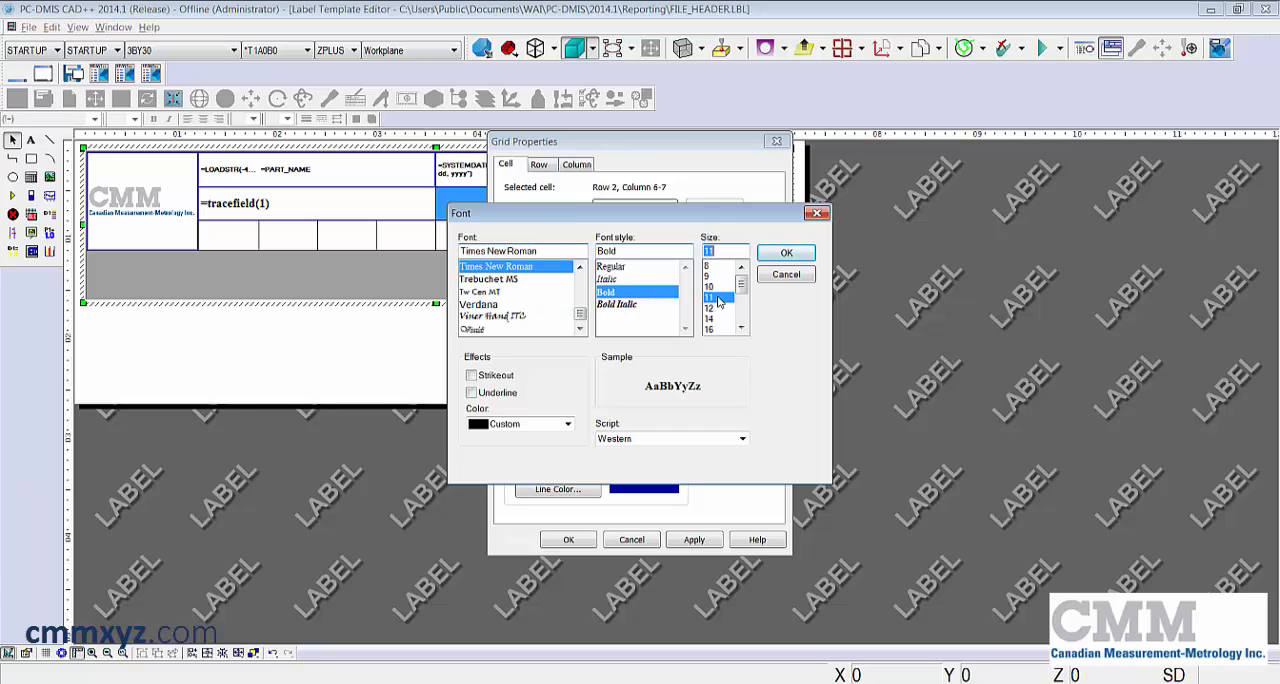
click(786, 252)
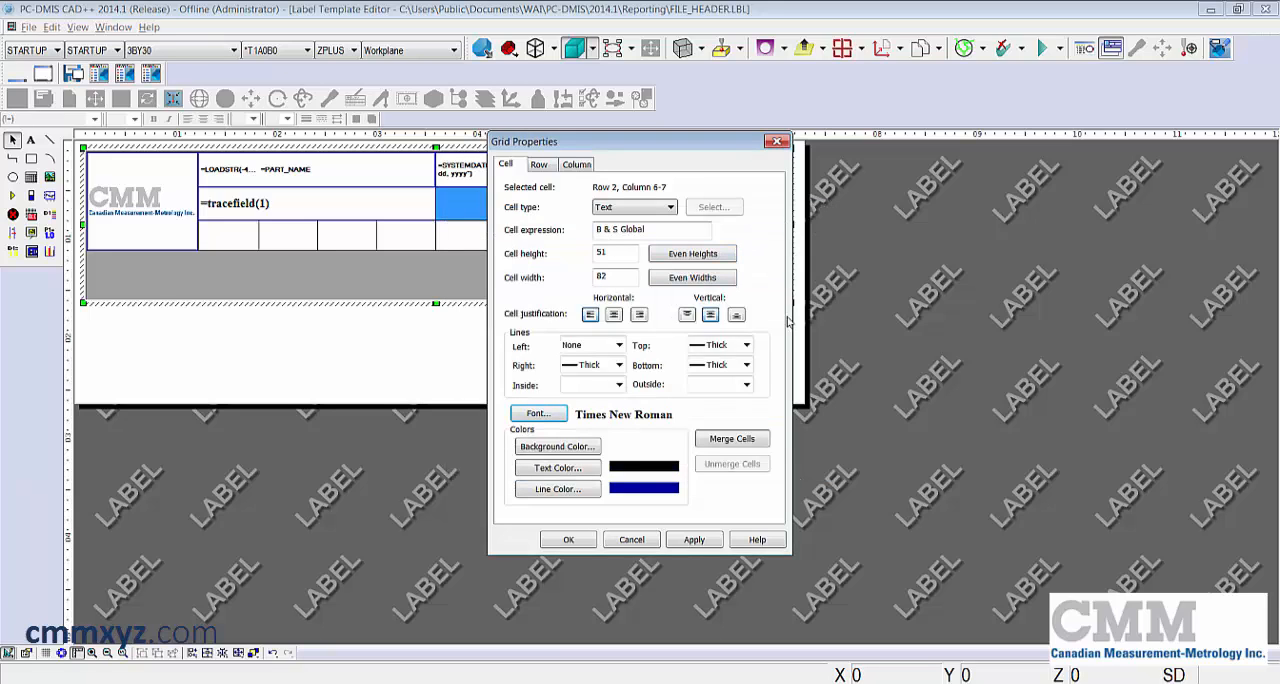
click(614, 314)
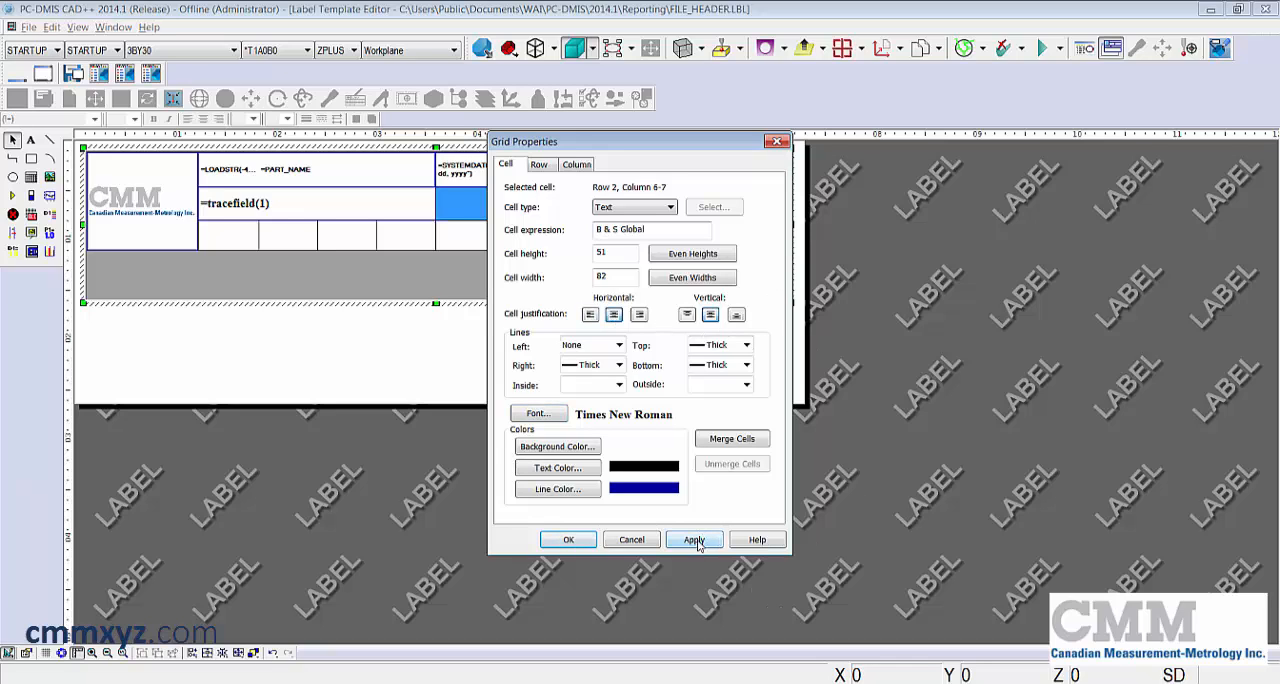
click(568, 539)
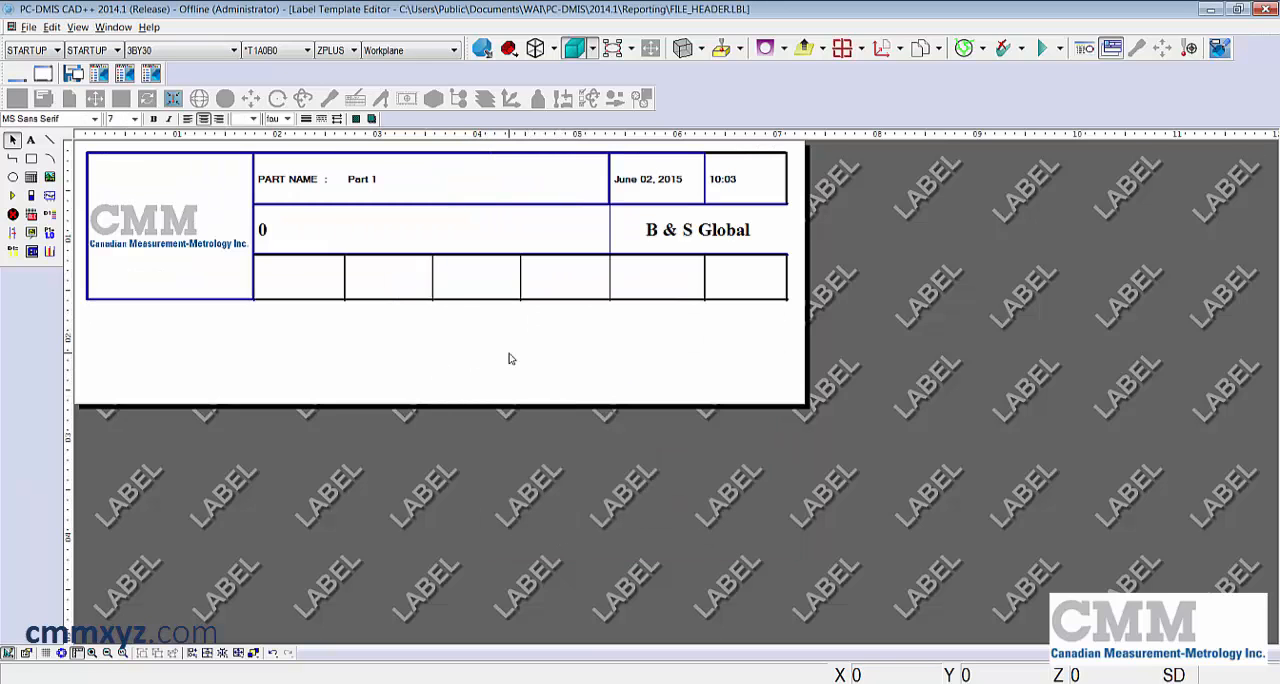
mouse_move(703, 379)
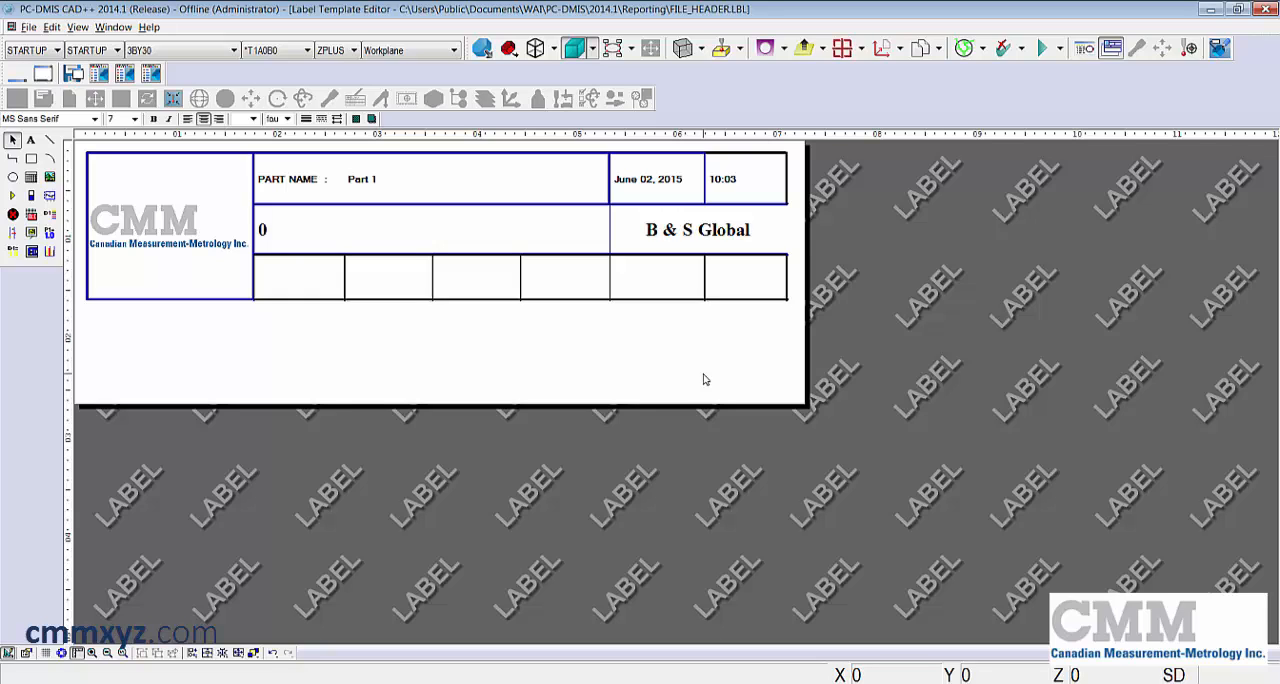
mouse_move(700, 373)
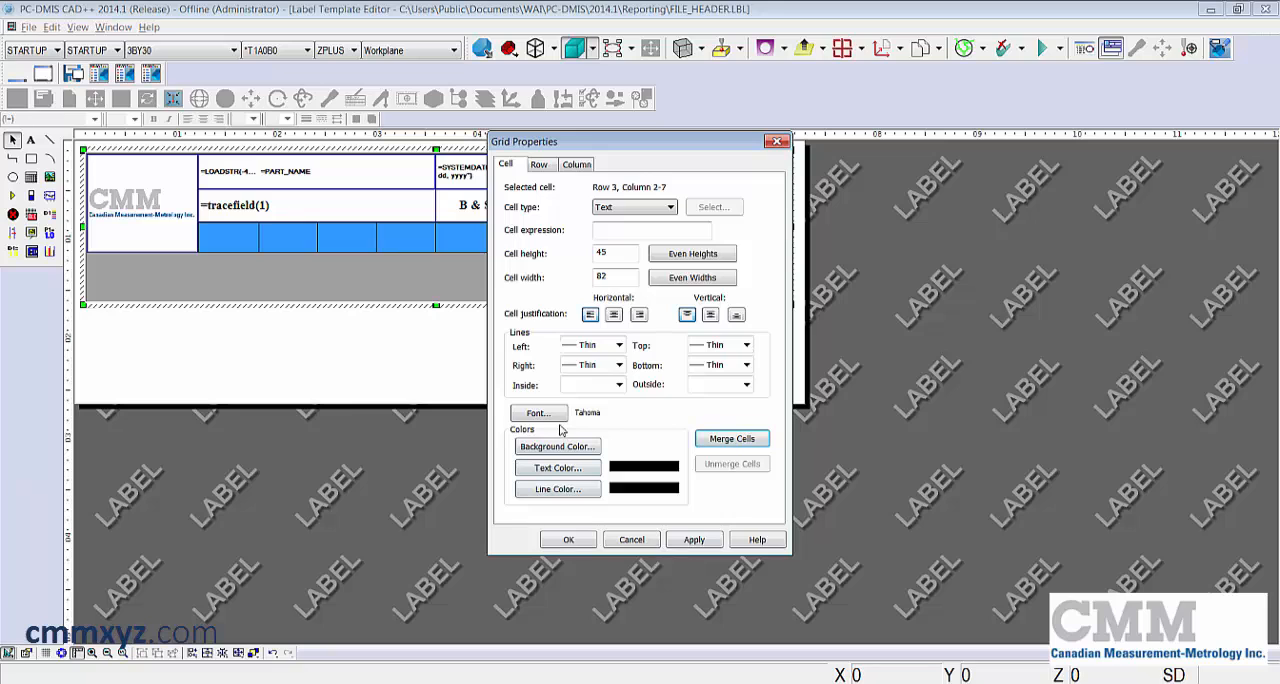
Set row 3 to Tempus Sans ITC, enter the company motto, and merge its cells.
click(537, 412)
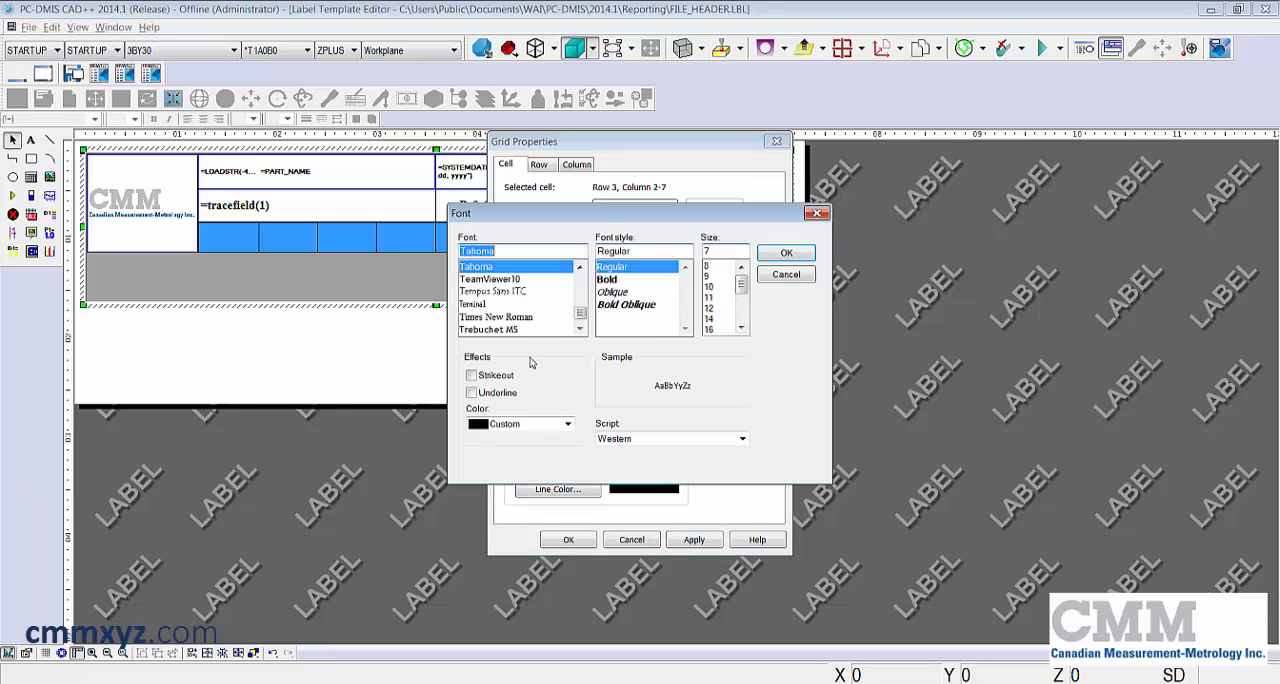
click(492, 291)
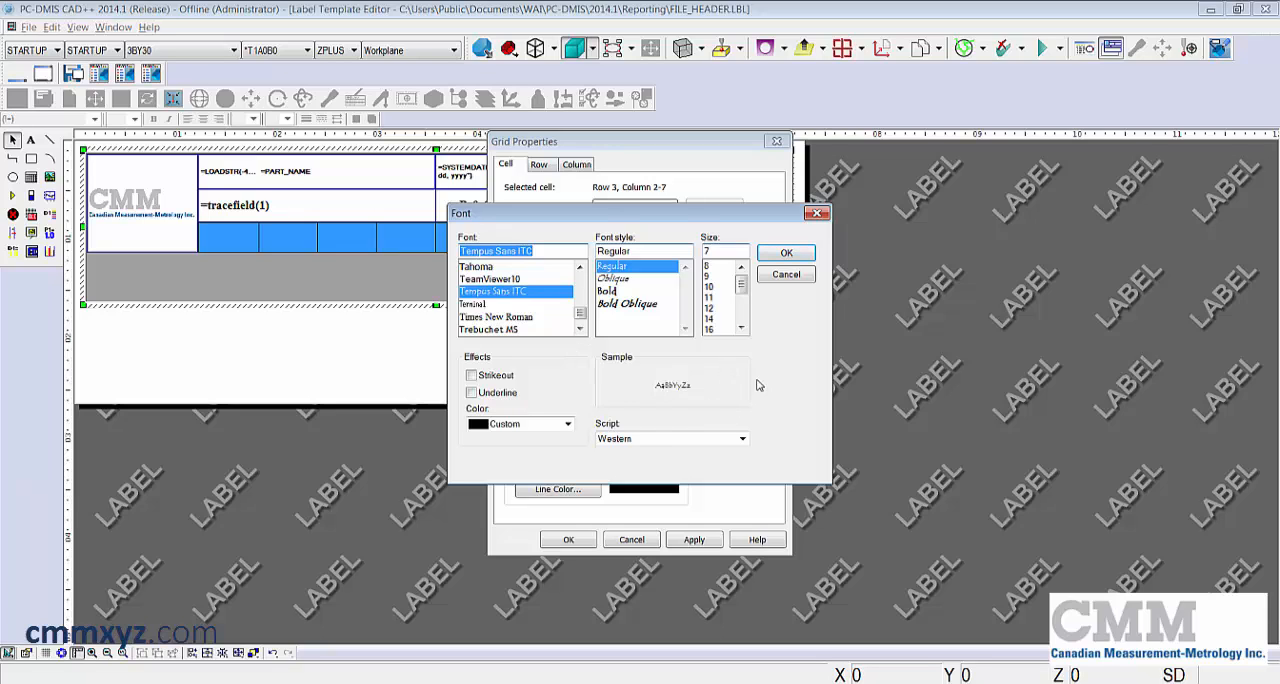
click(614, 278)
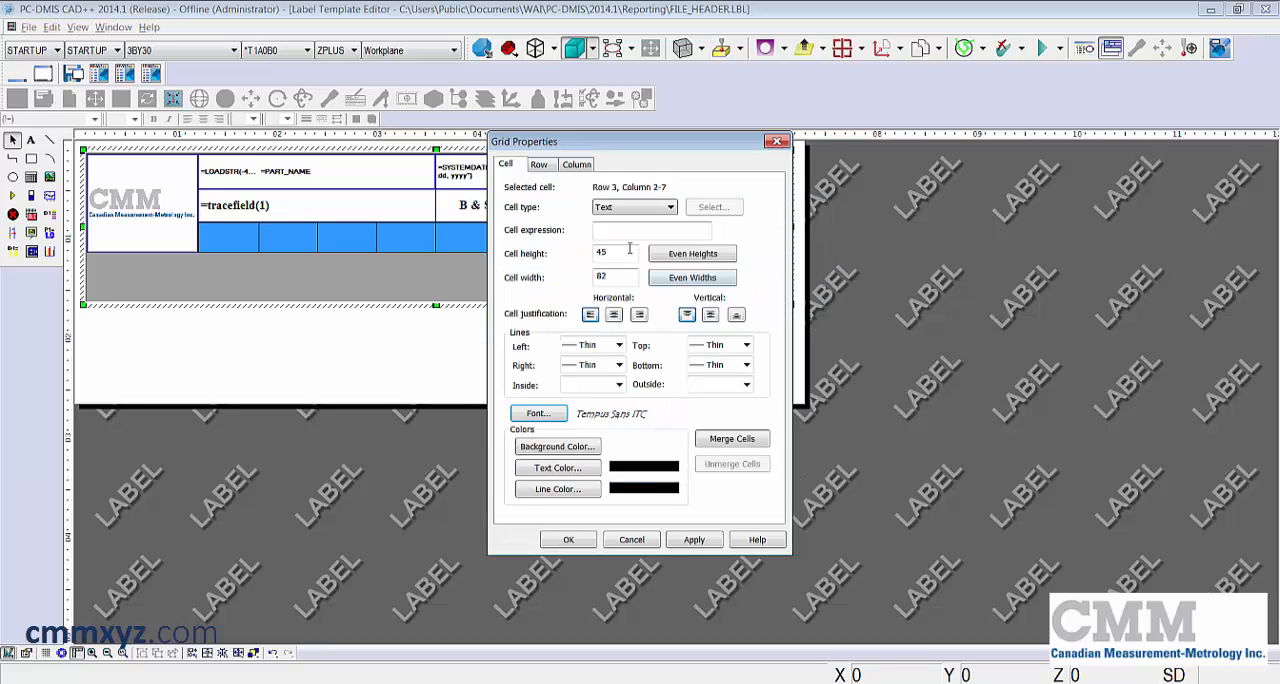
text(can measure it.")
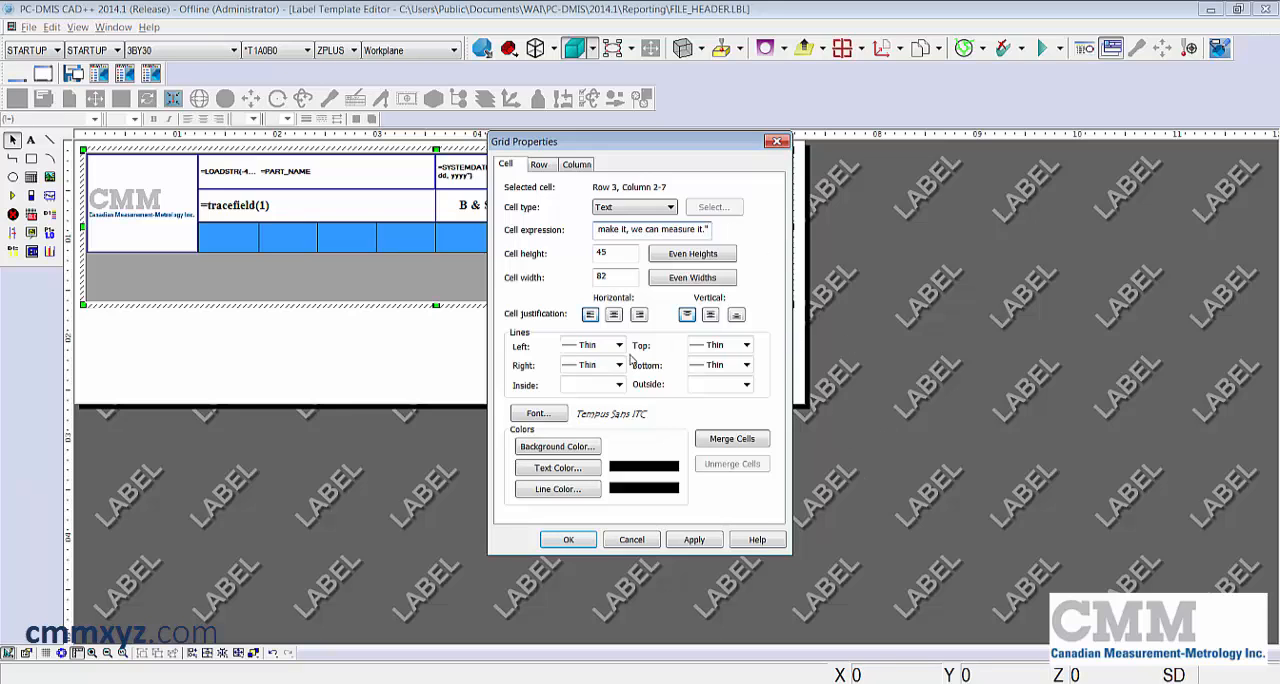
click(693, 539)
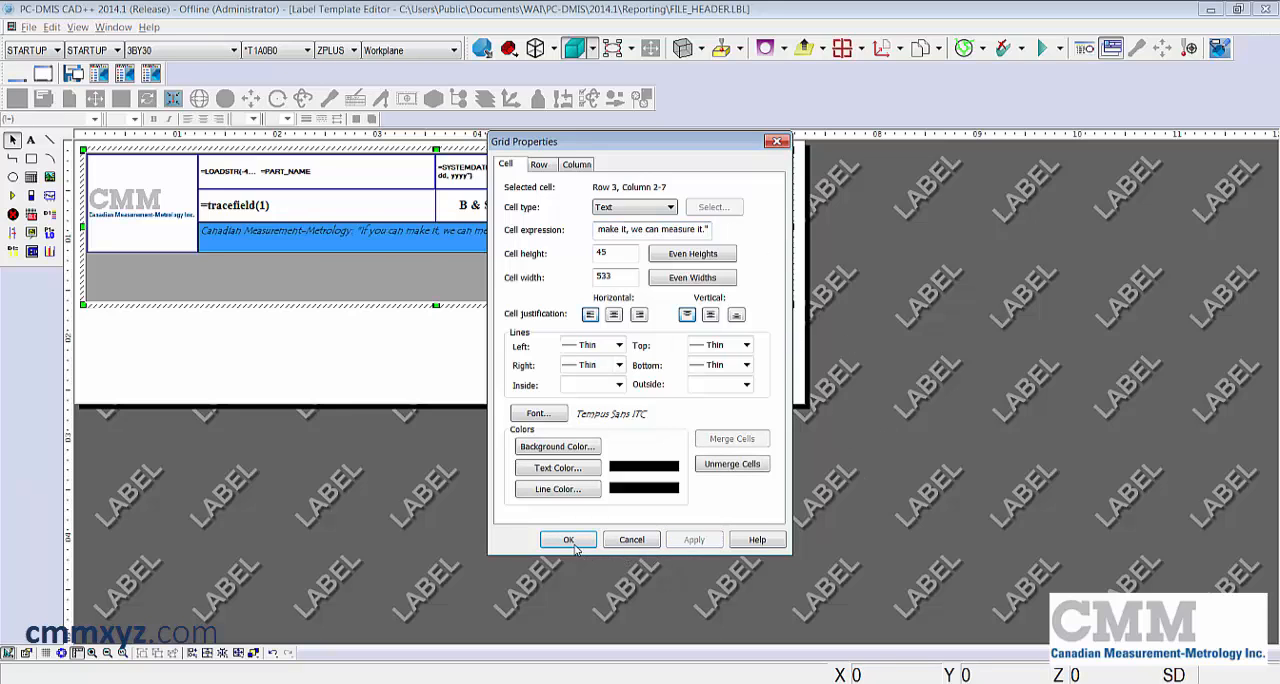
click(568, 539)
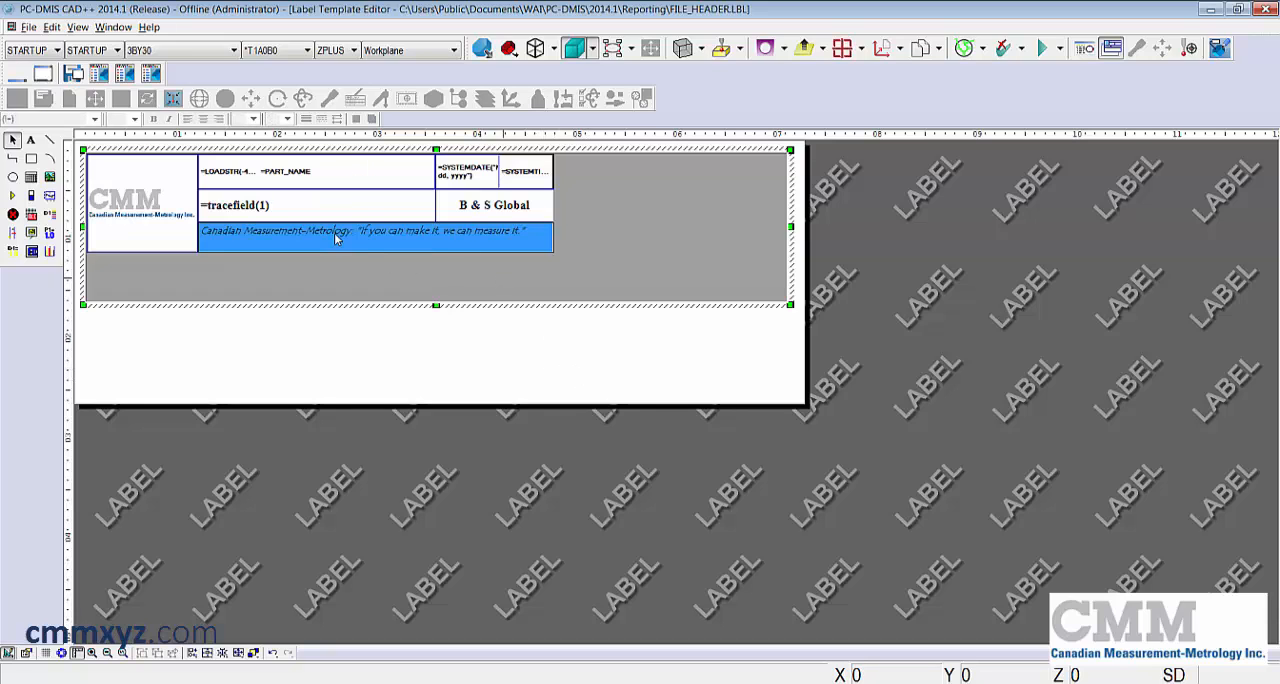
Reopen the merged motto cell's Grid Properties and set horizontal justification to center.
double_click(343, 237)
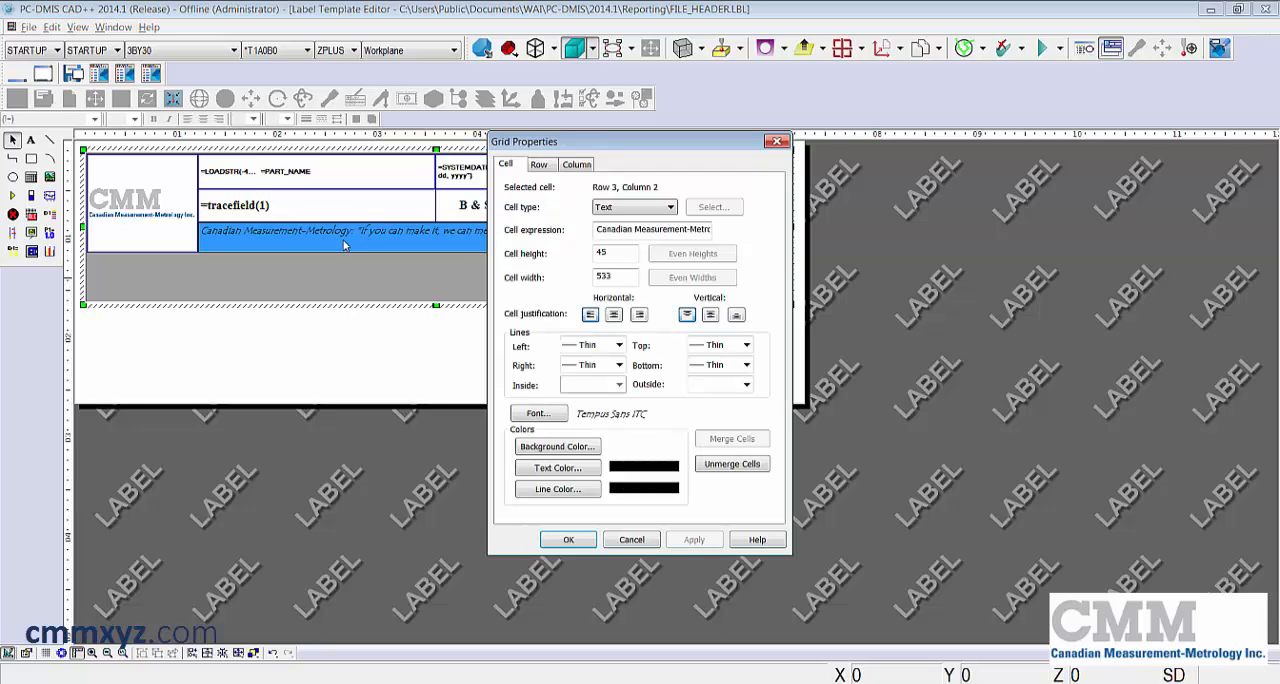
click(710, 314)
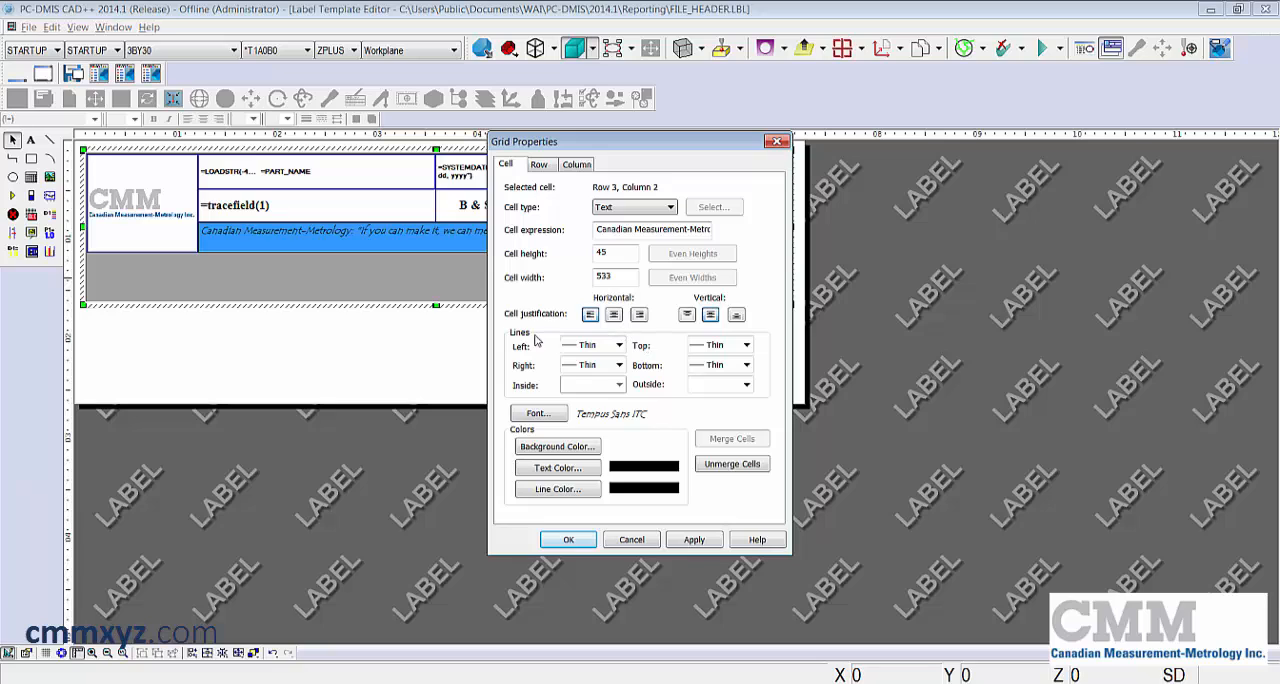
click(613, 314)
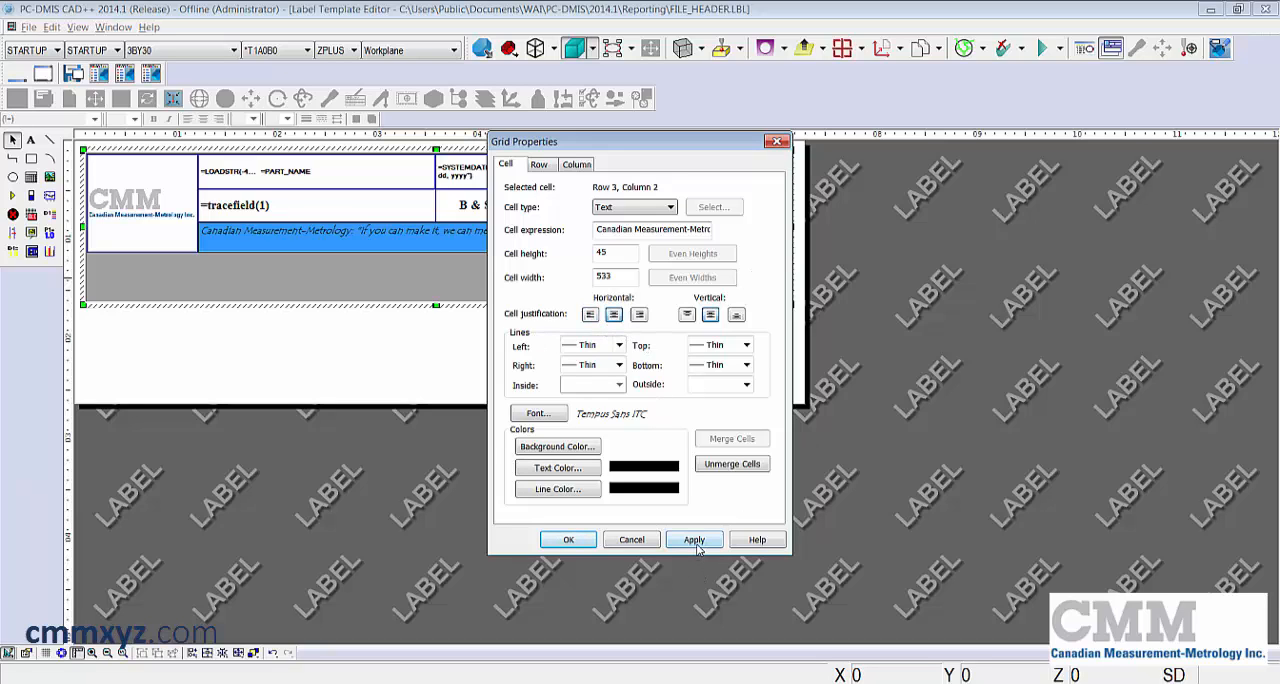
Confirm Grid Properties so the motto is centred across the merged bottom row.
click(567, 539)
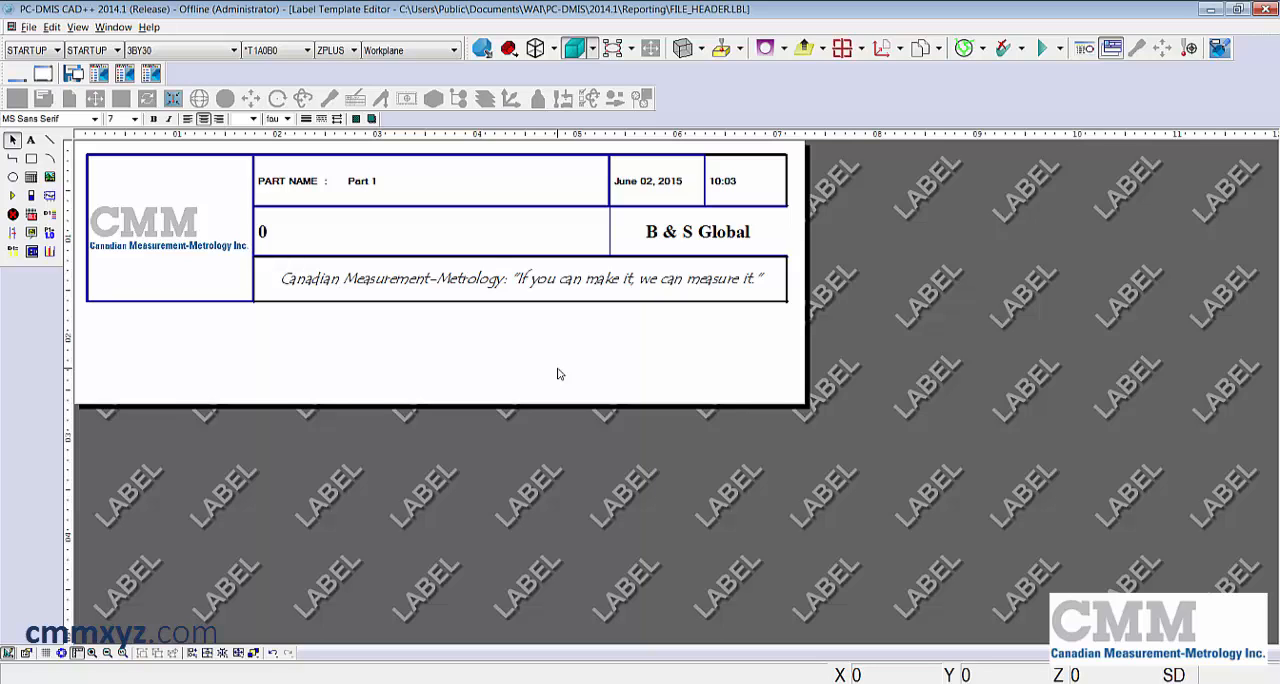
mouse_move(448, 322)
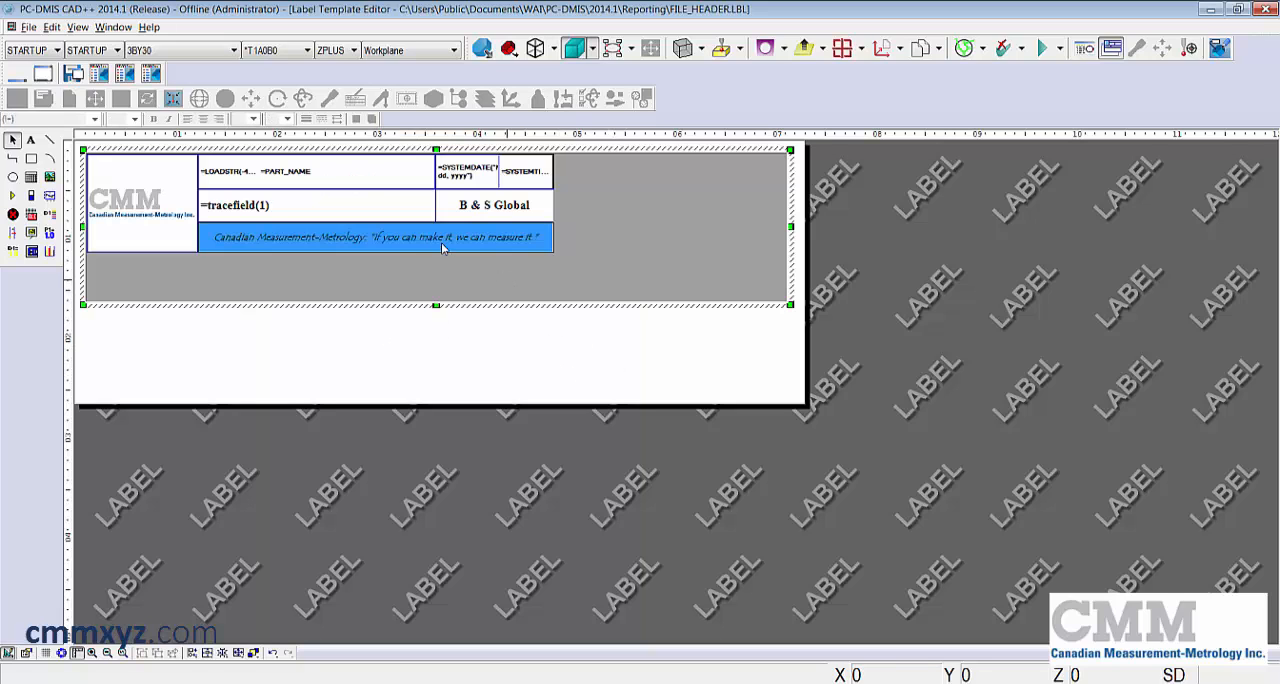
Fill the motto cell's background with grey.
double_click(375, 237)
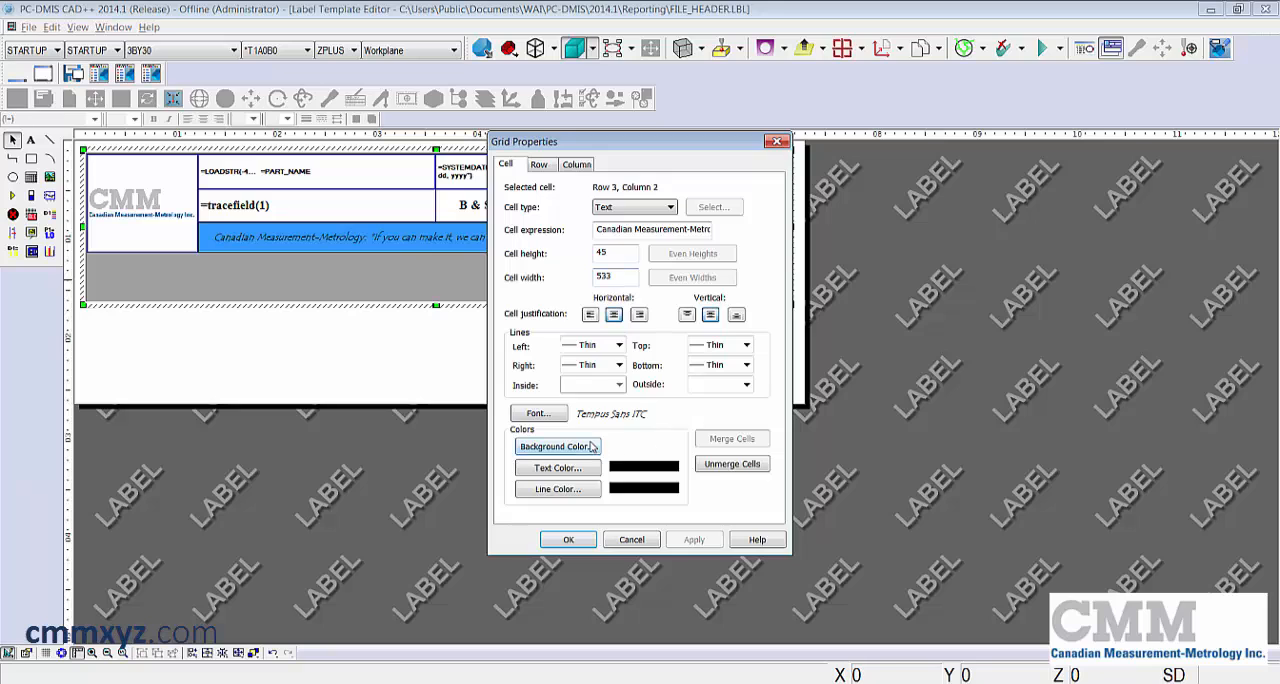
click(553, 446)
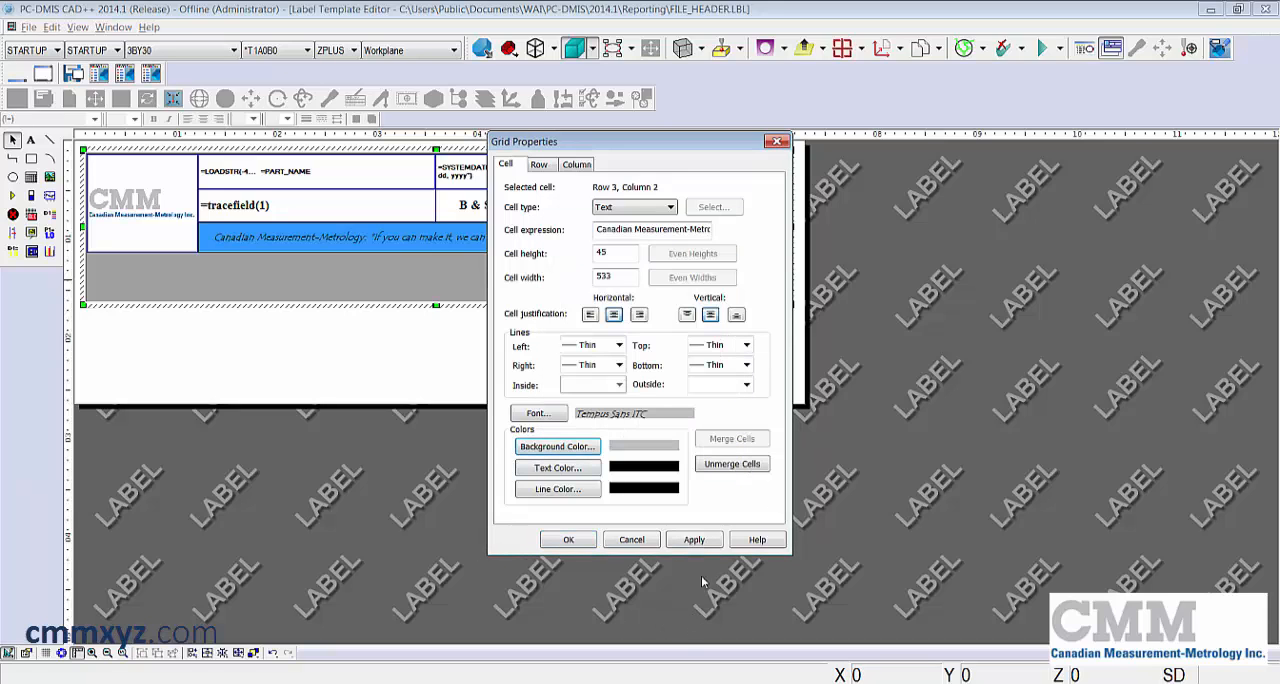
click(567, 539)
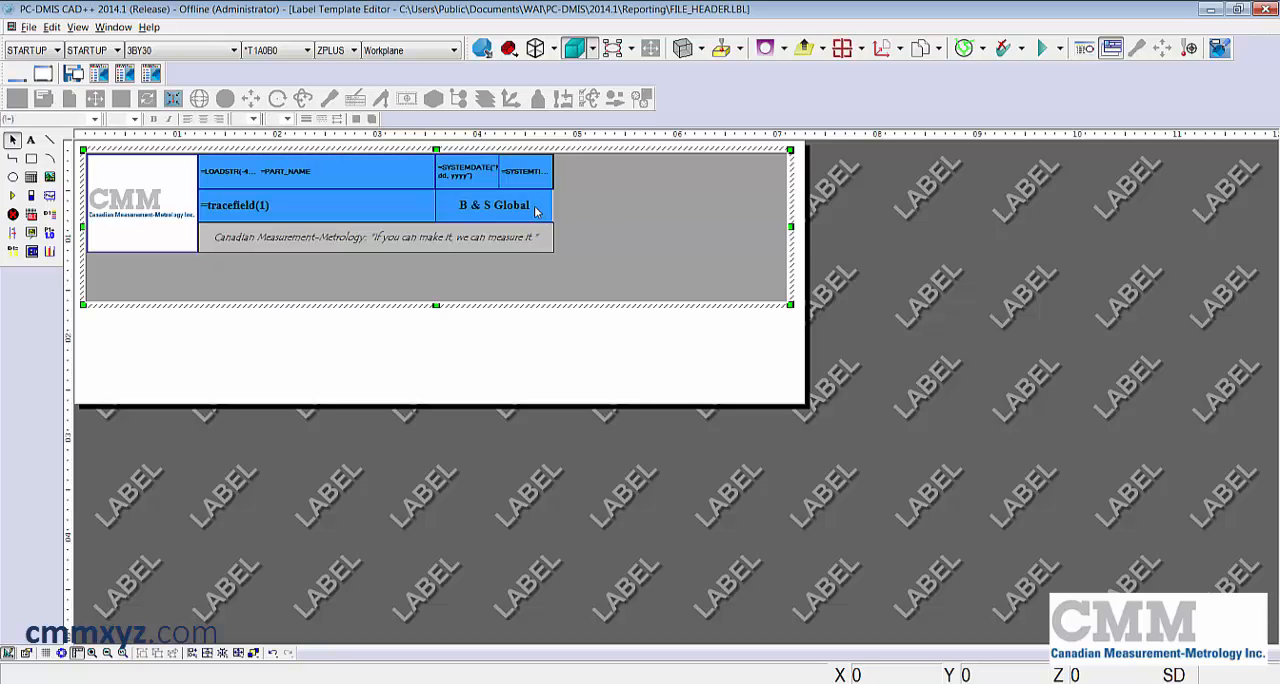
Give the upper header cells a pale yellow background.
double_click(494, 205)
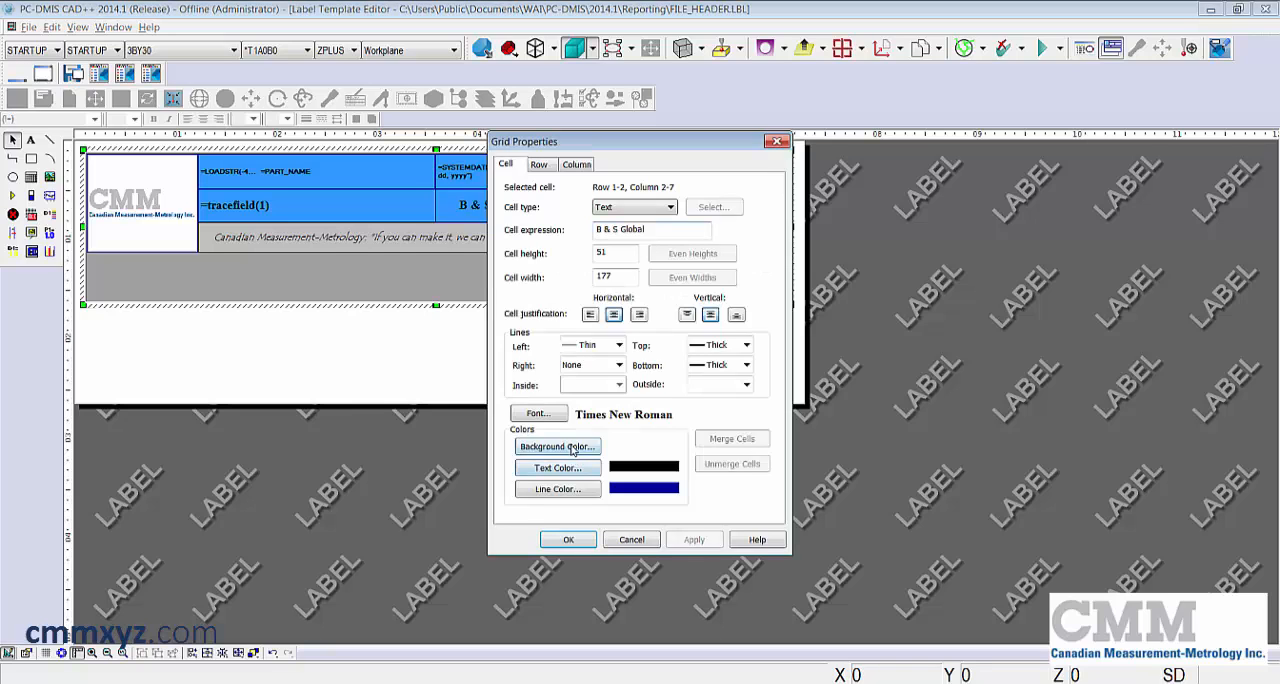
click(557, 446)
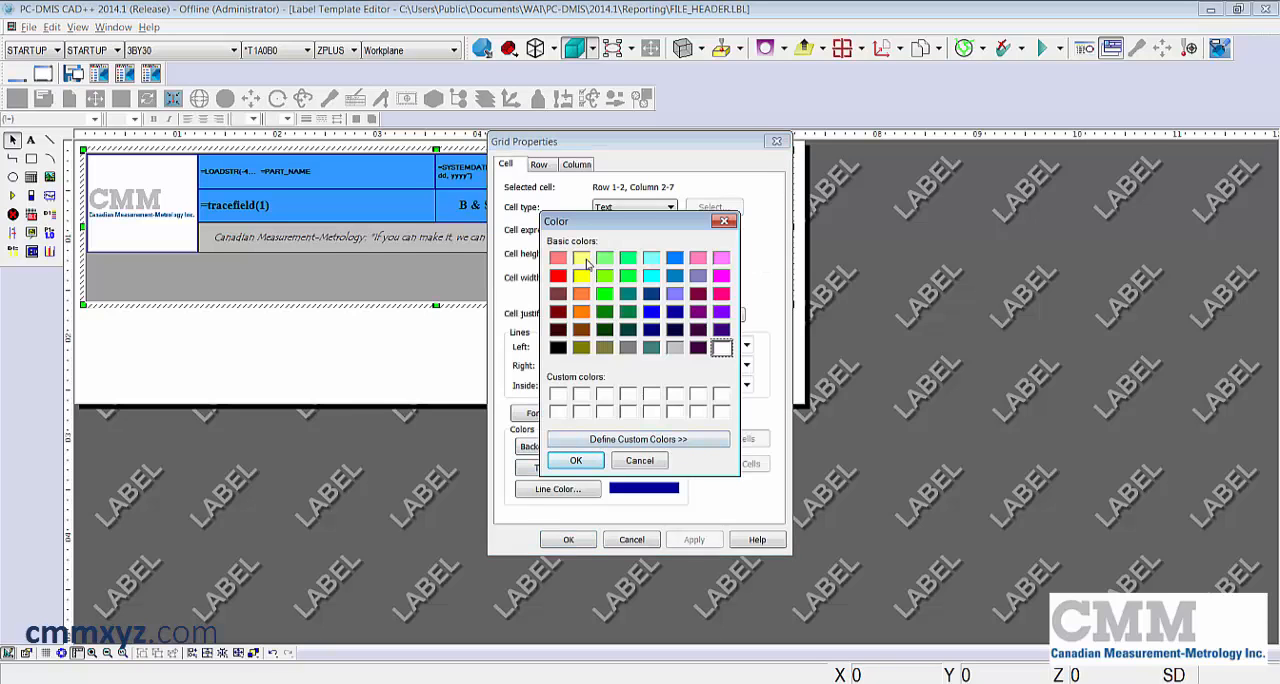
click(575, 460)
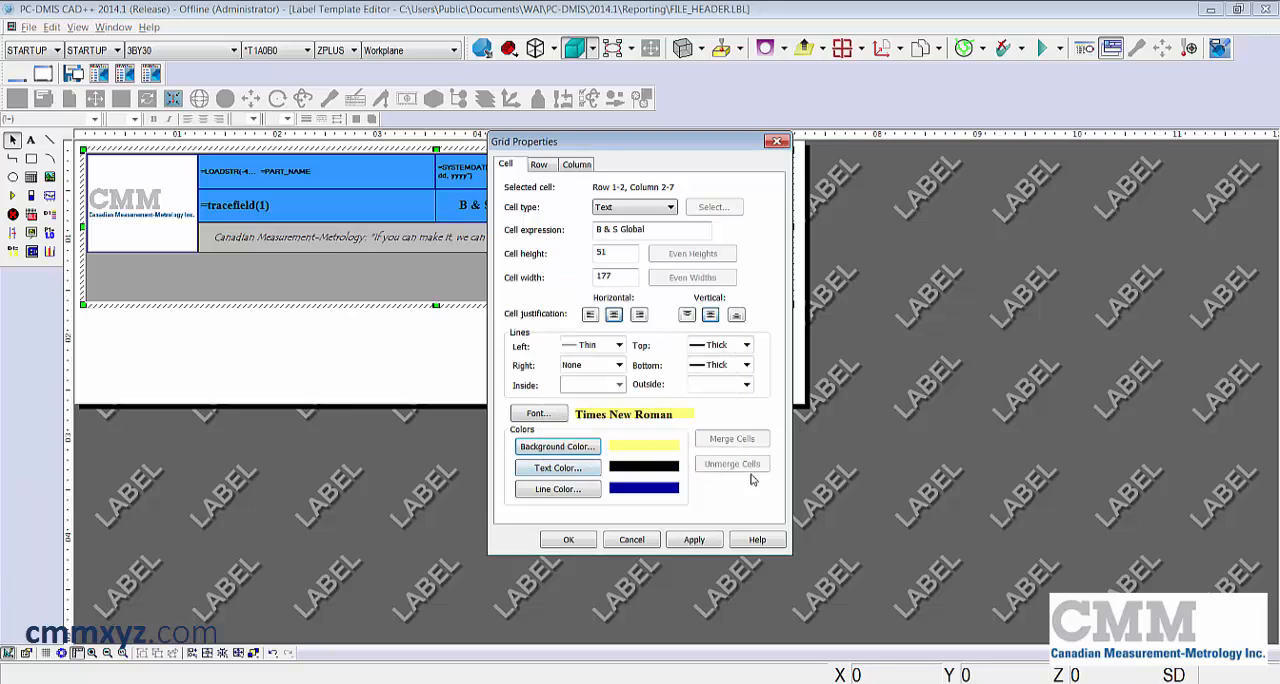
click(568, 539)
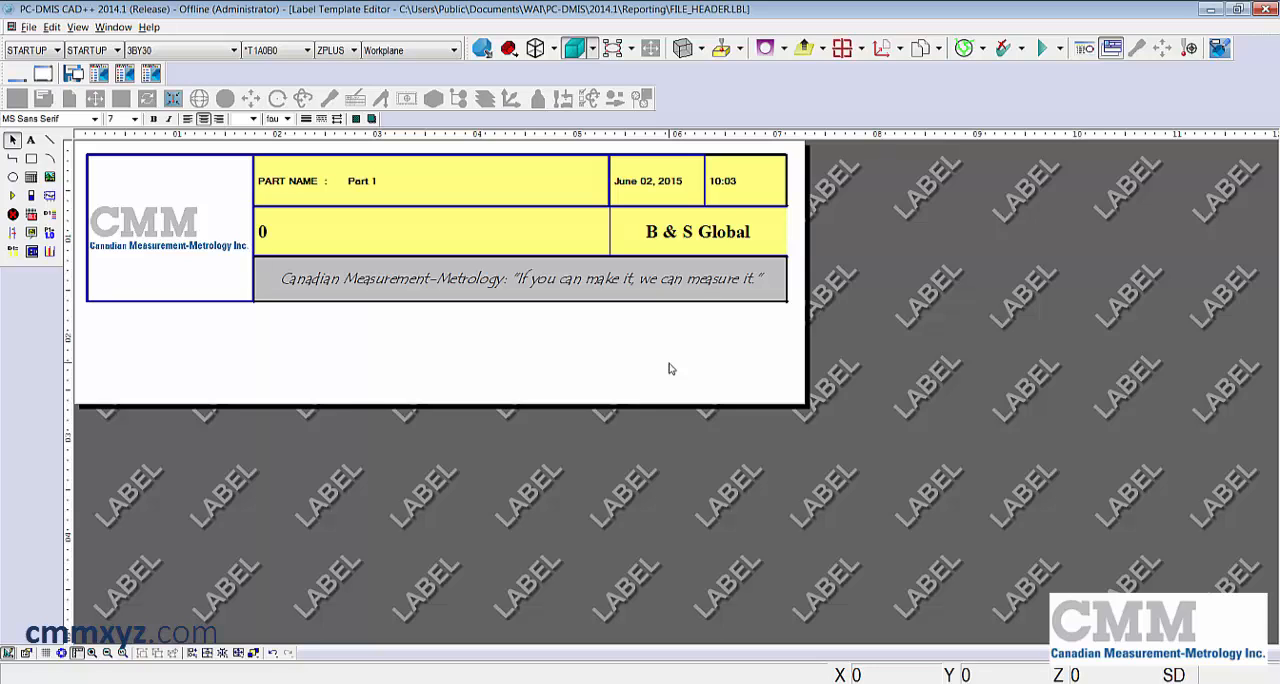
mouse_move(700, 375)
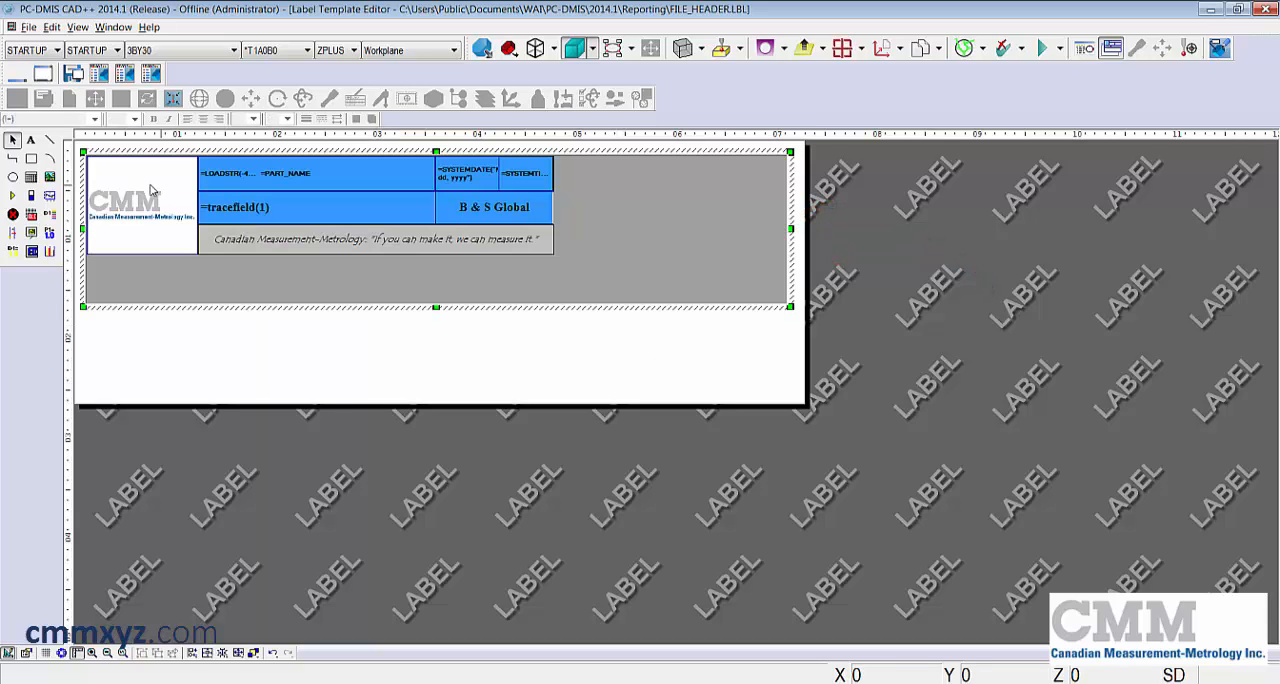
Set the slogan cell's border line colour to black.
click(375, 239)
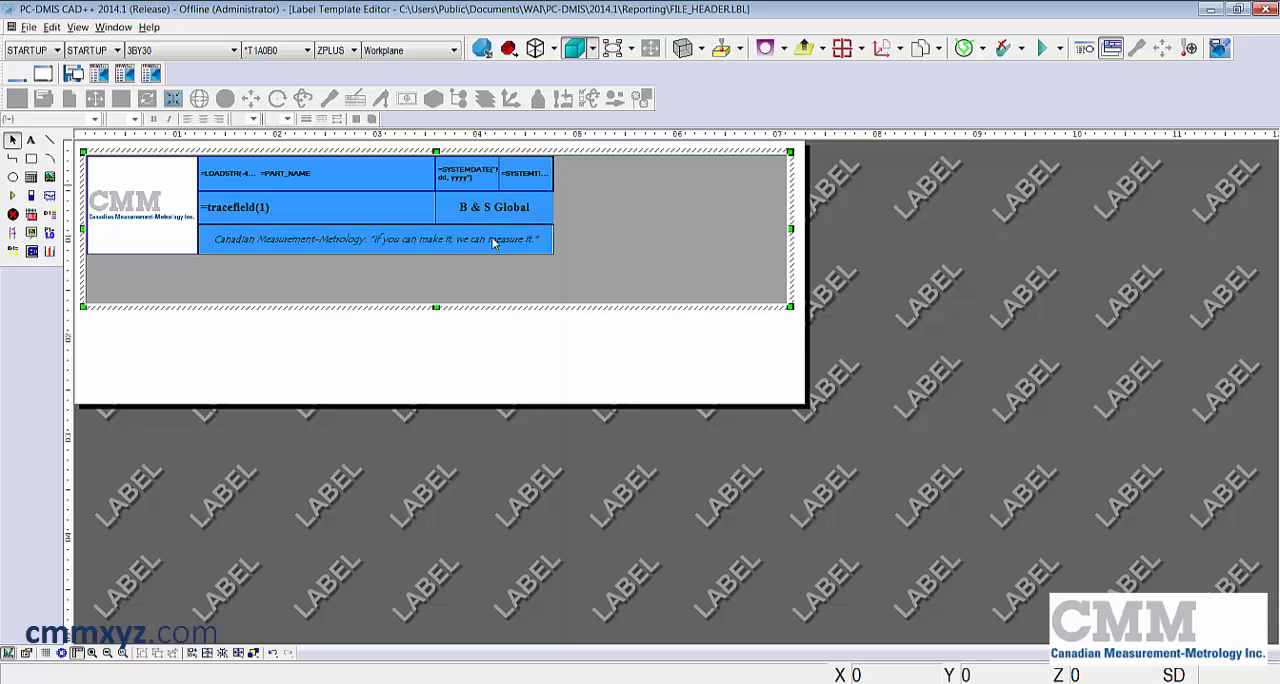
double_click(373, 239)
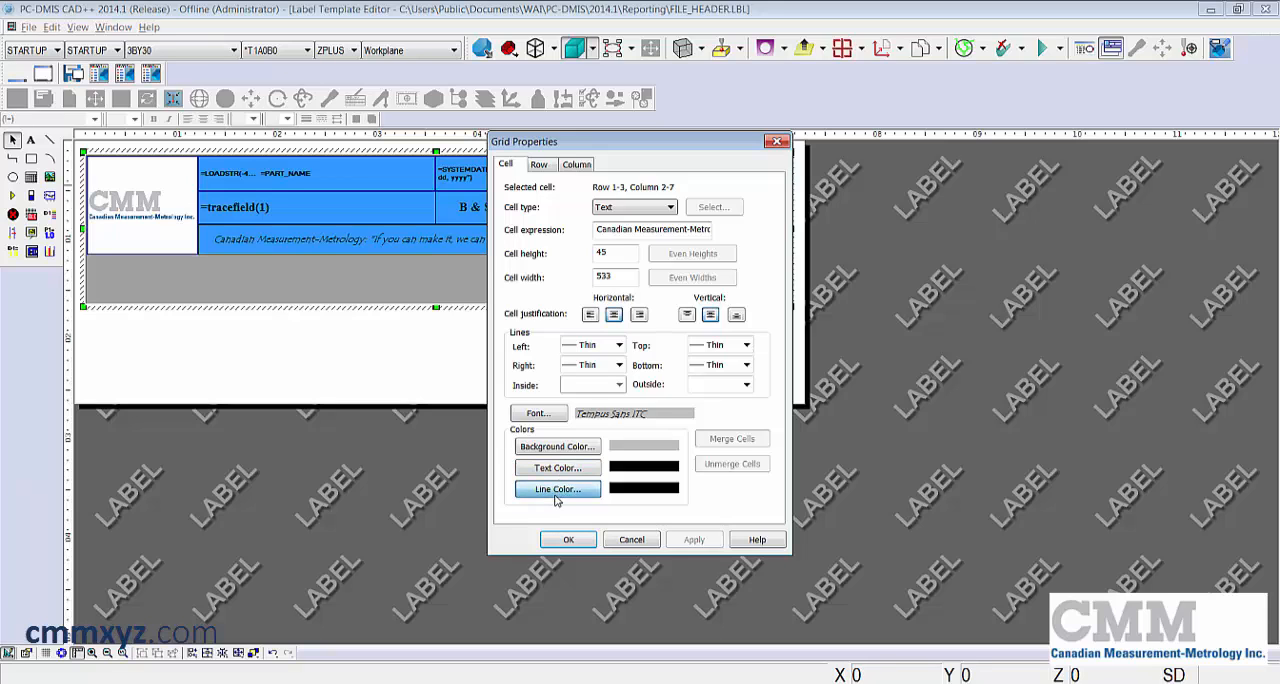
click(557, 489)
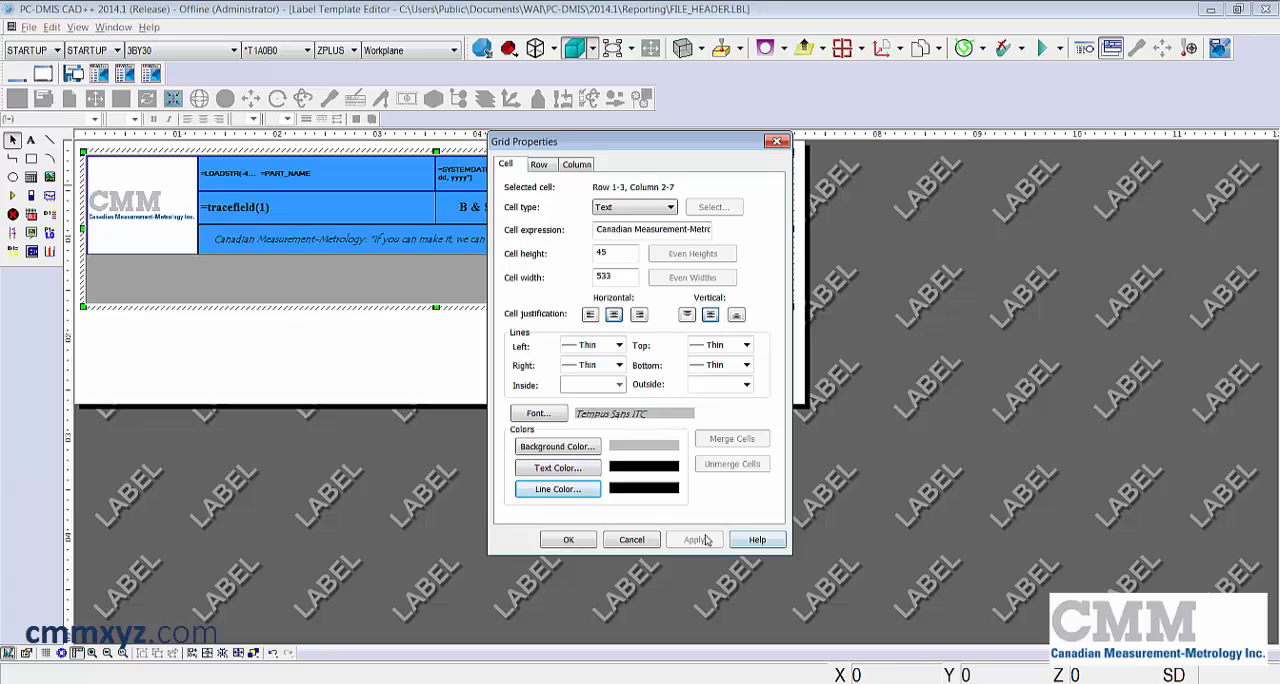
click(567, 539)
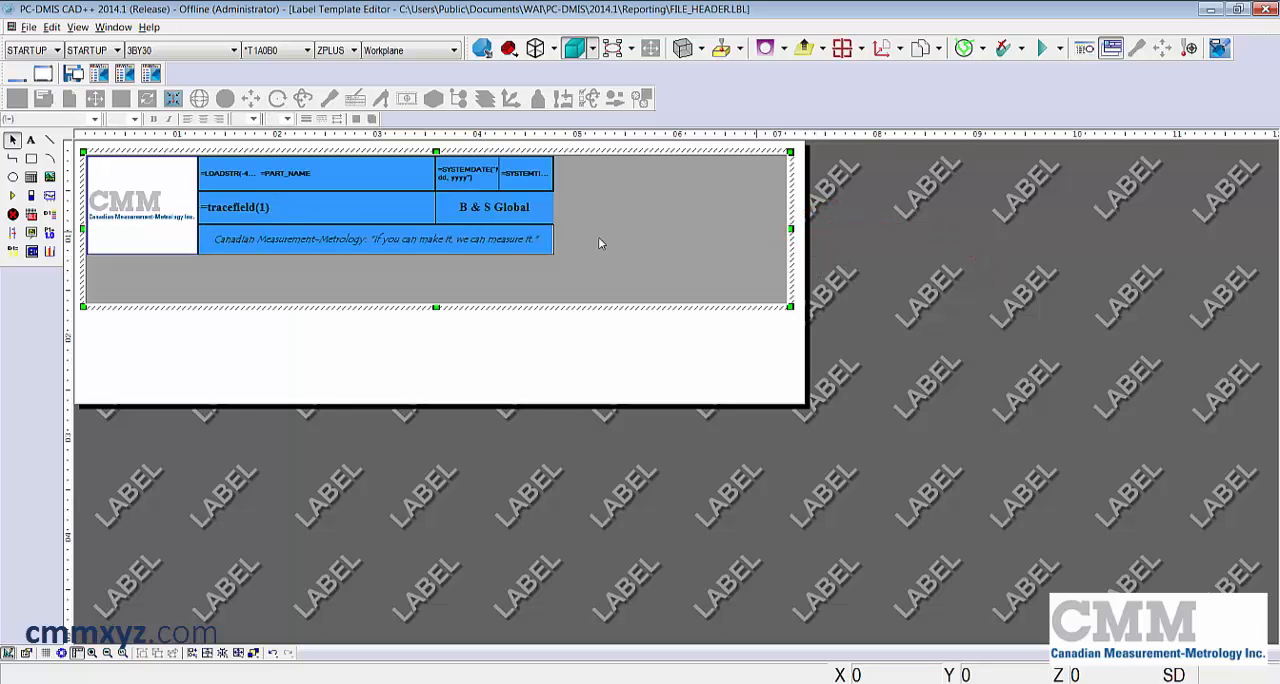
Set the B & S Global cell's right border to Thick.
double_click(494, 207)
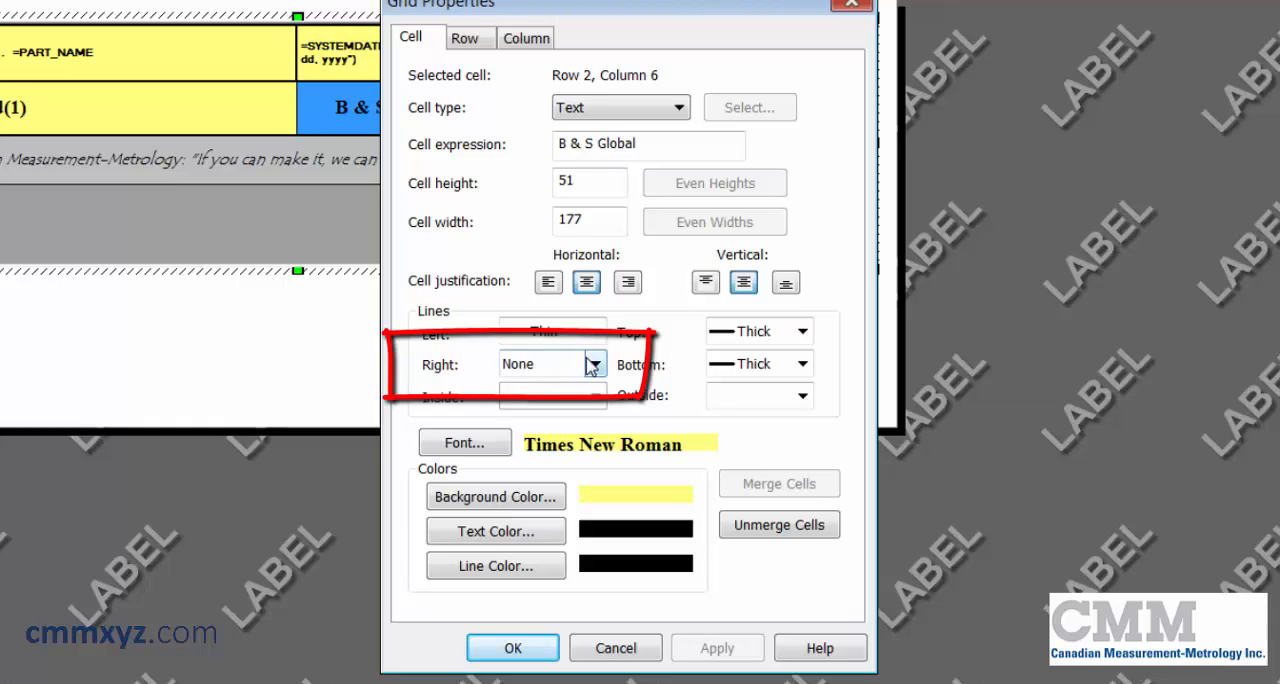
click(595, 363)
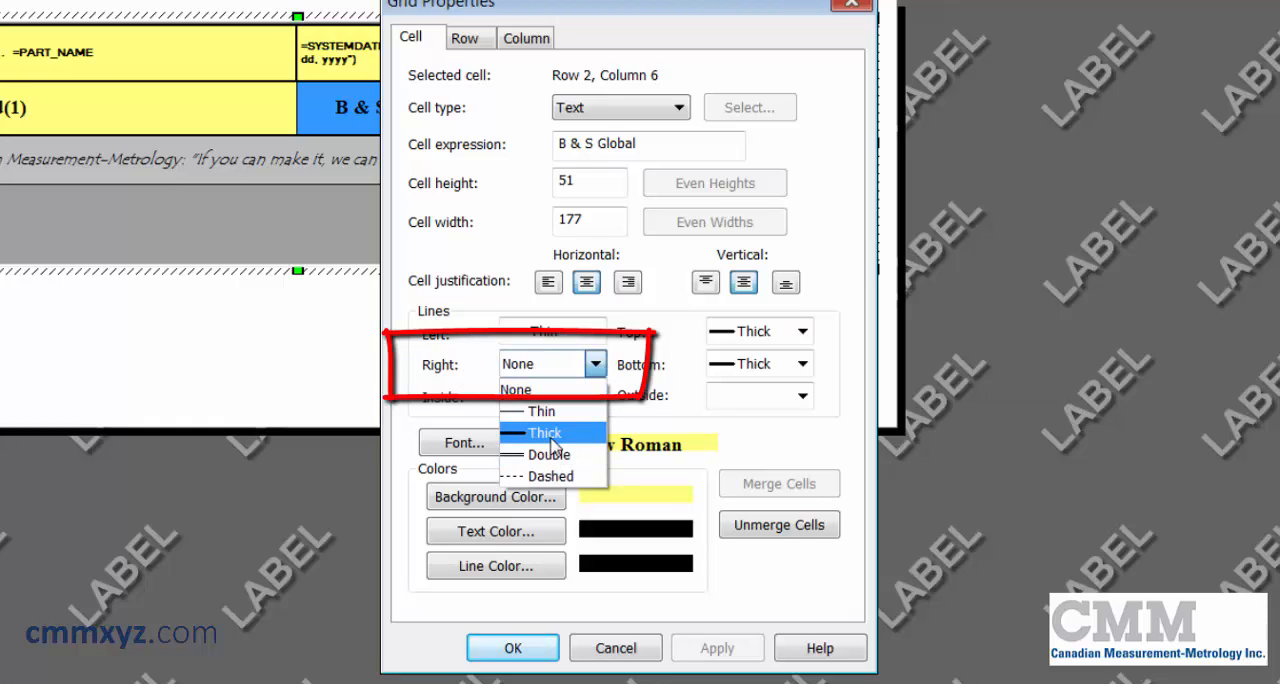
click(544, 432)
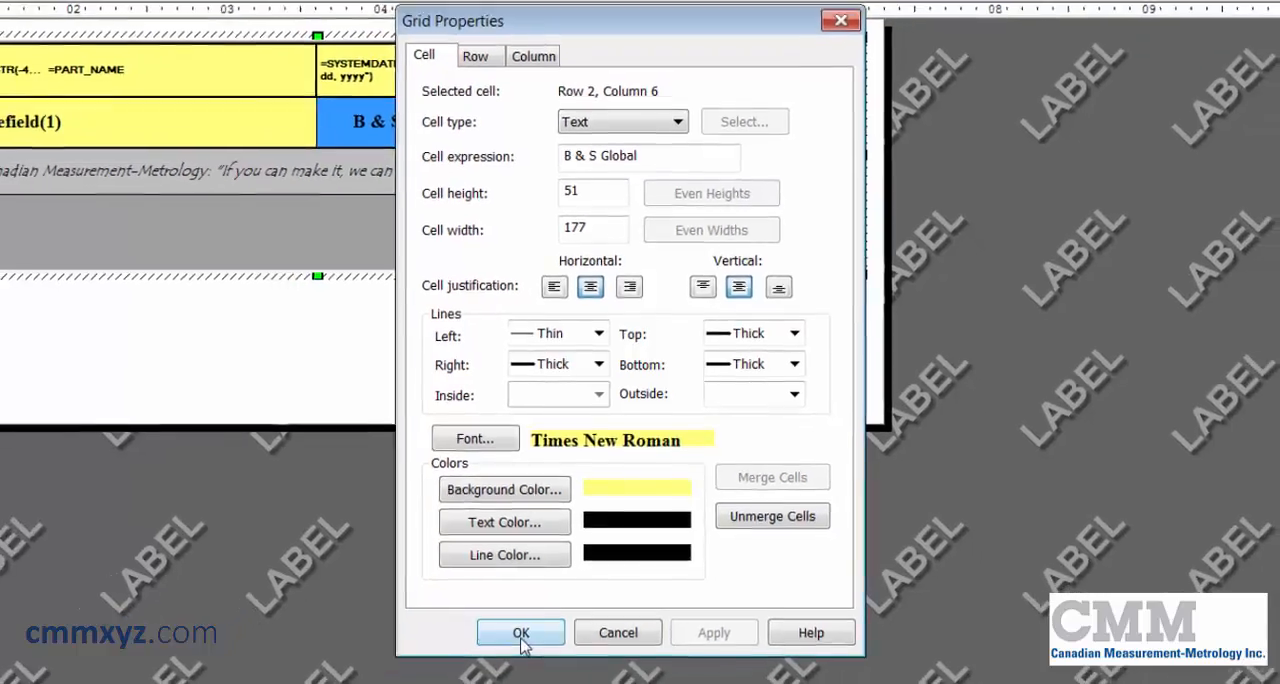
click(520, 632)
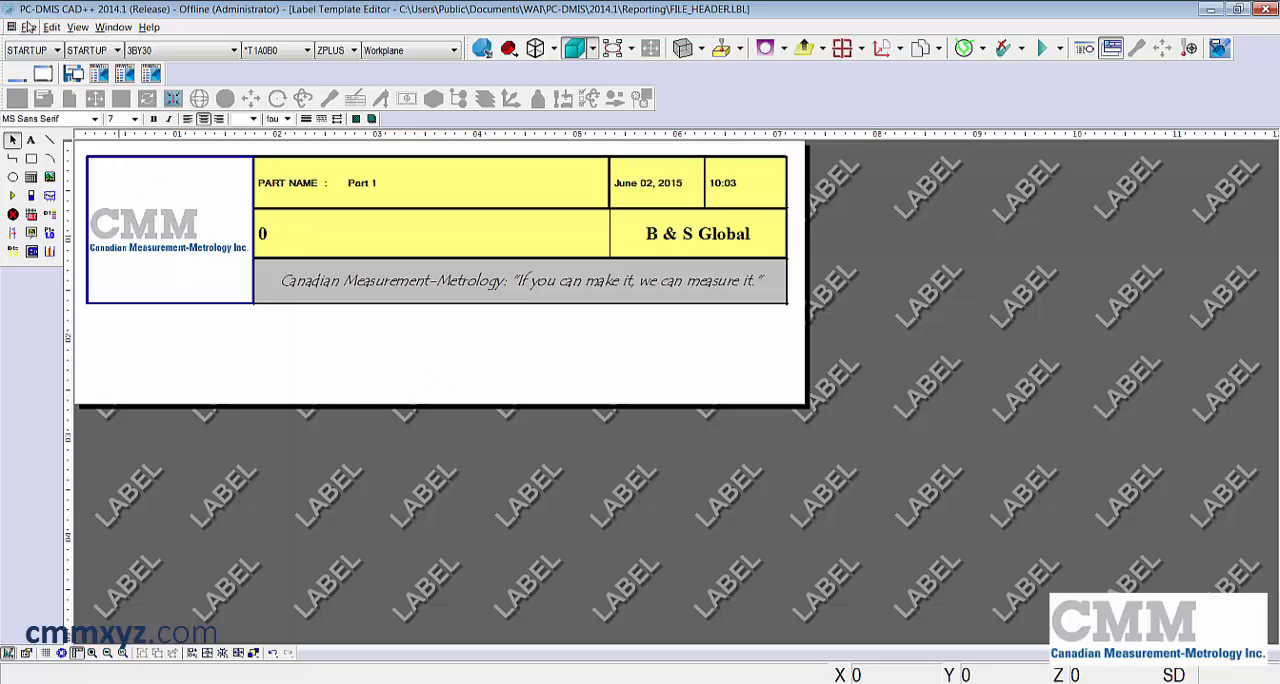
Close the Label Template Editor and bring up the Report Window.
click(28, 27)
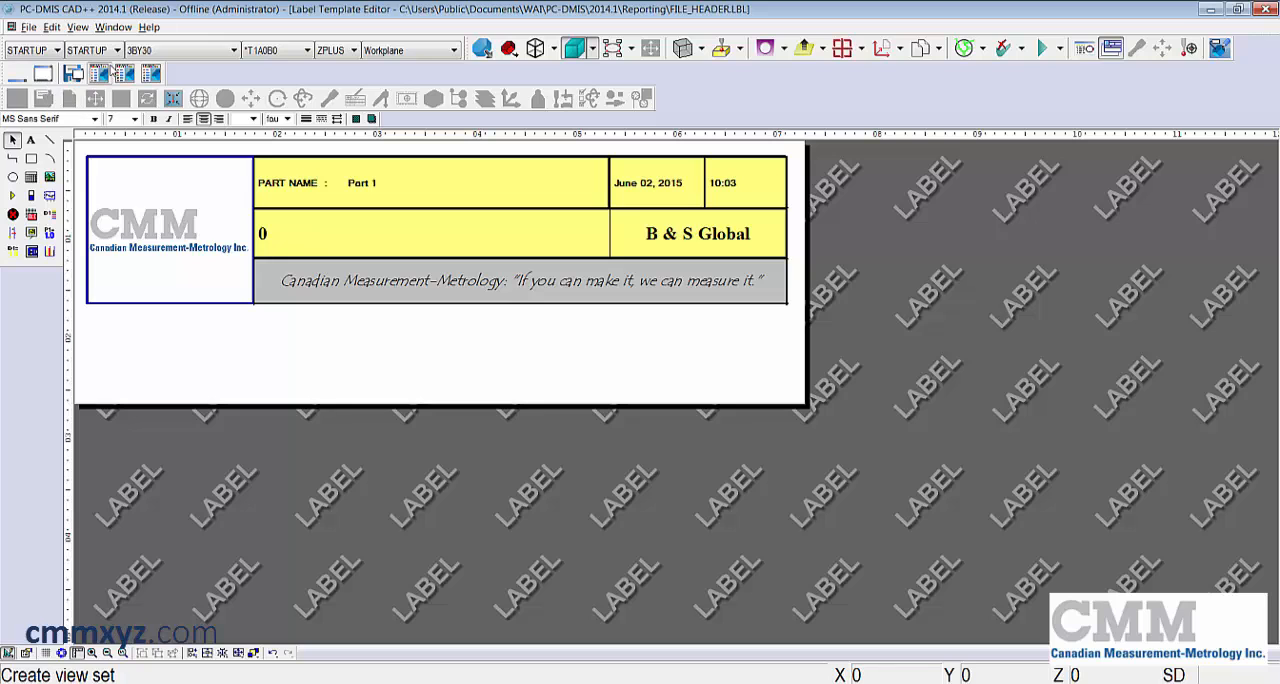
click(112, 27)
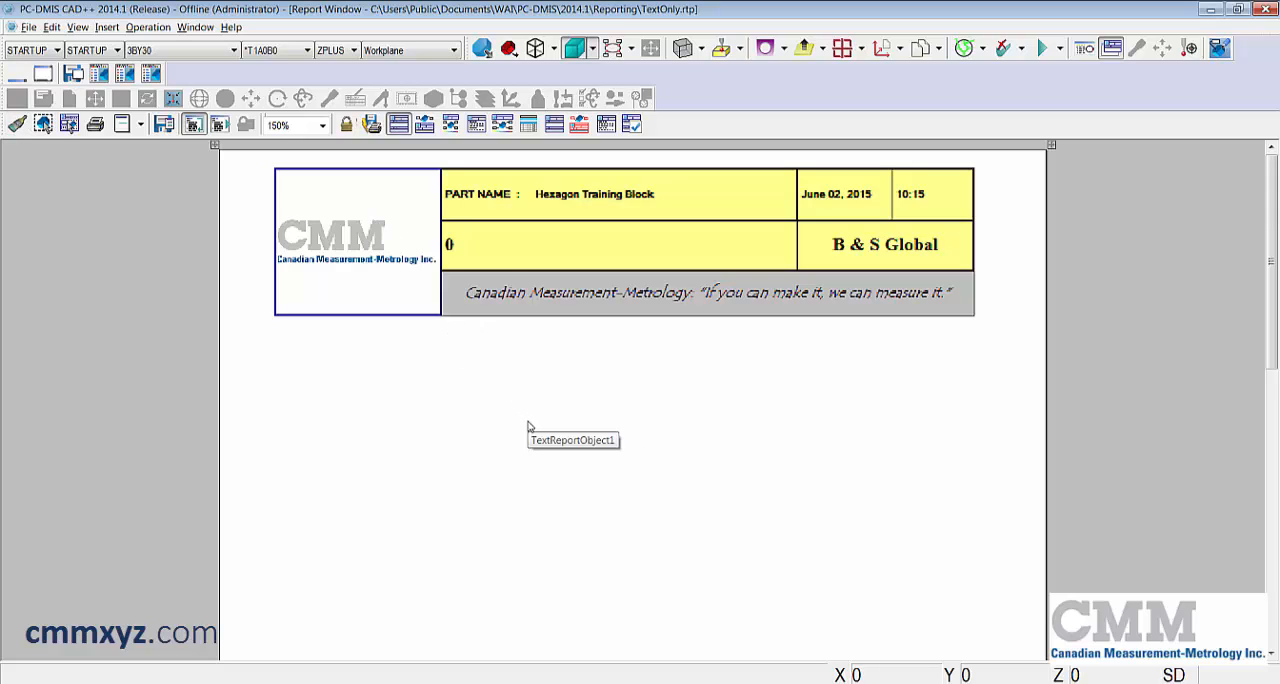
mouse_move(281, 238)
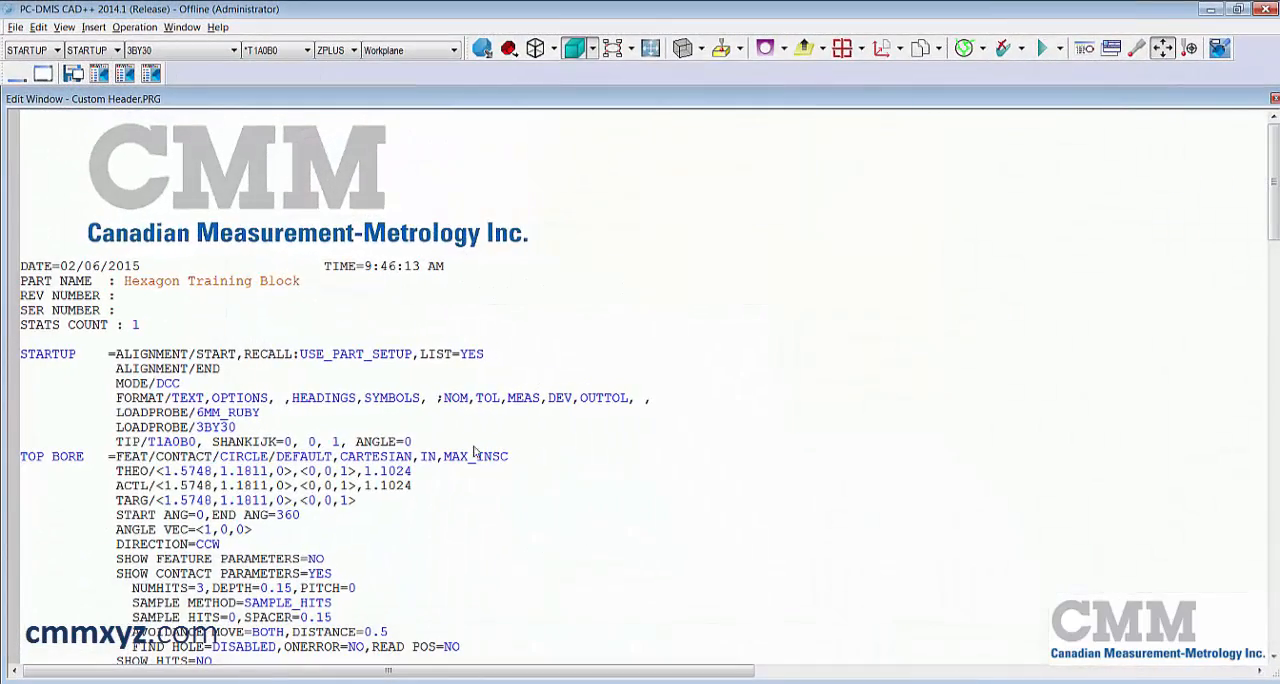
Insert a Tracefield statistics command after the probe TIP line.
click(413, 441)
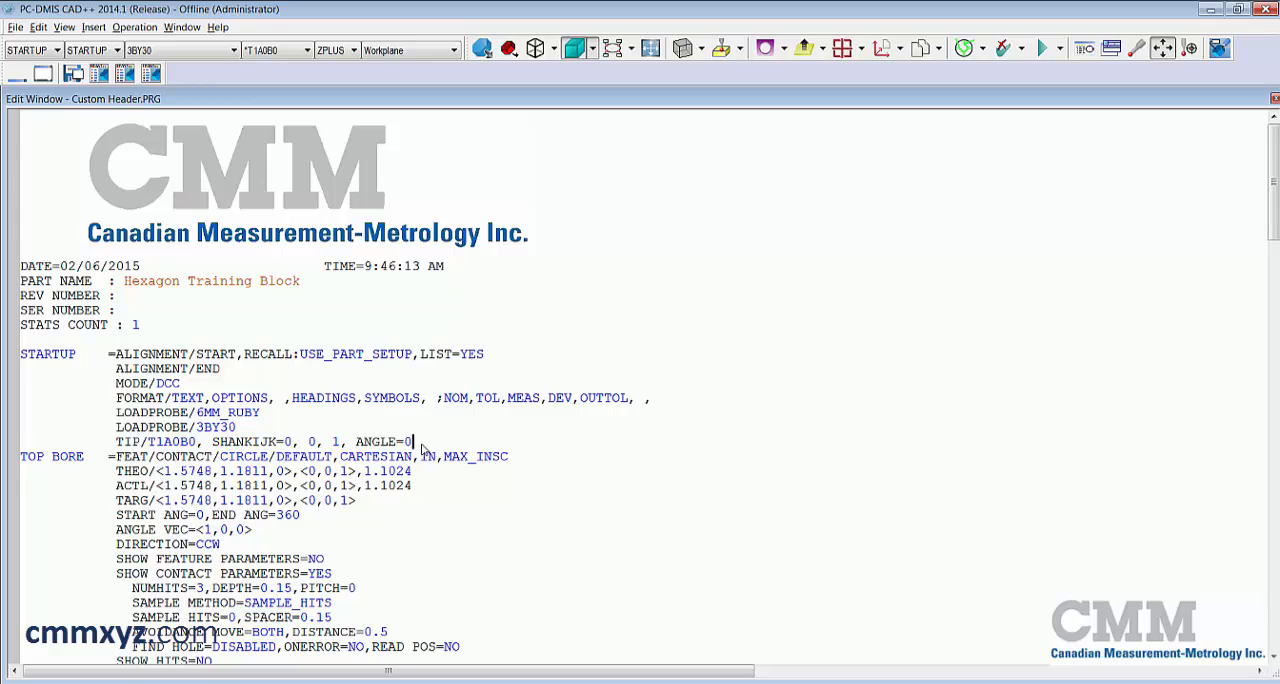
mouse_move(461, 428)
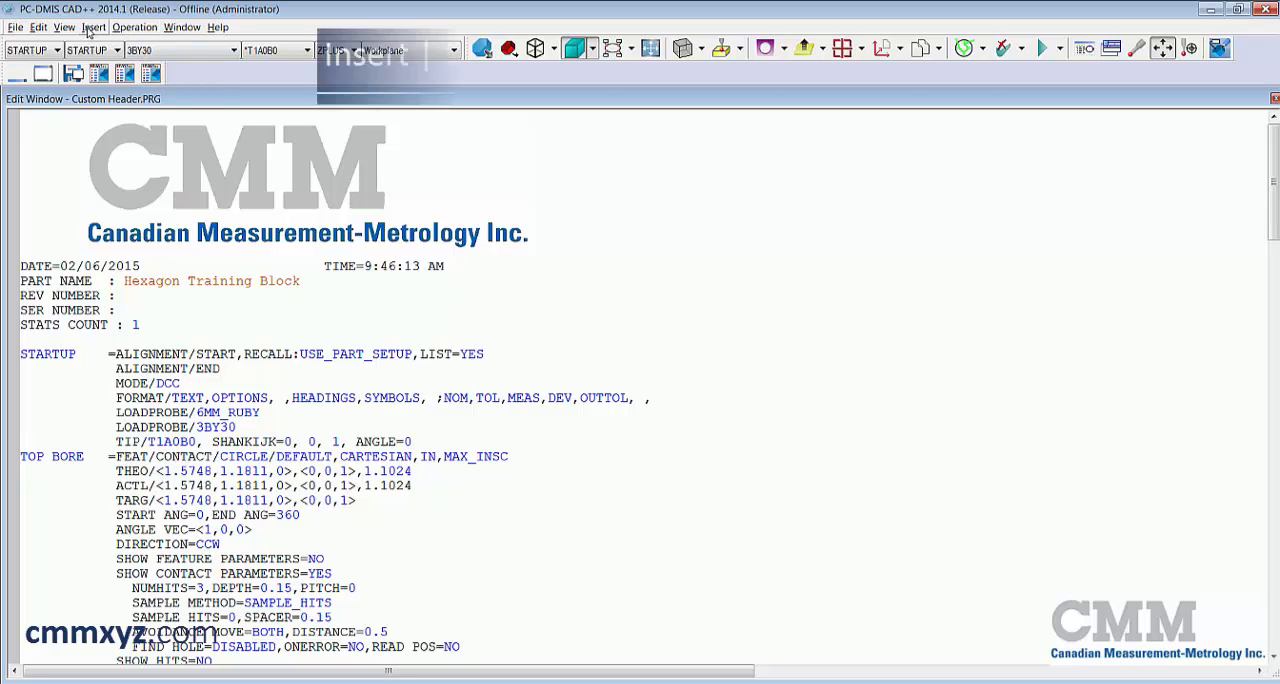
click(93, 27)
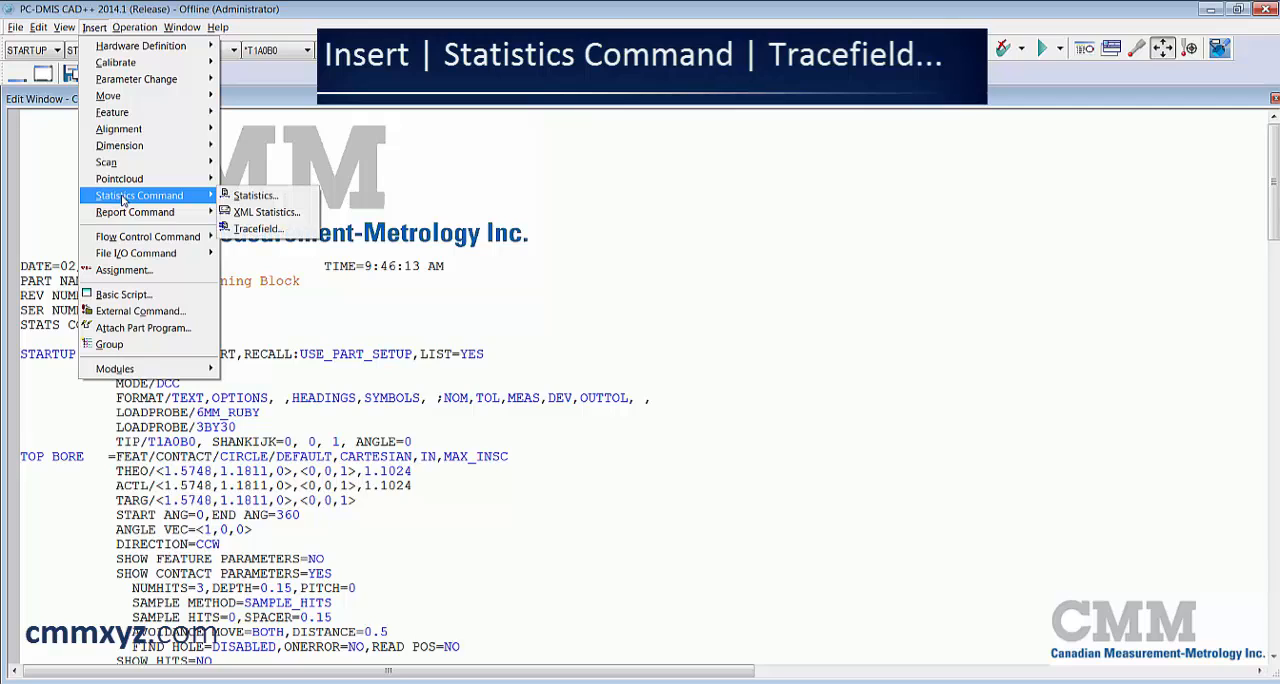
mouse_move(258, 228)
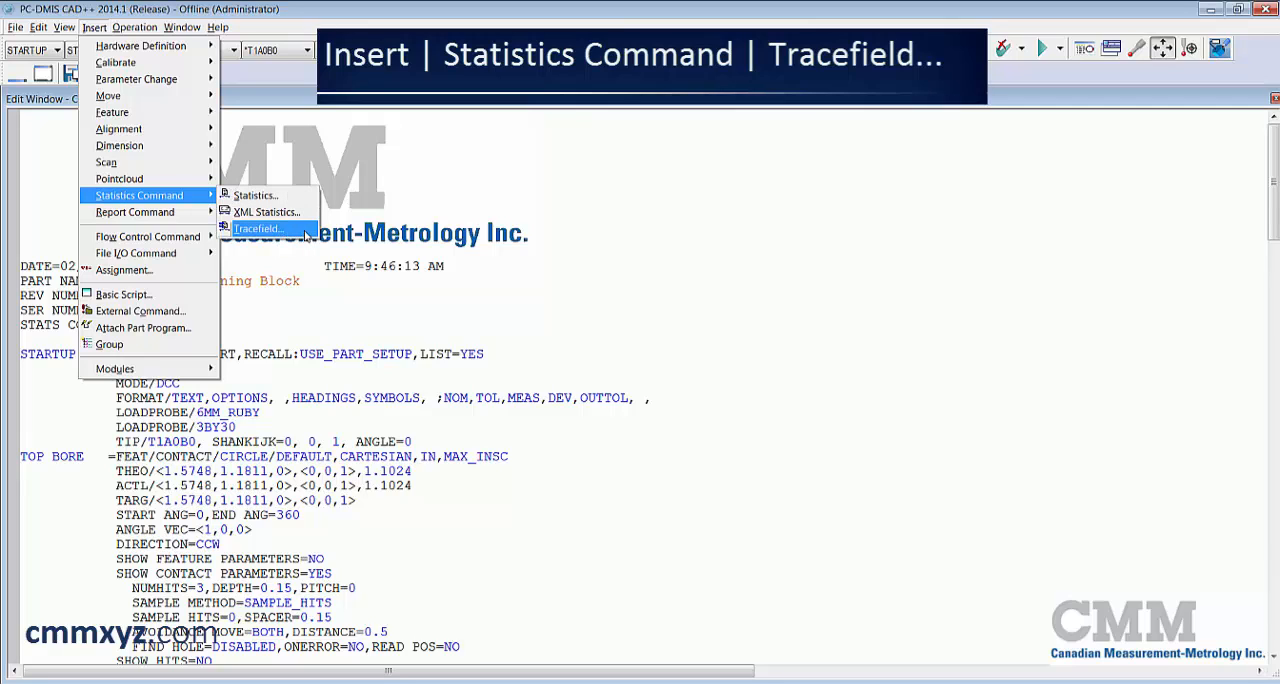
click(259, 229)
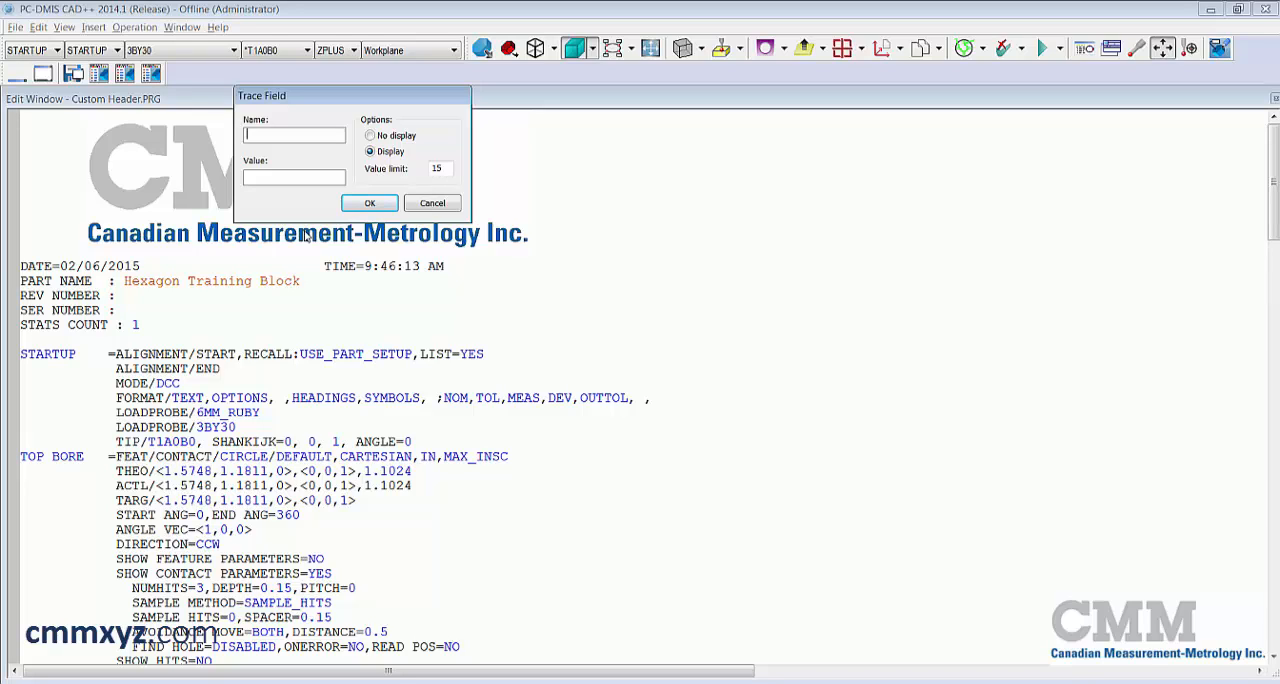
text(CM)
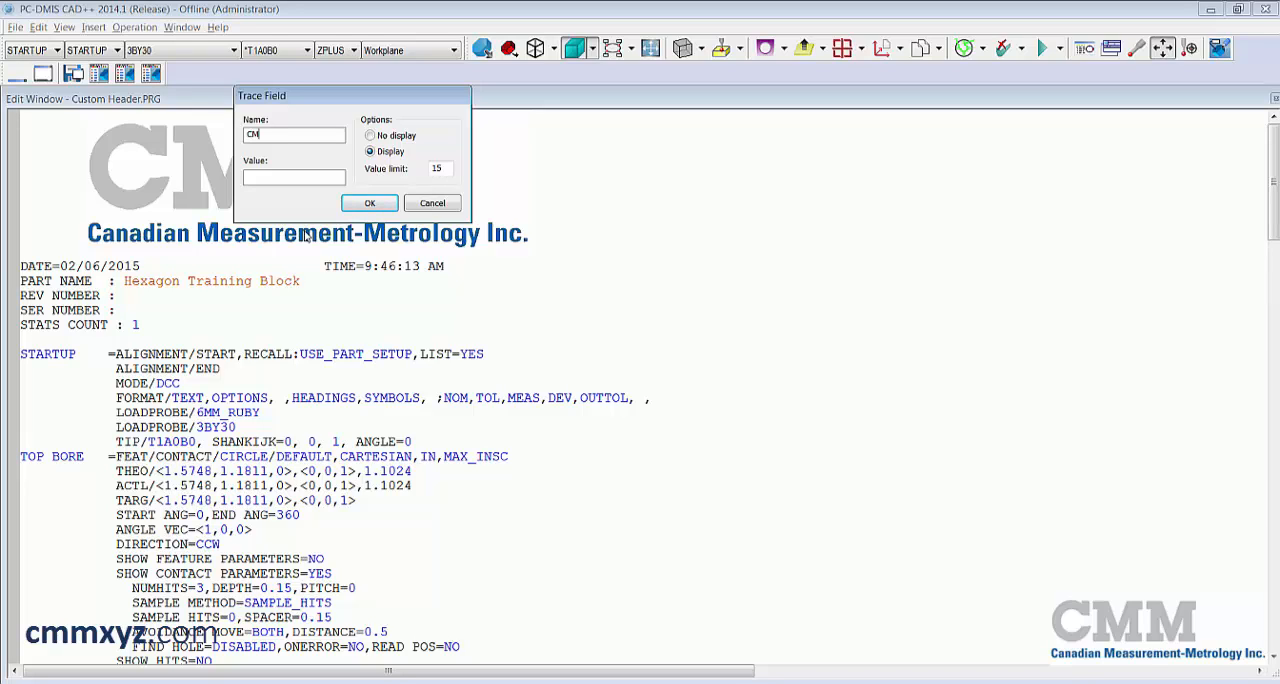
text(M Operator)
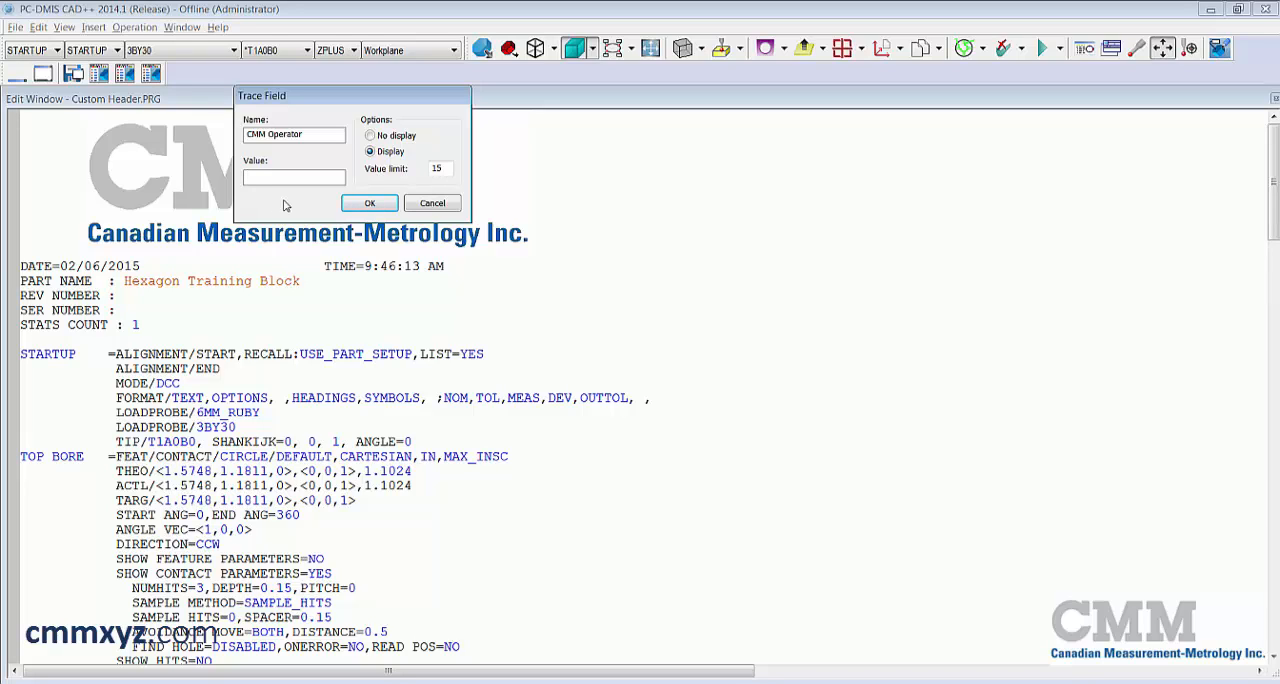
text(T. McLaughlin)
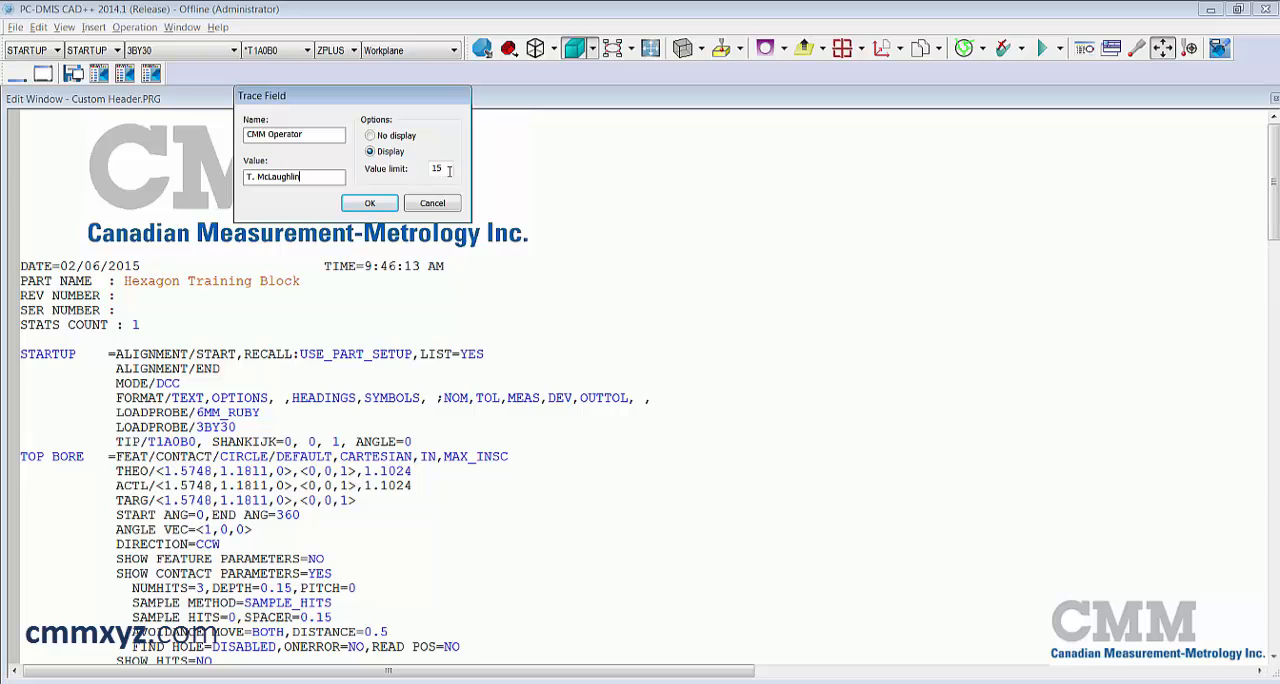
click(369, 203)
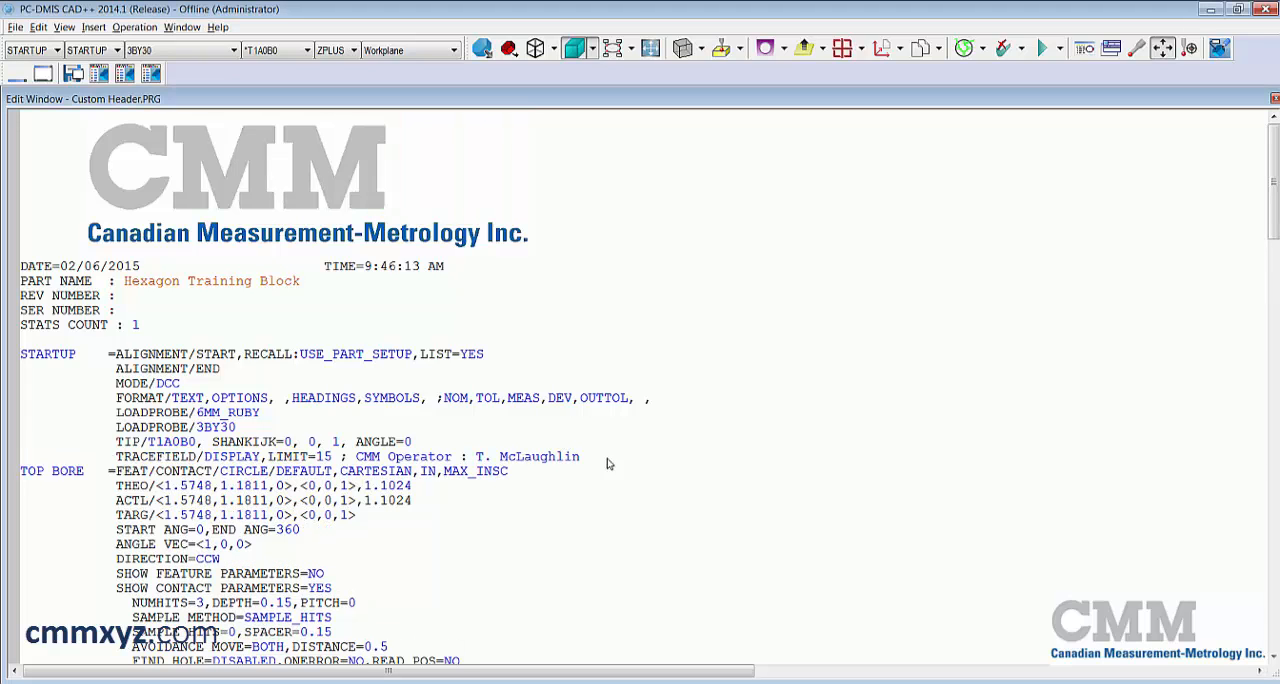
click(580, 456)
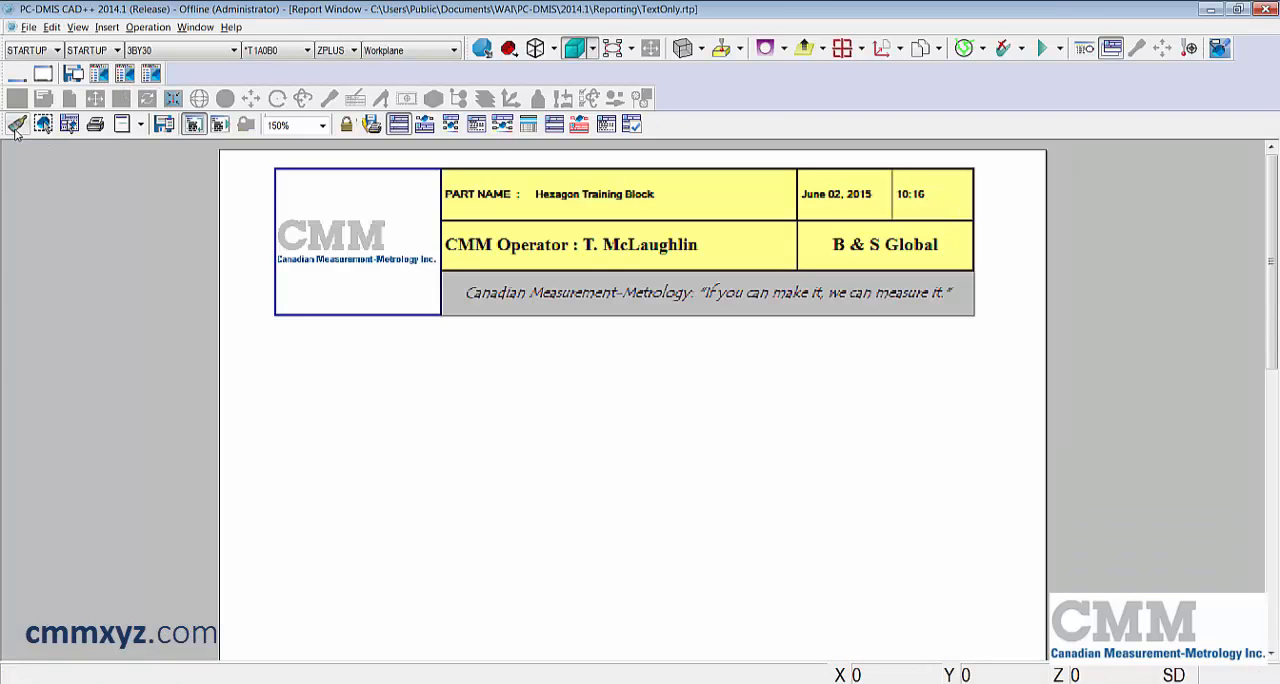
Change the report window's zoom magnification.
click(322, 124)
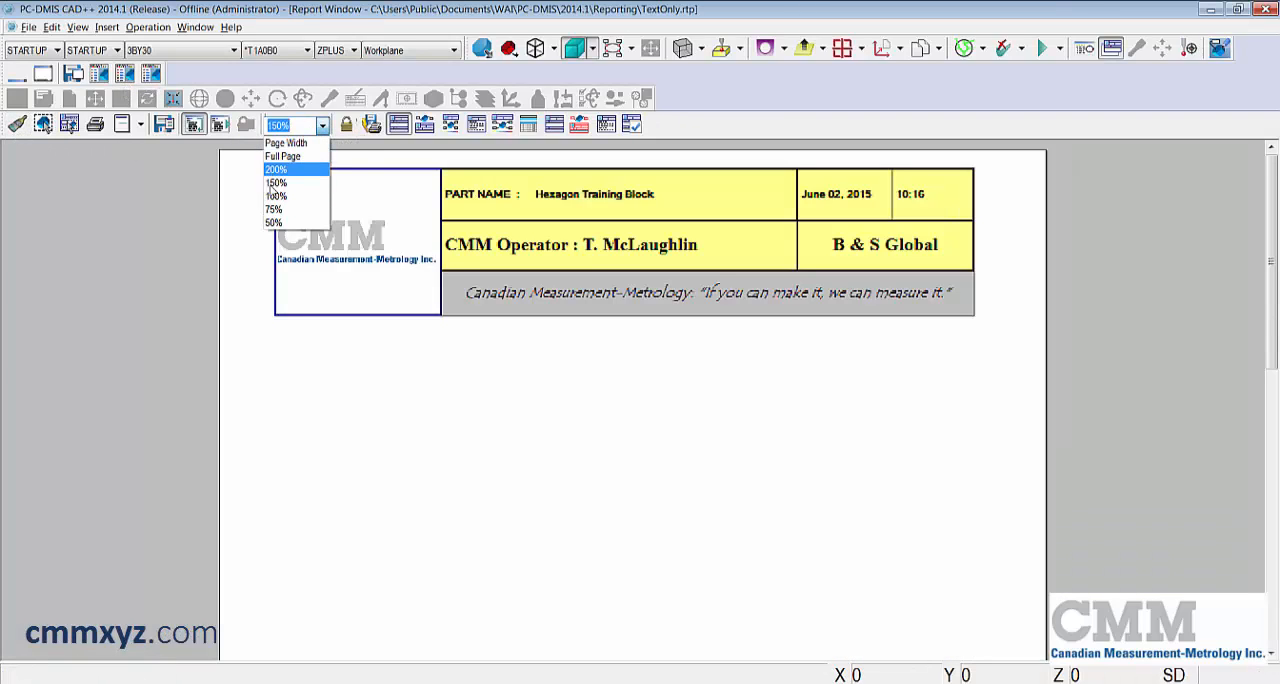